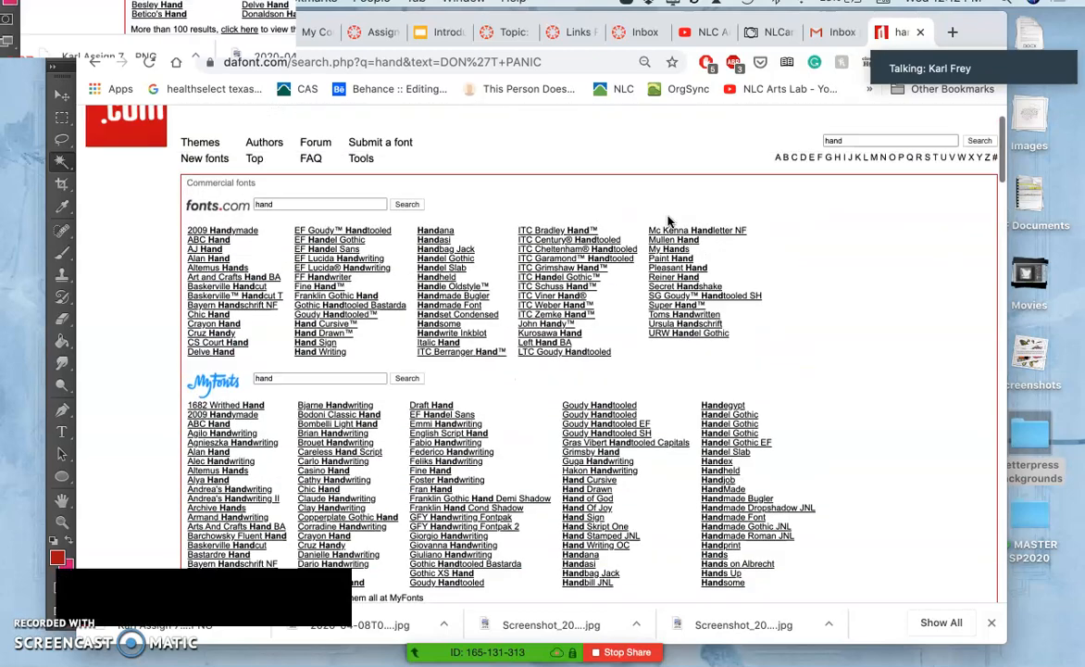
# Step: Browse the first page of DaFont hand-font results previewed as DON'T PANIC
pyautogui.scroll(-3)
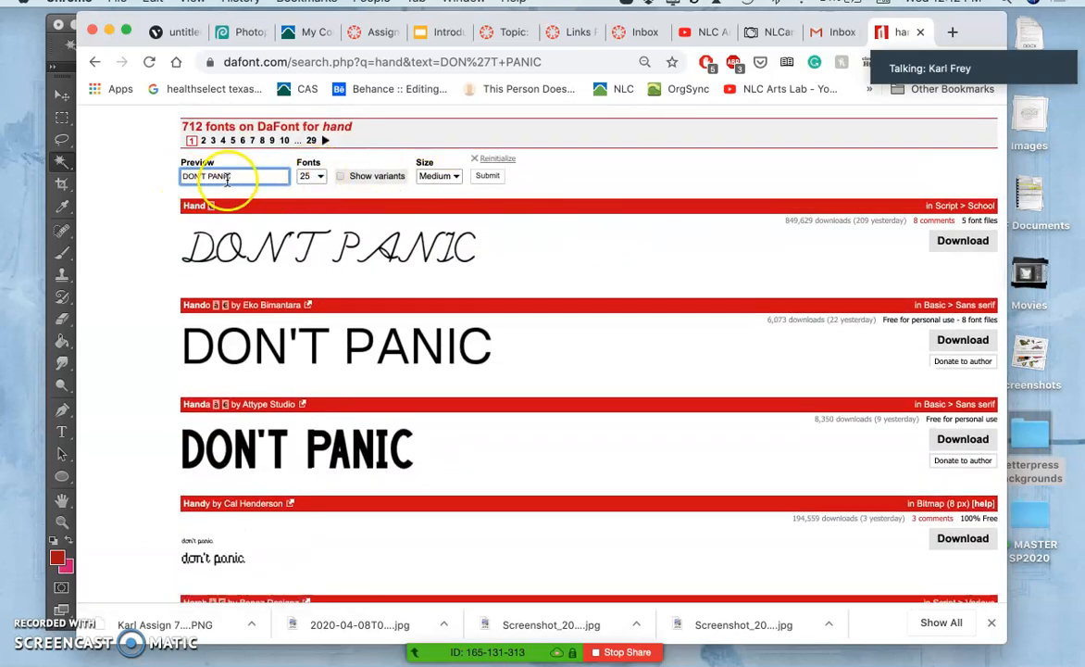
pyautogui.scroll(-3)
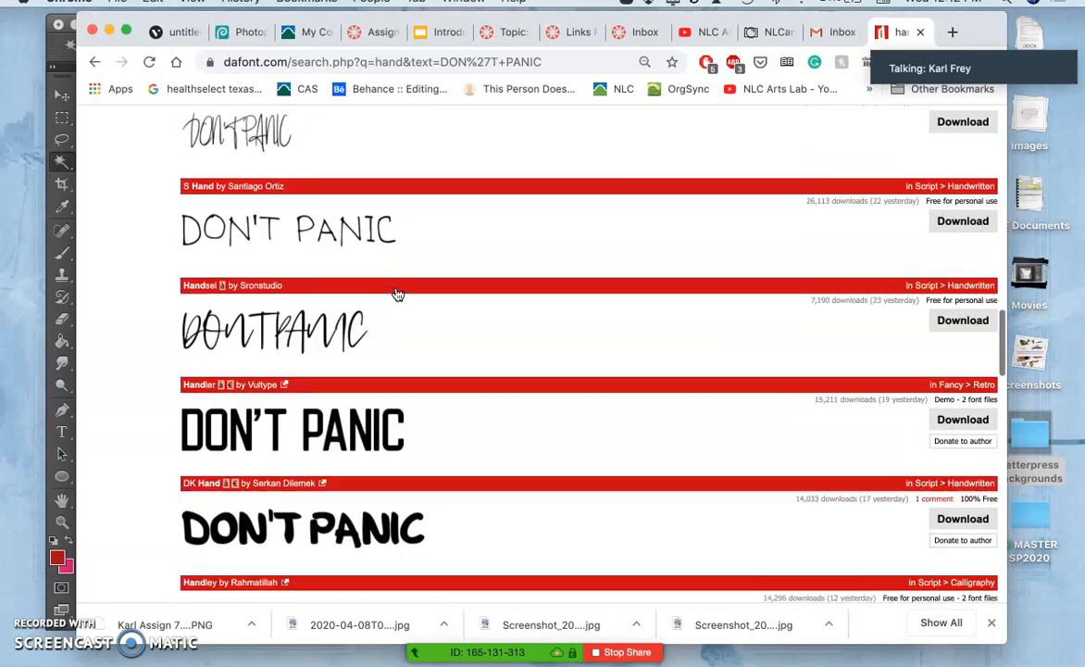
pyautogui.scroll(-3)
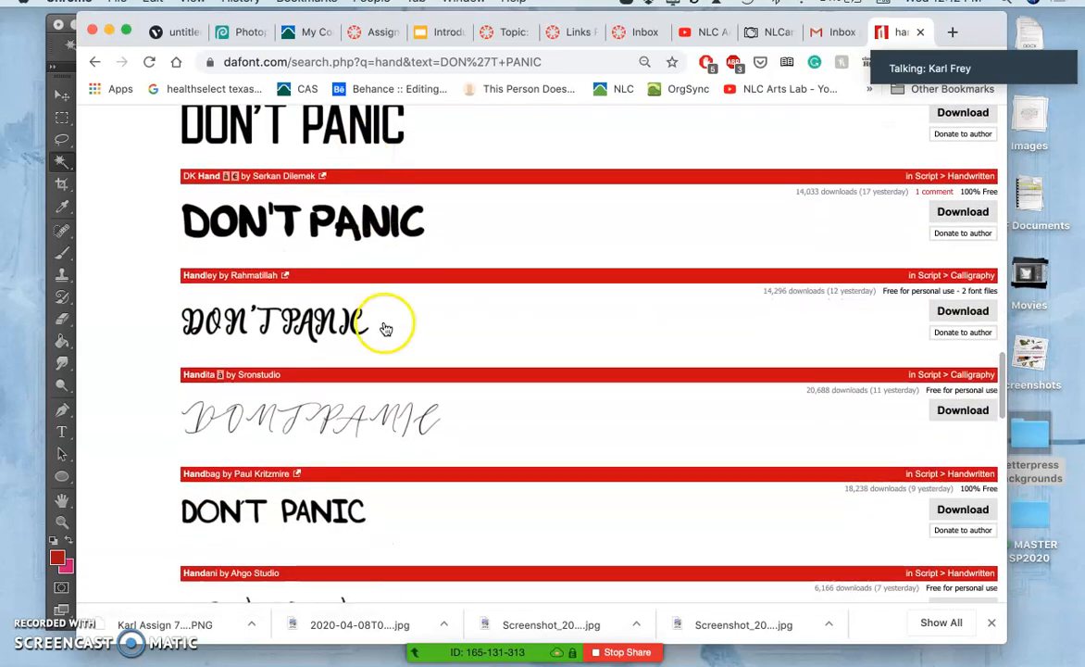
pyautogui.scroll(-3)
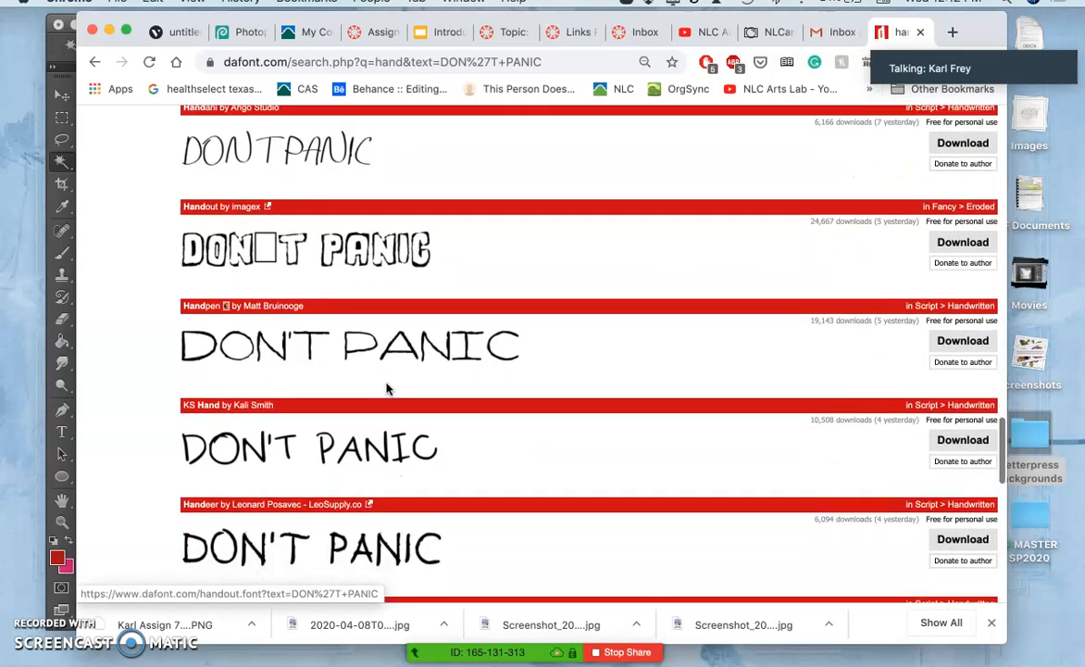
pyautogui.scroll(-3)
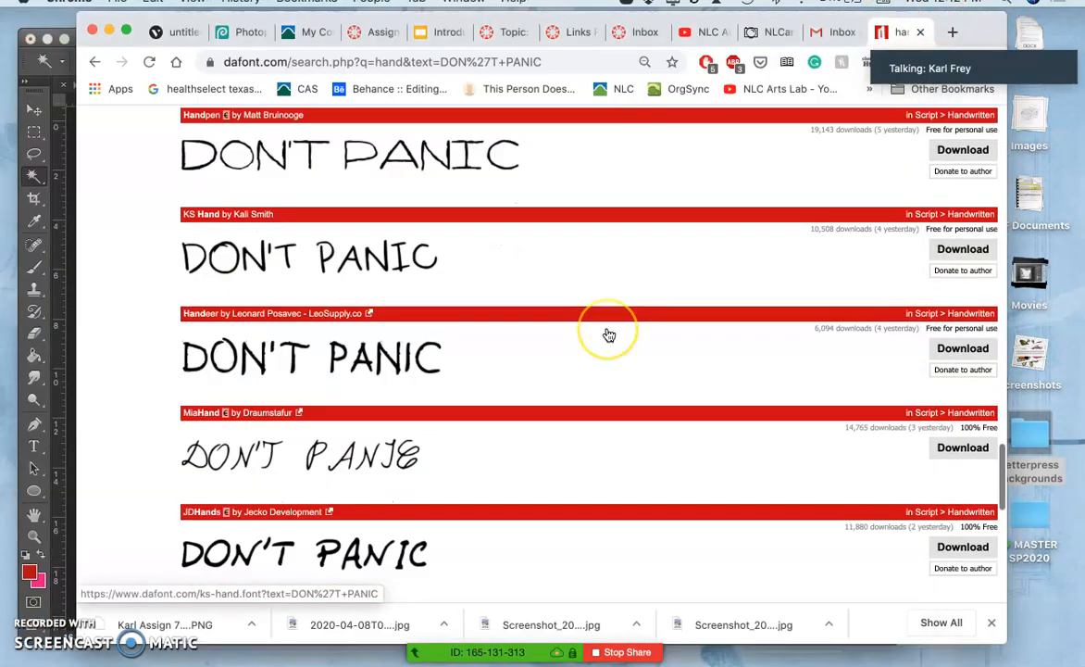
pyautogui.scroll(-3)
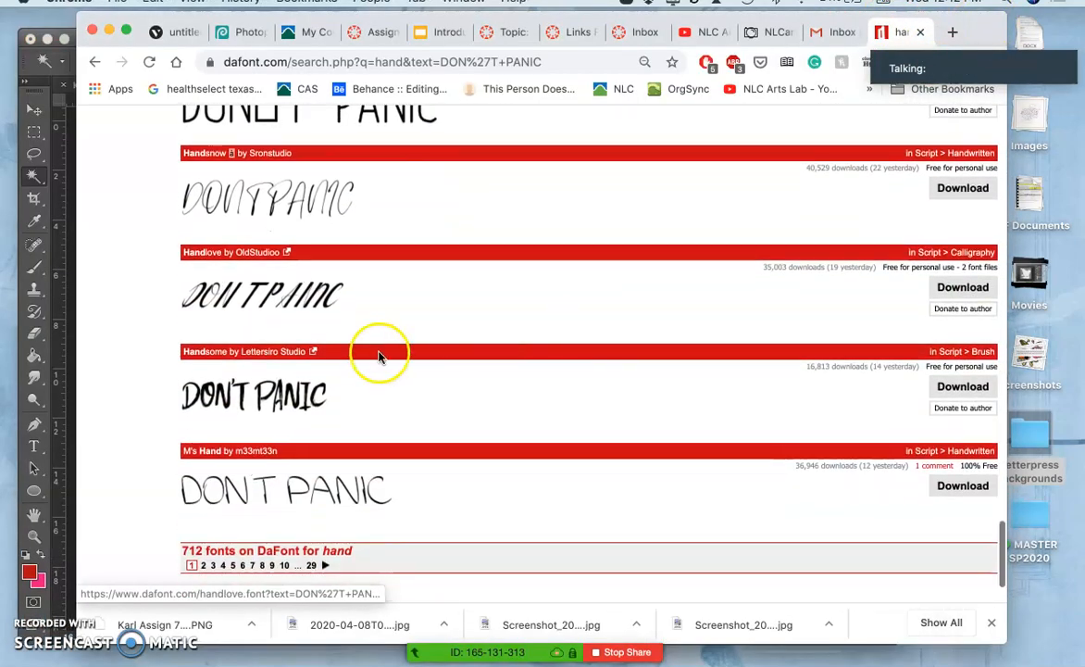
pyautogui.scroll(-3)
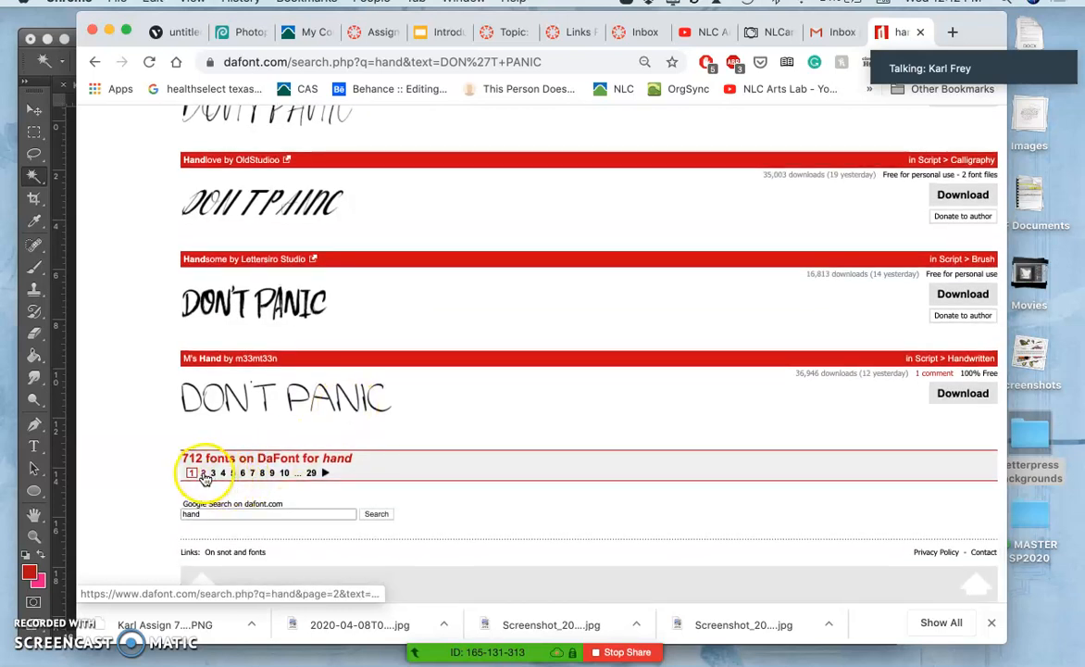
# Step: Move to page 2 of the results and look over fonts such as Handform and NAL Hand
pyautogui.click(203, 473)
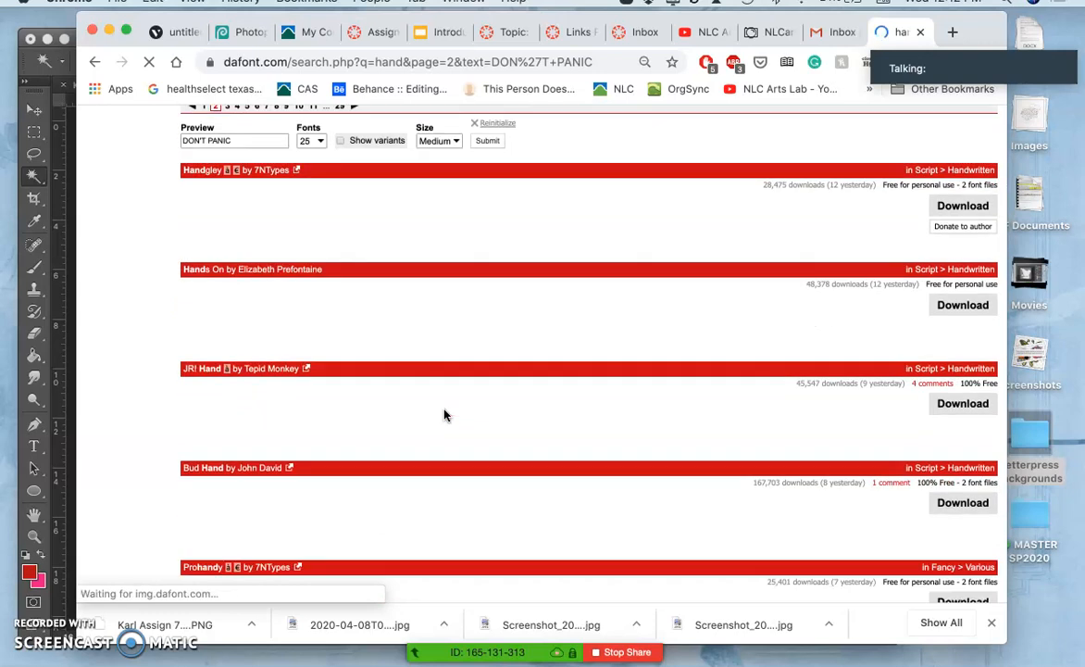
pyautogui.scroll(-3)
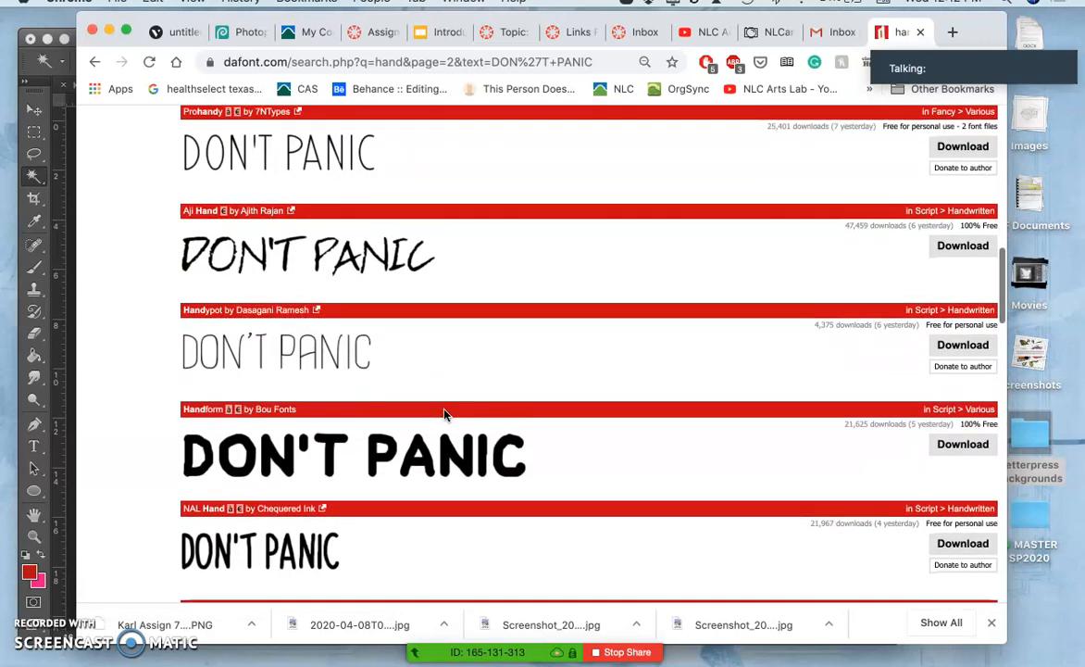
pyautogui.scroll(-3)
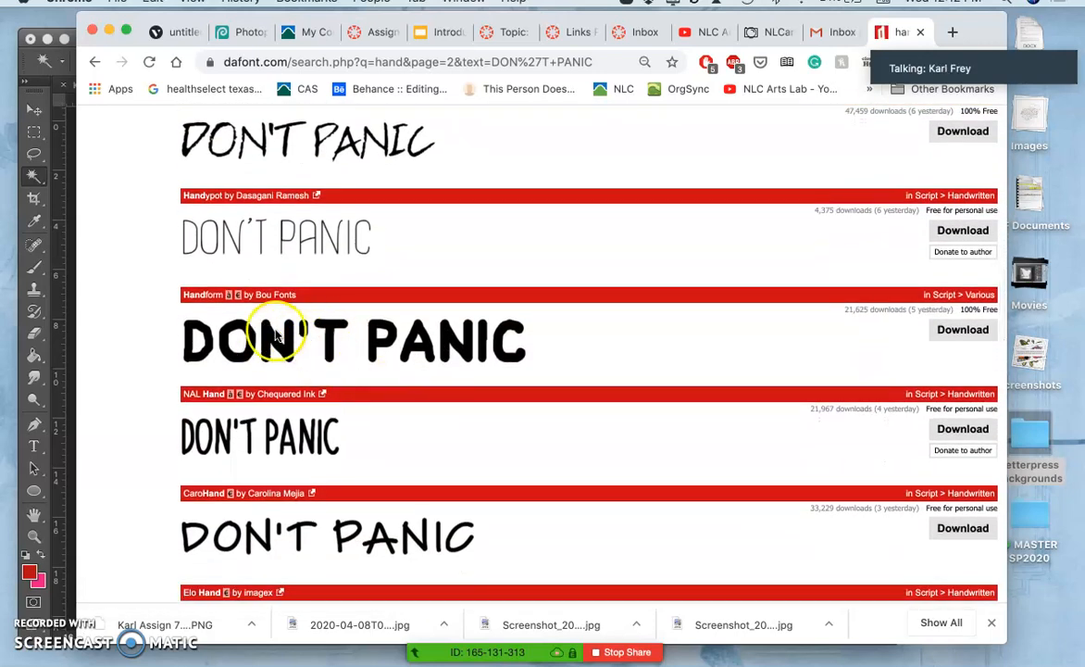
pyautogui.moveTo(385, 350)
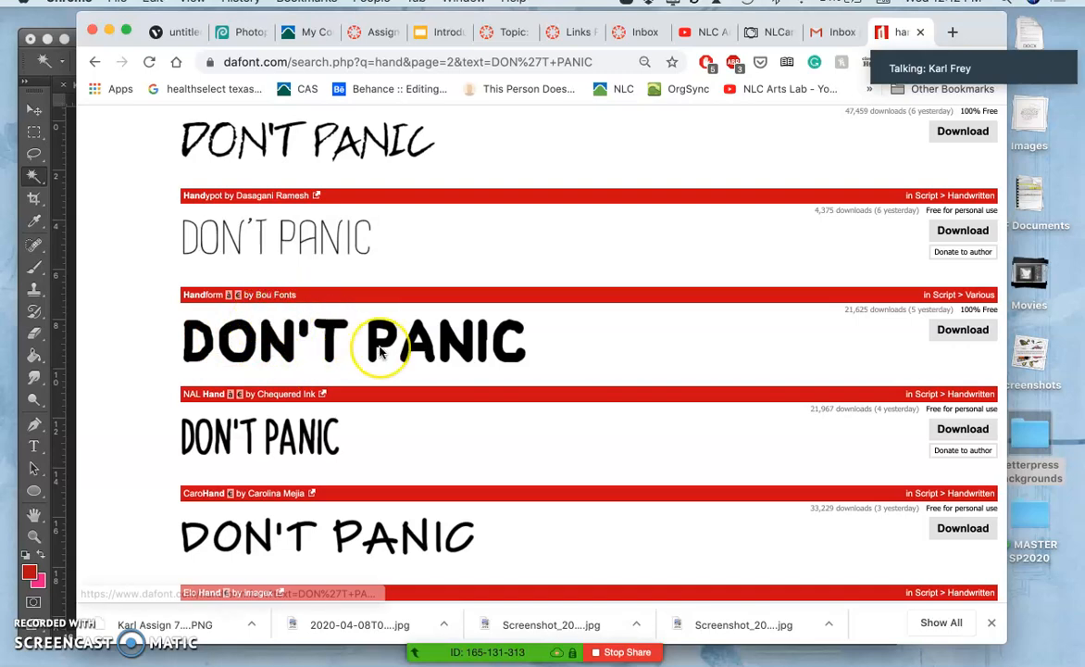
pyautogui.scroll(-3)
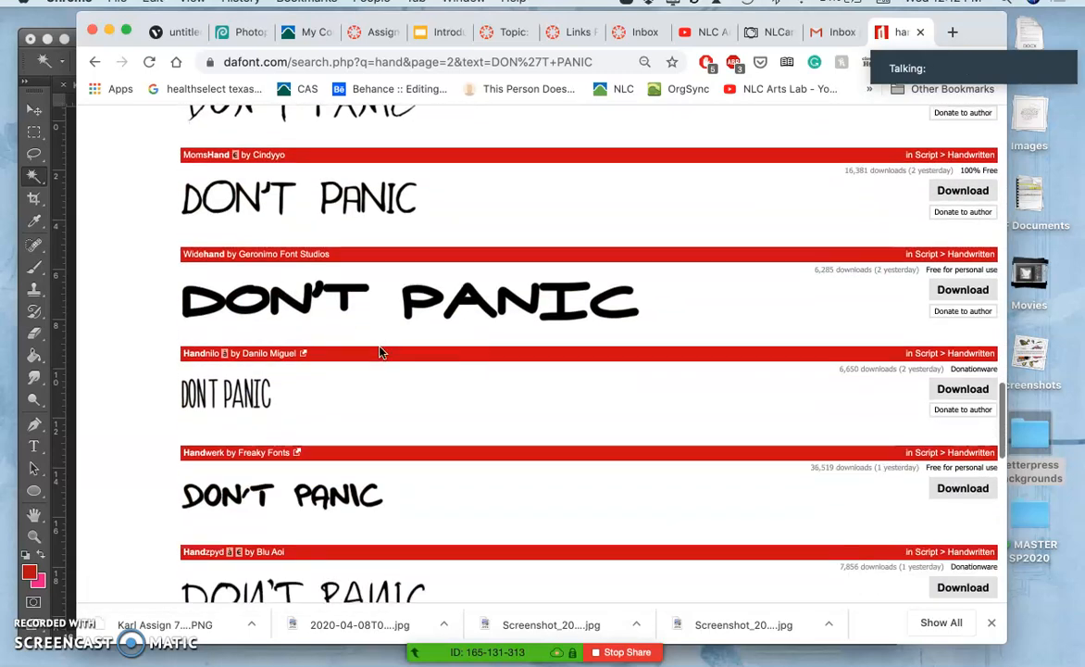
pyautogui.scroll(-3)
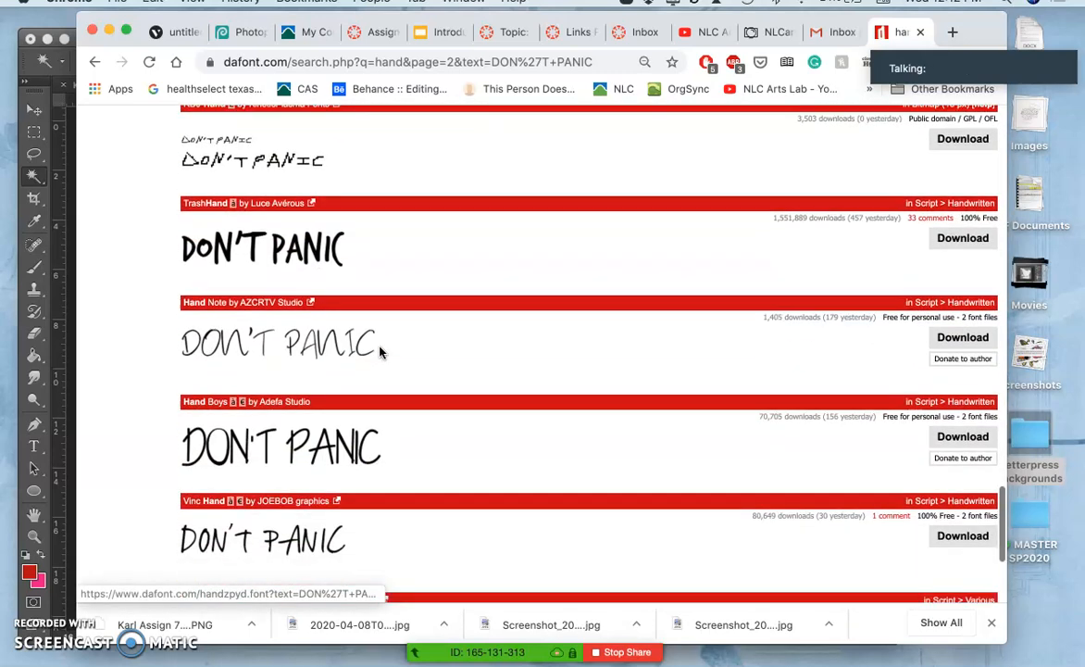
pyautogui.scroll(-3)
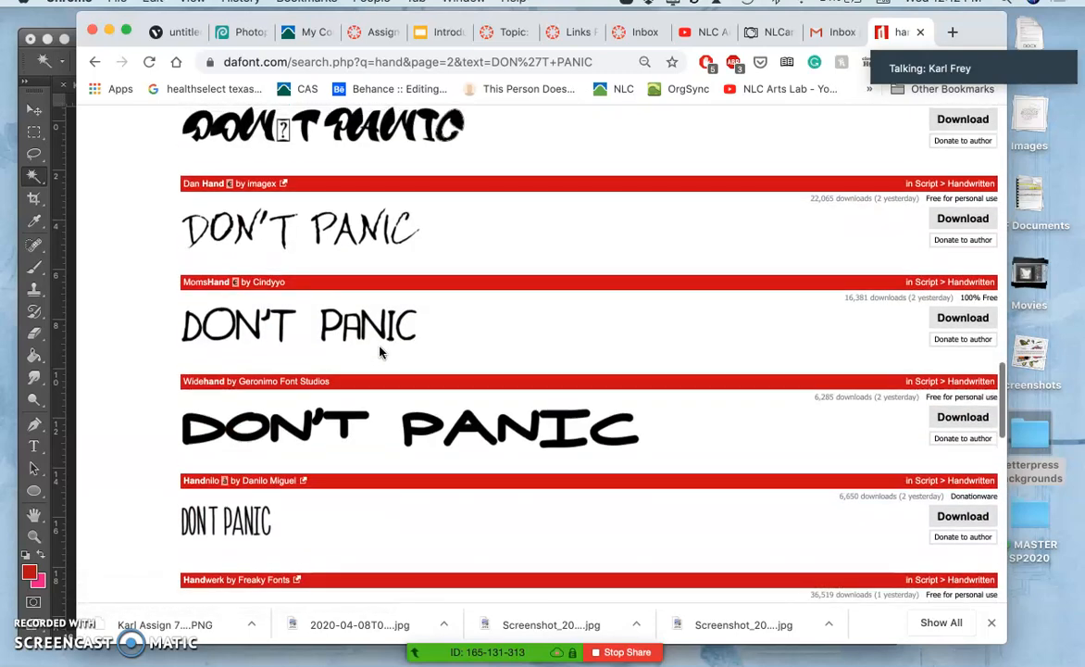
pyautogui.scroll(-3)
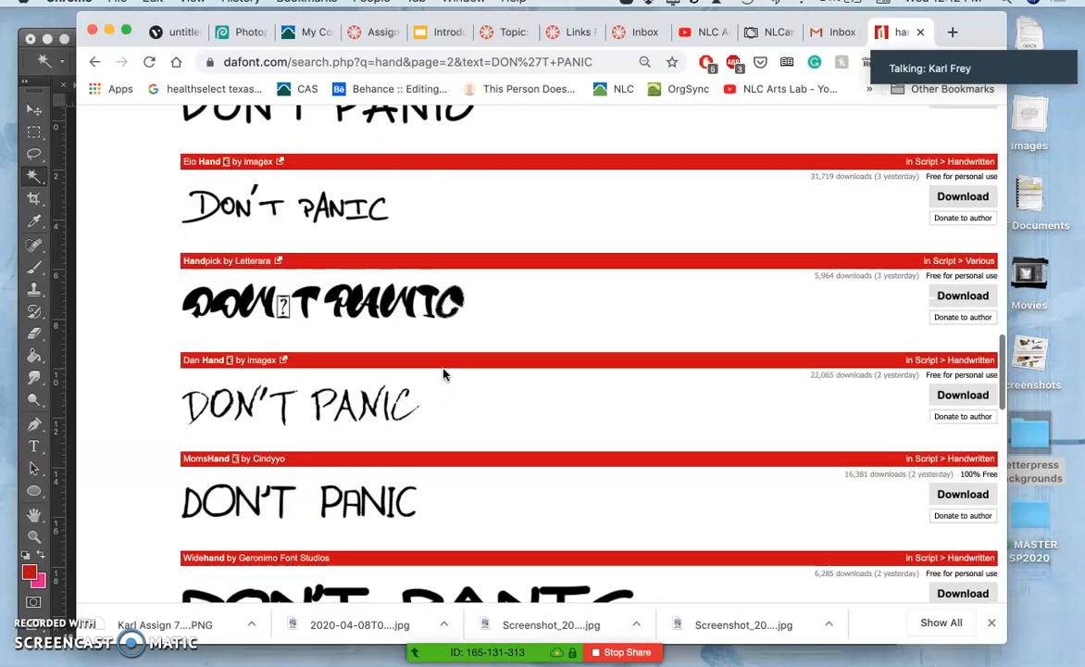
pyautogui.scroll(3)
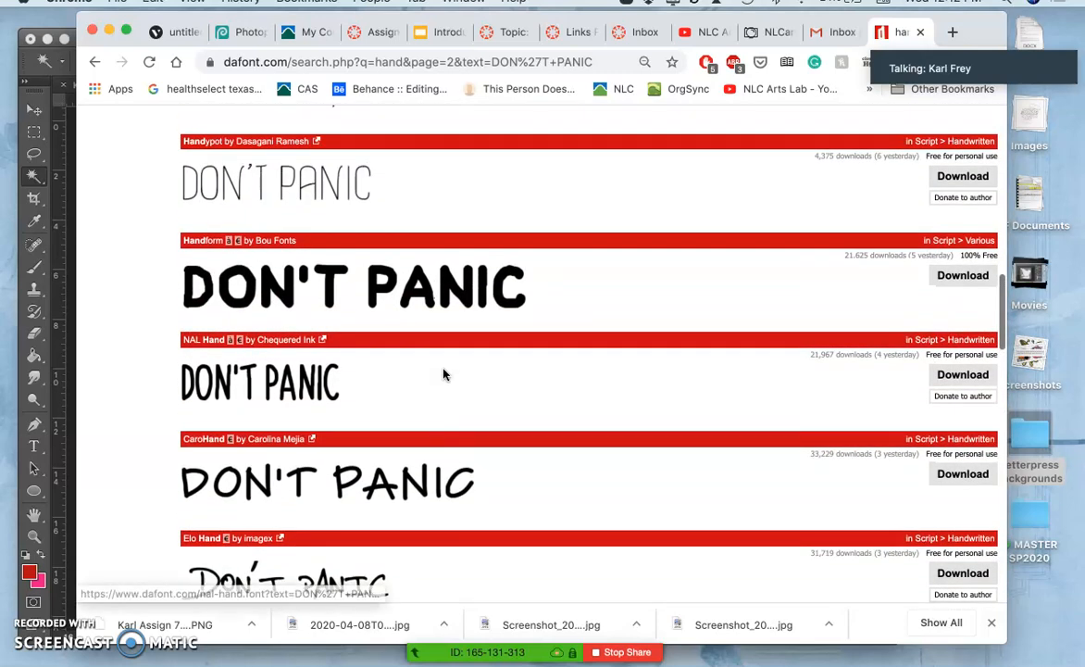
pyautogui.scroll(3)
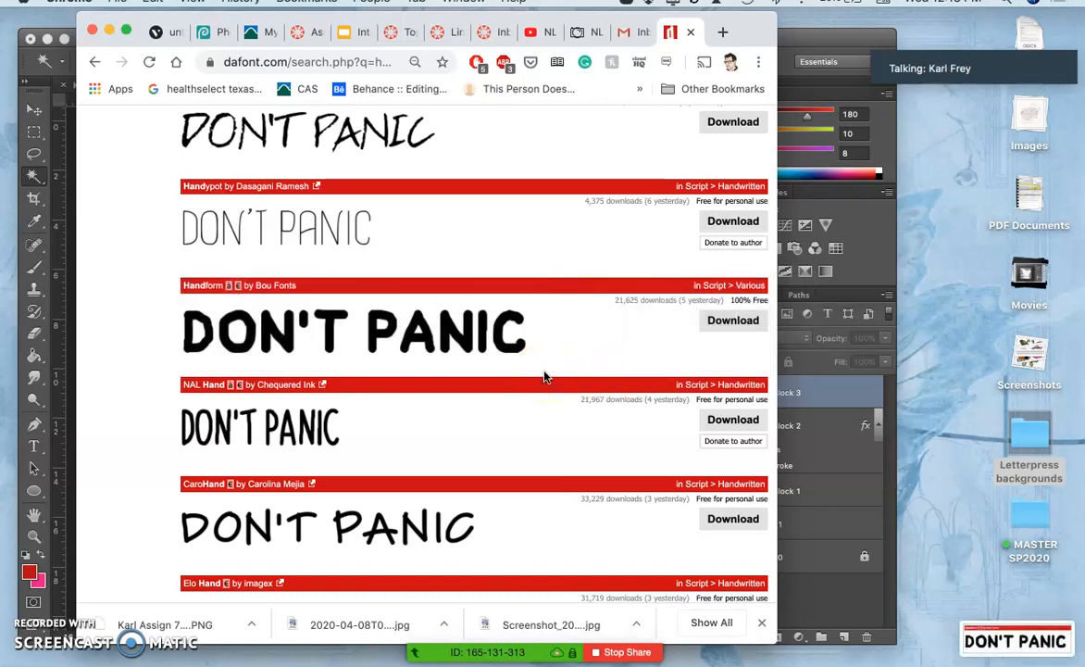
# Step: Download the Handform font as handform.zip
pyautogui.click(734, 319)
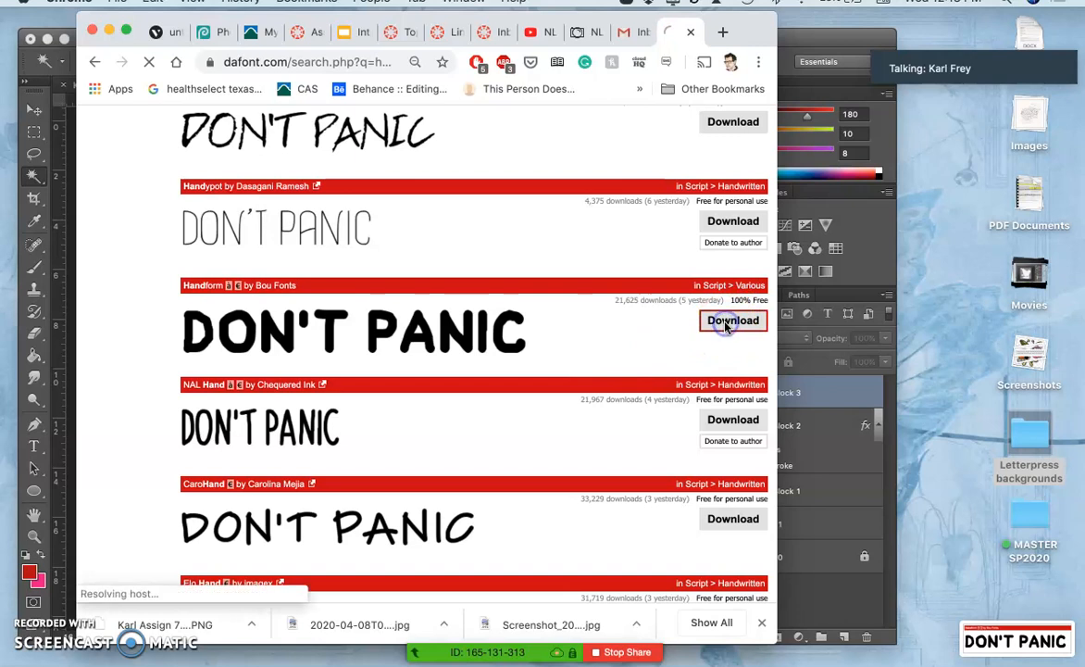
pyautogui.click(733, 319)
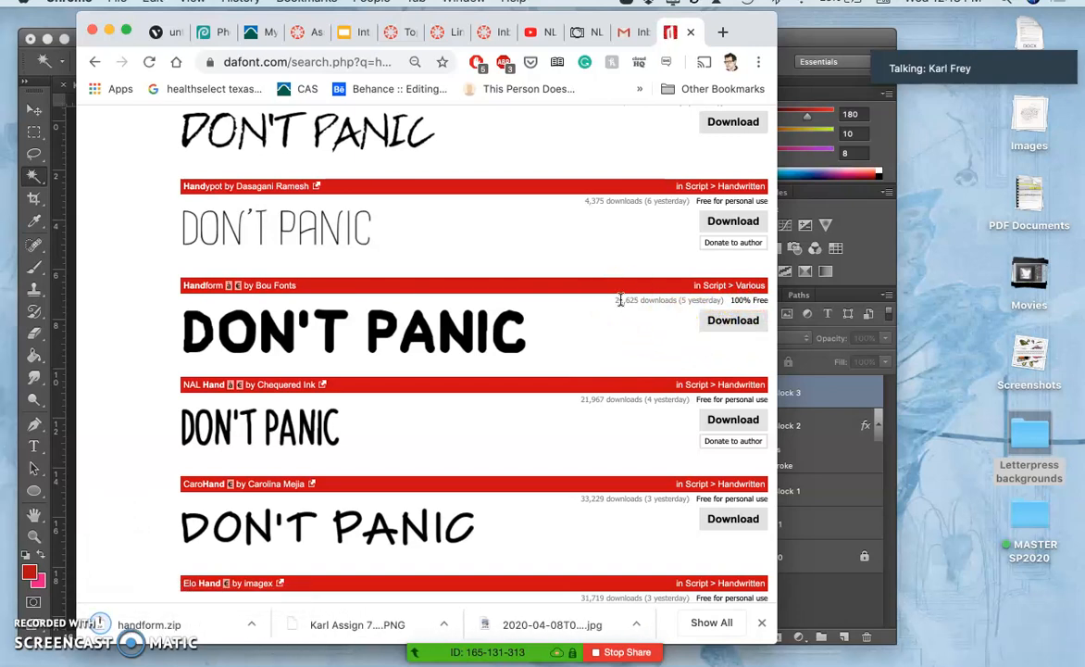
pyautogui.moveTo(374, 370)
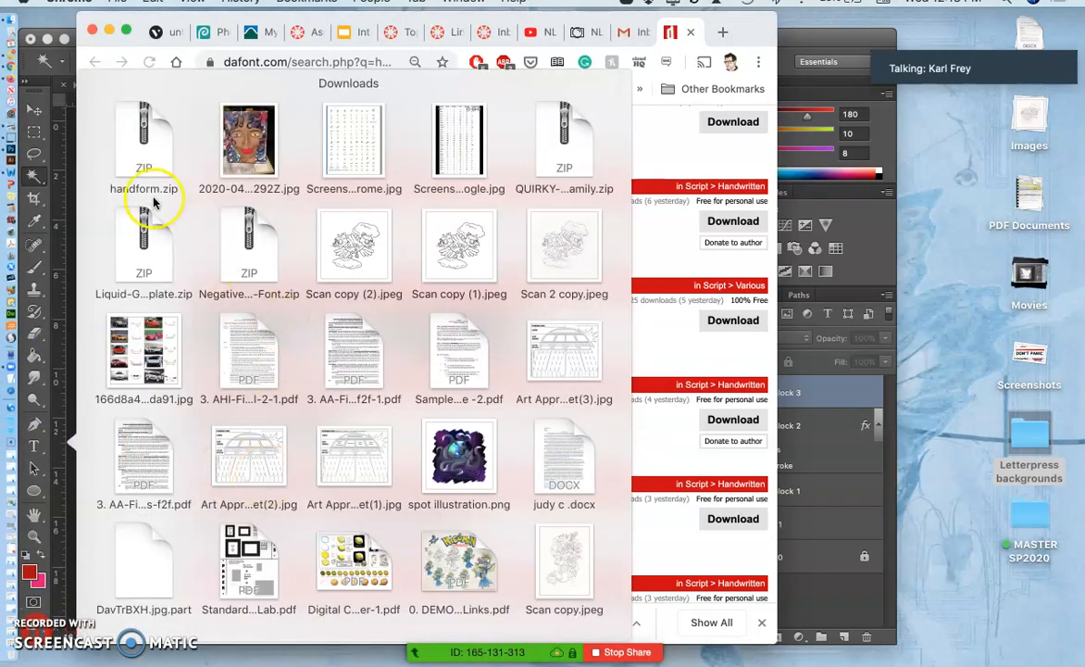
# Step: Unzip handform.zip and select handform.ttf inside the extracted folder
pyautogui.scroll(-3)
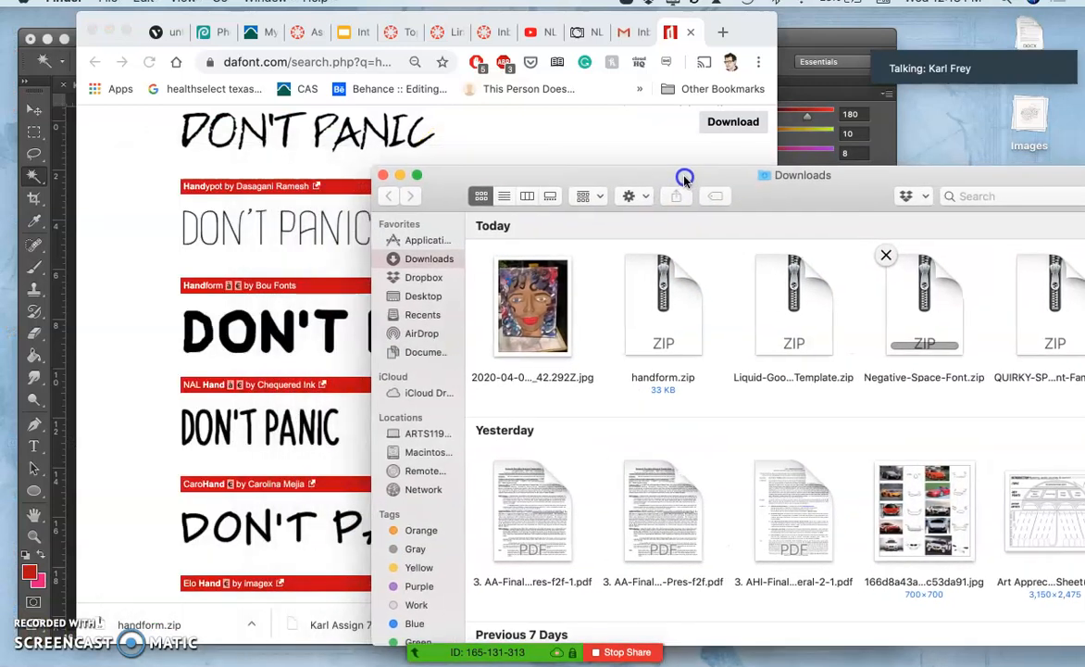
pyautogui.click(661, 306)
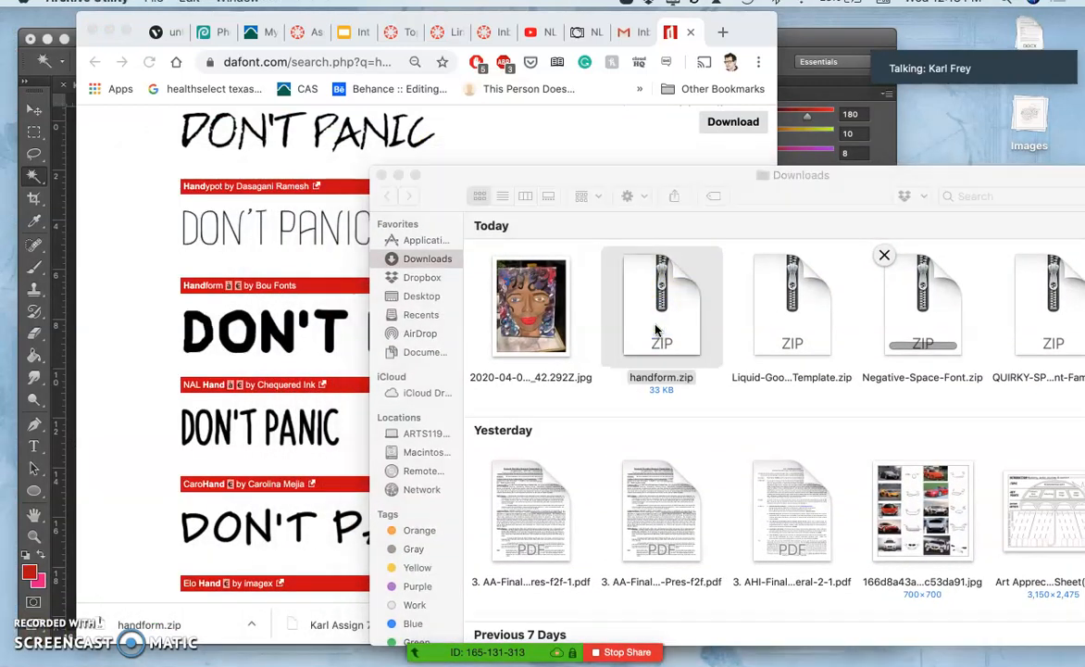
pyautogui.doubleClick(661, 305)
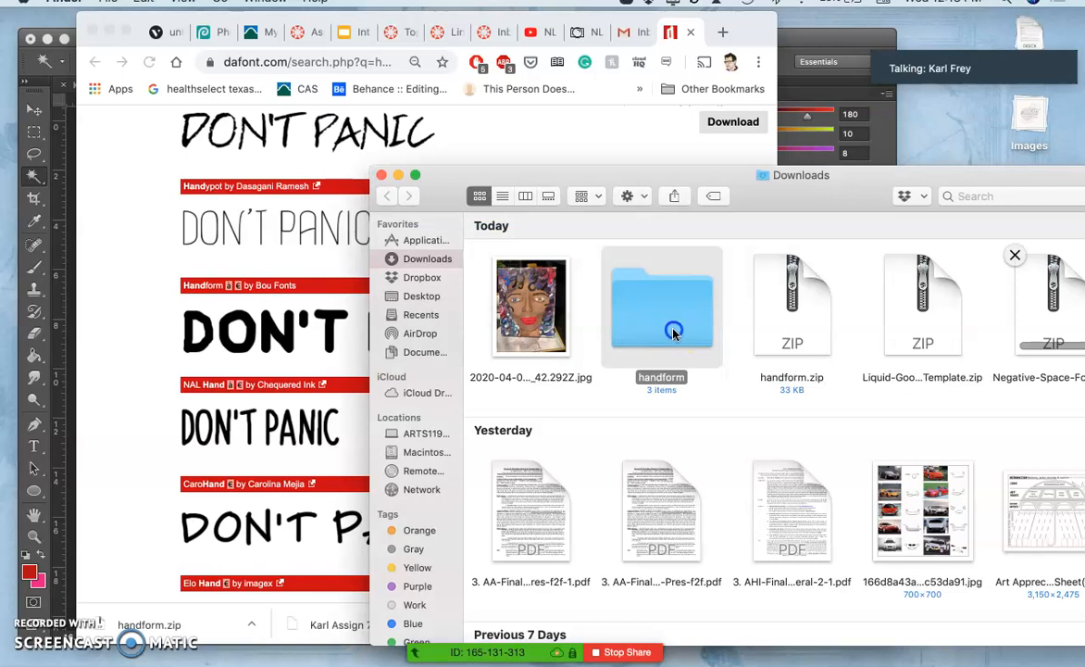
pyautogui.doubleClick(661, 306)
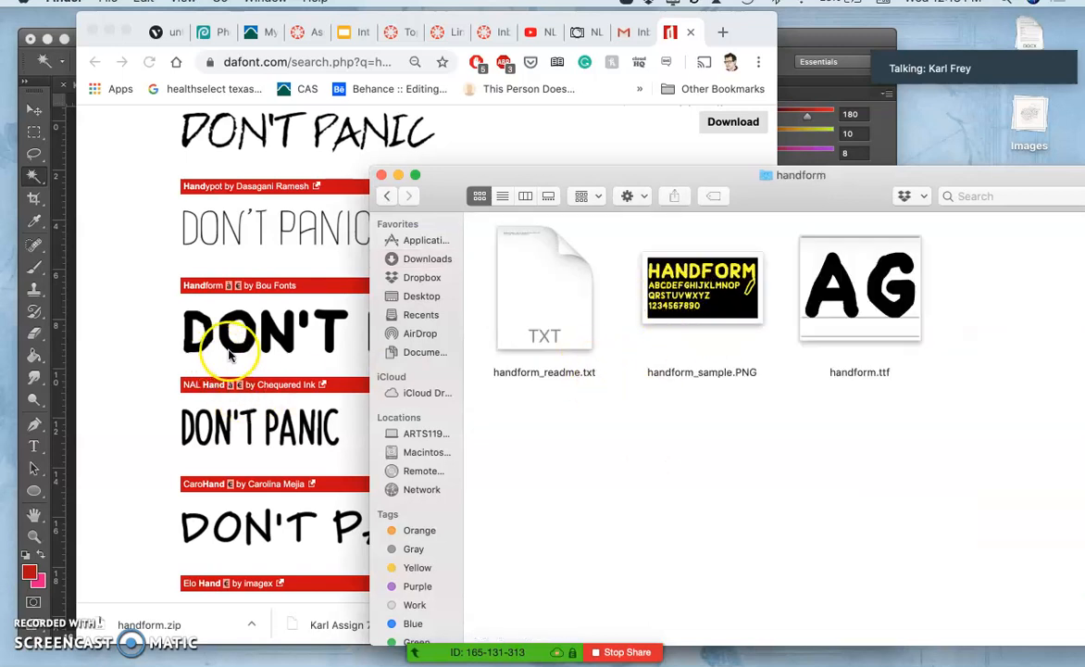
pyautogui.moveTo(918, 379)
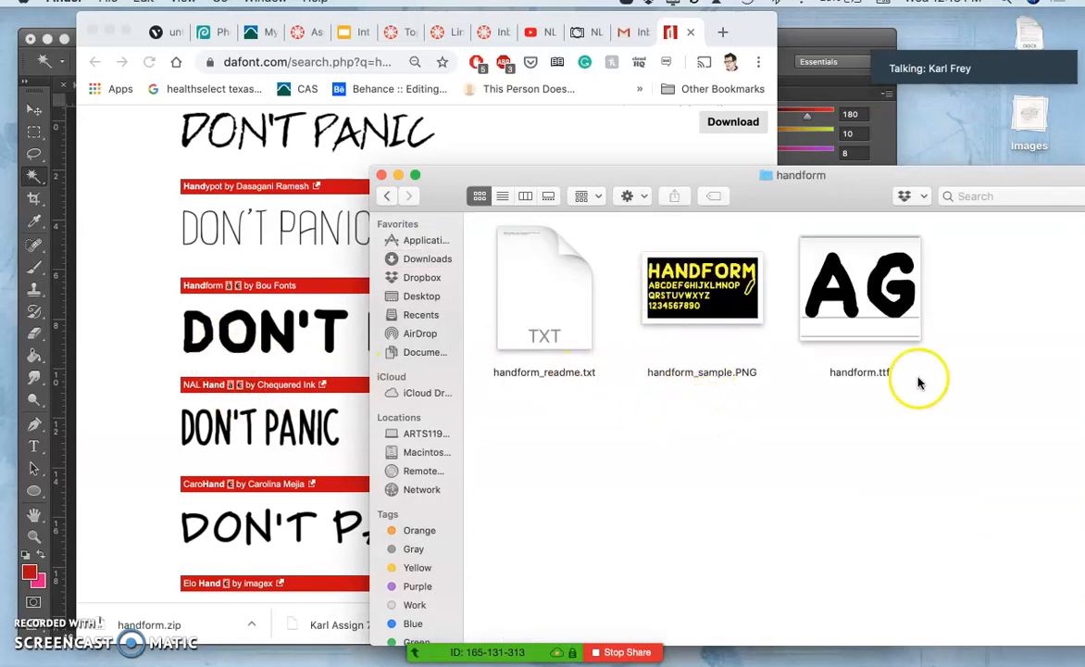
pyautogui.moveTo(861, 424)
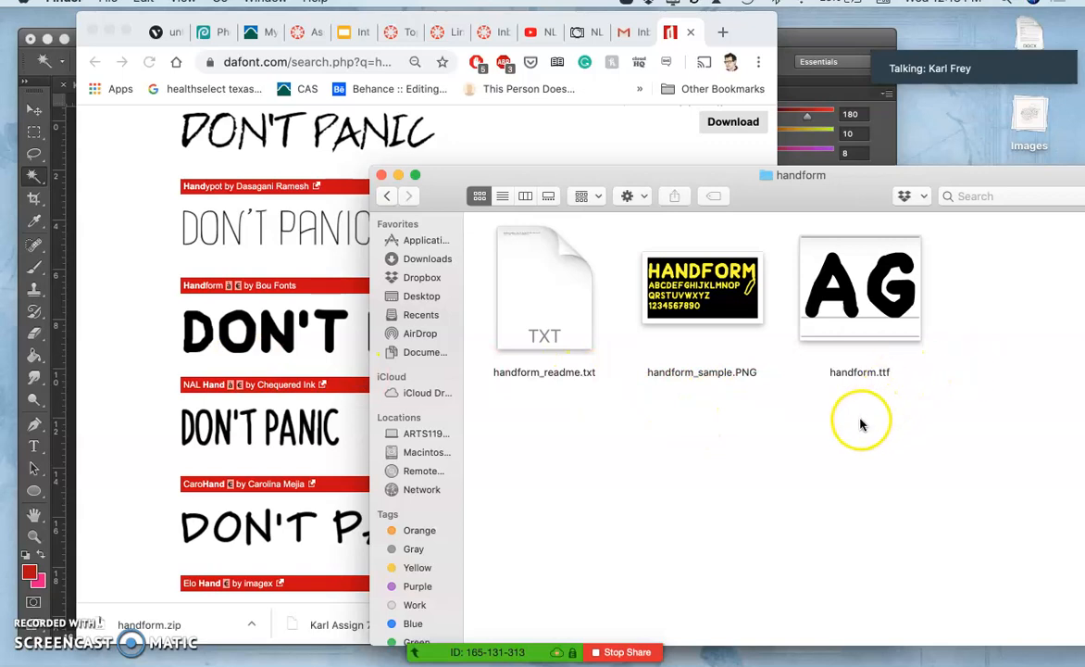
pyautogui.moveTo(855, 380)
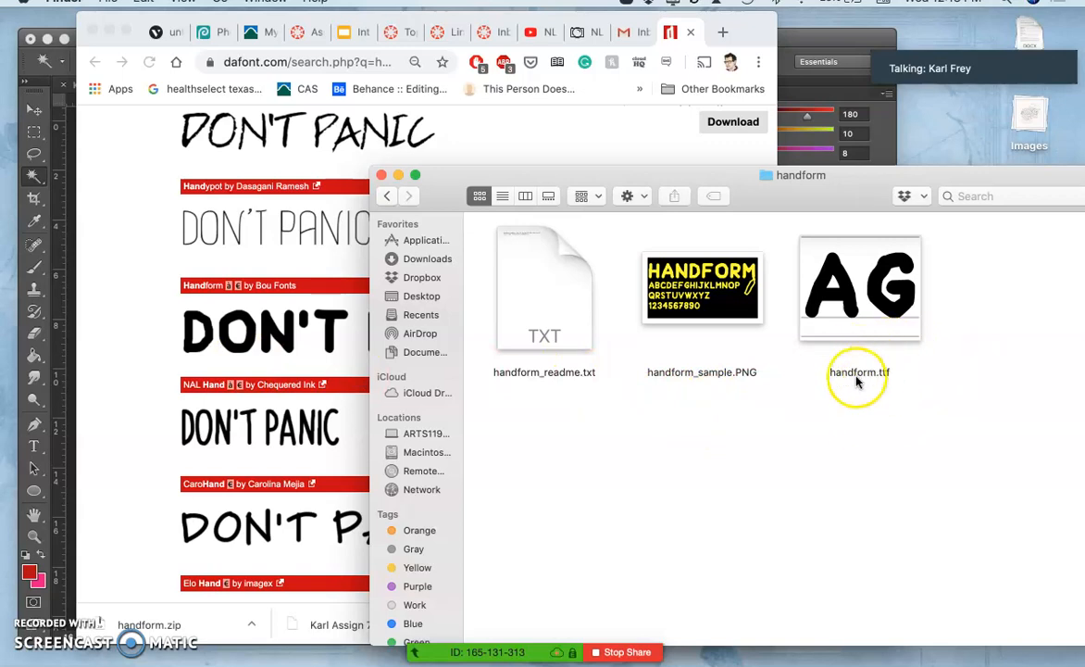
pyautogui.click(859, 287)
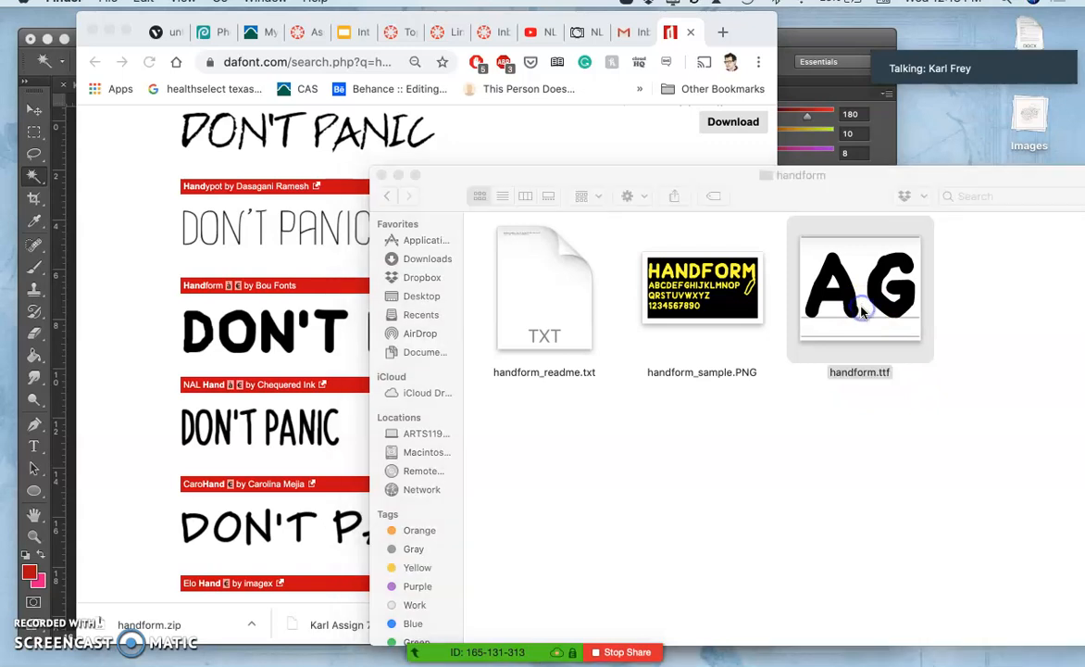
# Step: Preview handform.ttf in Font Book and install it
pyautogui.doubleClick(859, 287)
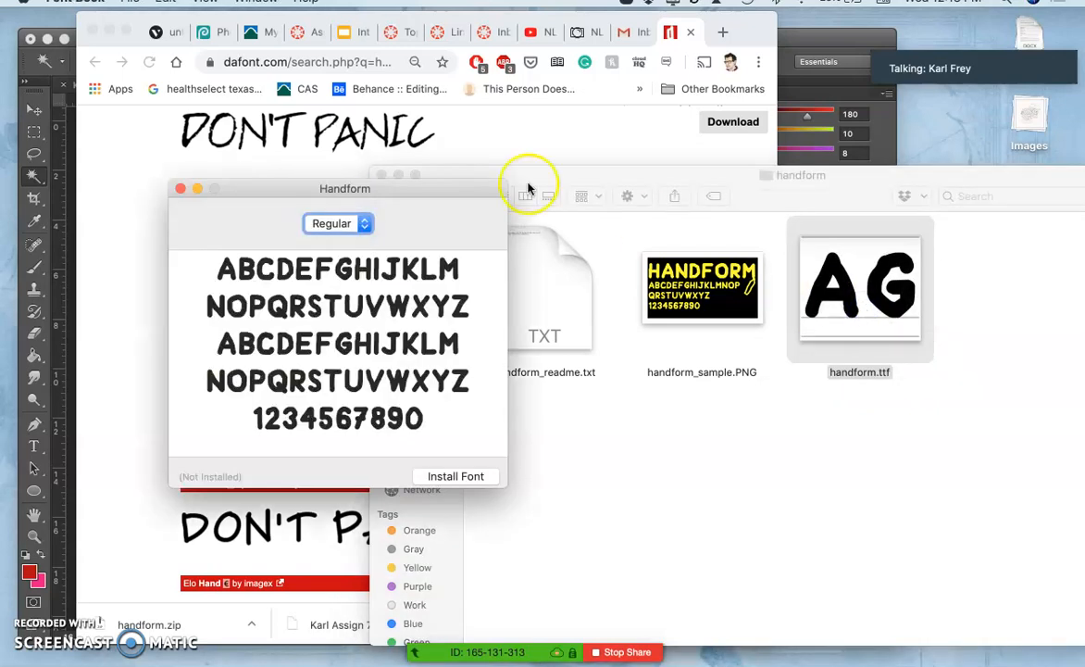
pyautogui.moveTo(367, 383)
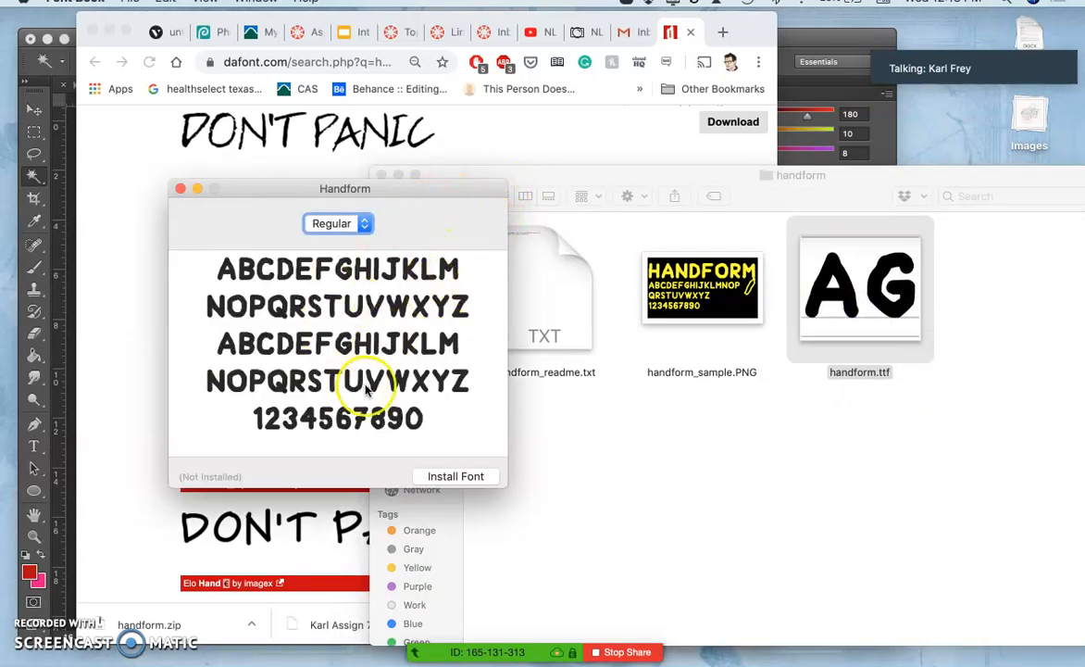
pyautogui.click(455, 476)
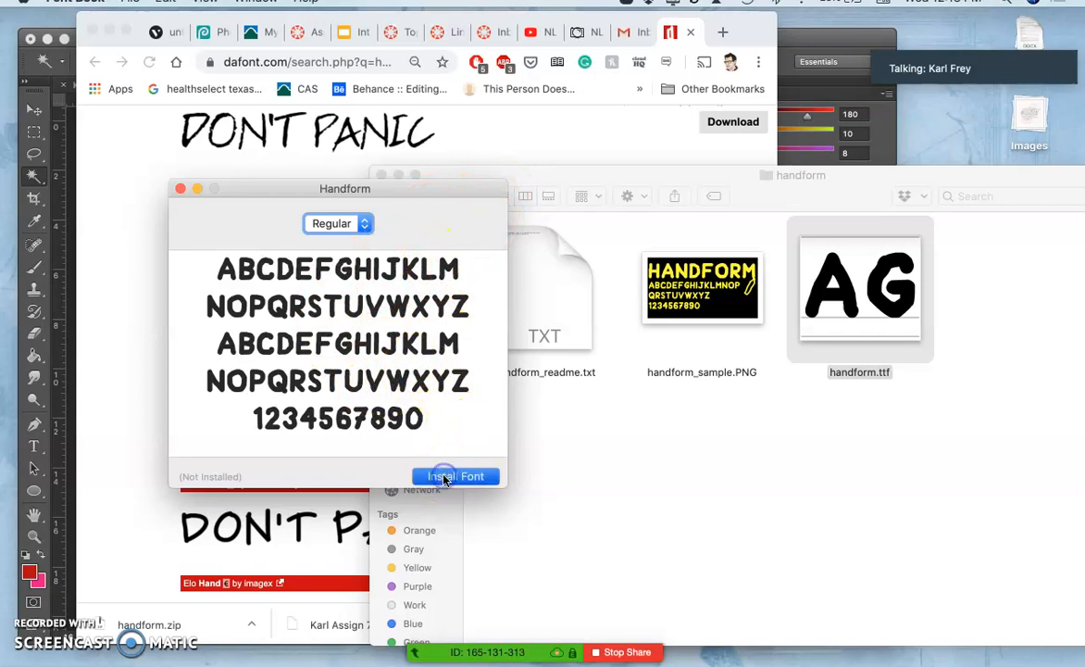
pyautogui.click(456, 476)
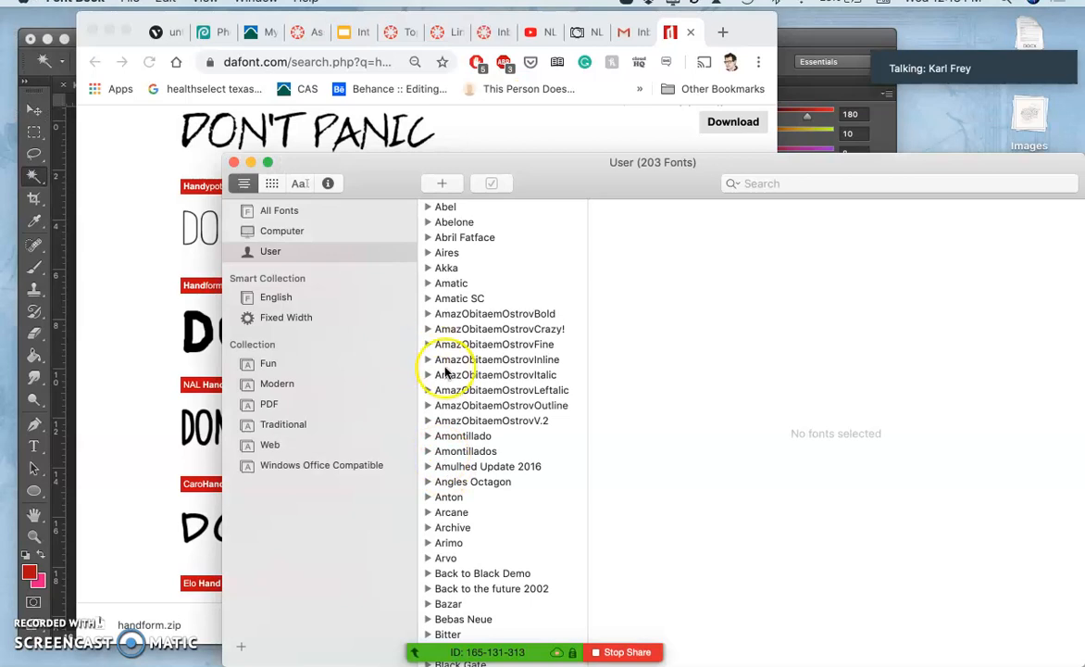
pyautogui.moveTo(563, 184)
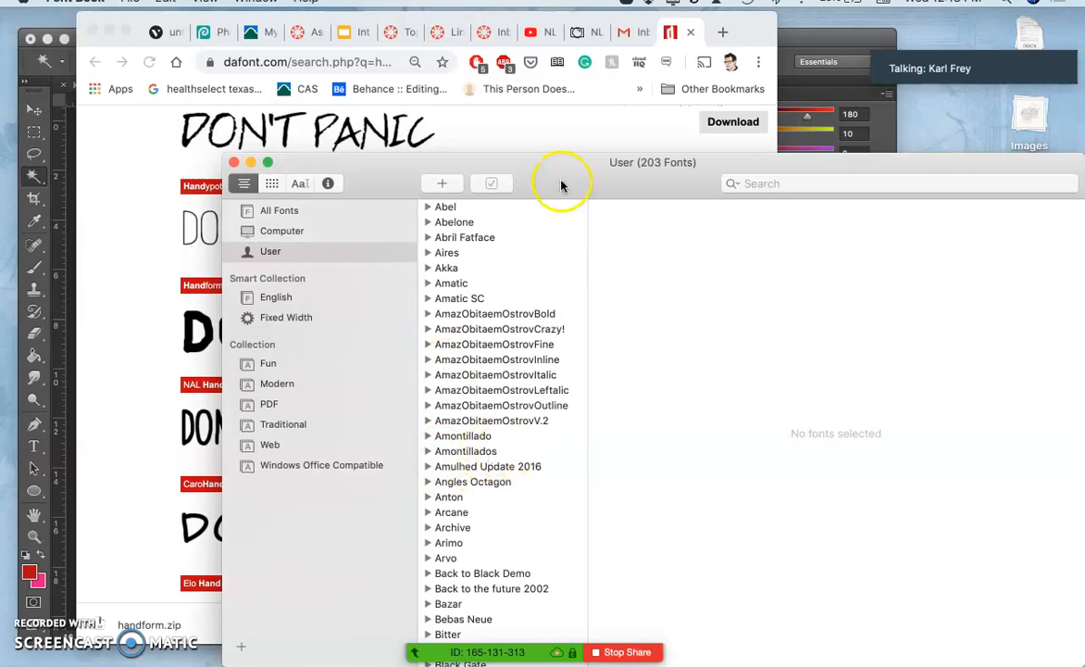
# Step: Select Handform Regular in the User collection to confirm it is installed
pyautogui.click(459, 570)
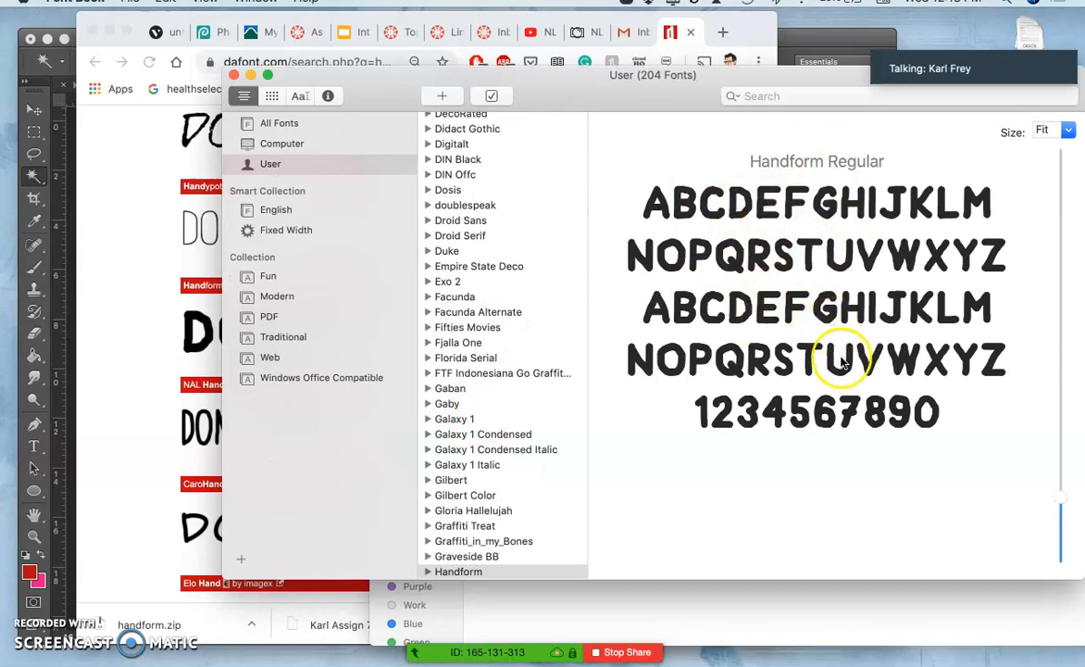
pyautogui.moveTo(648, 311)
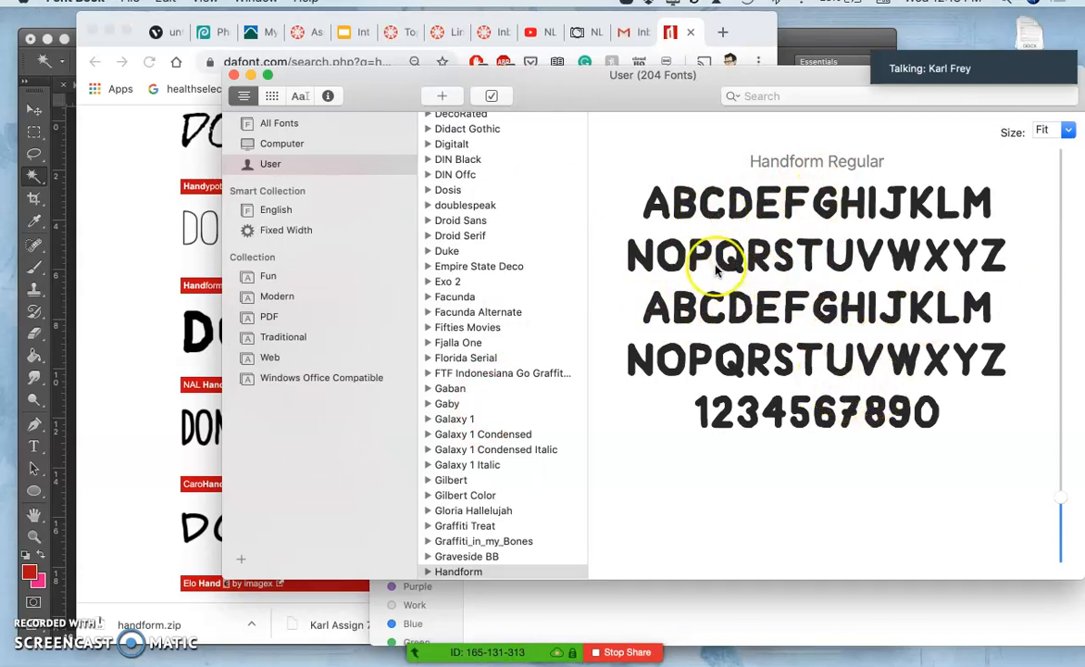
pyautogui.moveTo(805, 426)
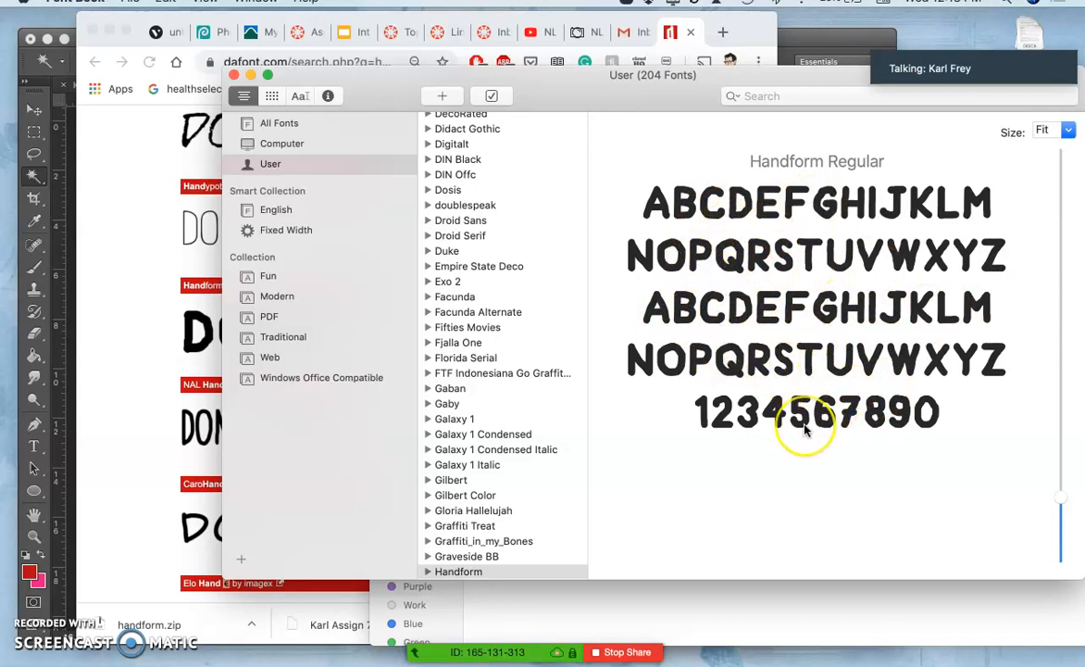
pyautogui.moveTo(874, 352)
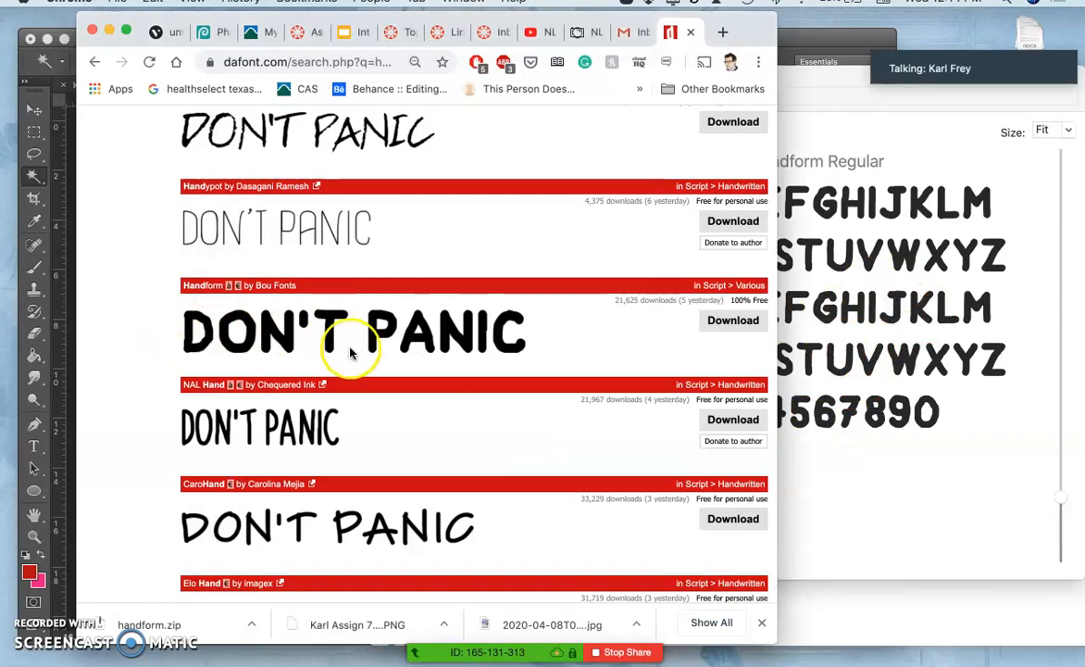
pyautogui.moveTo(300, 342)
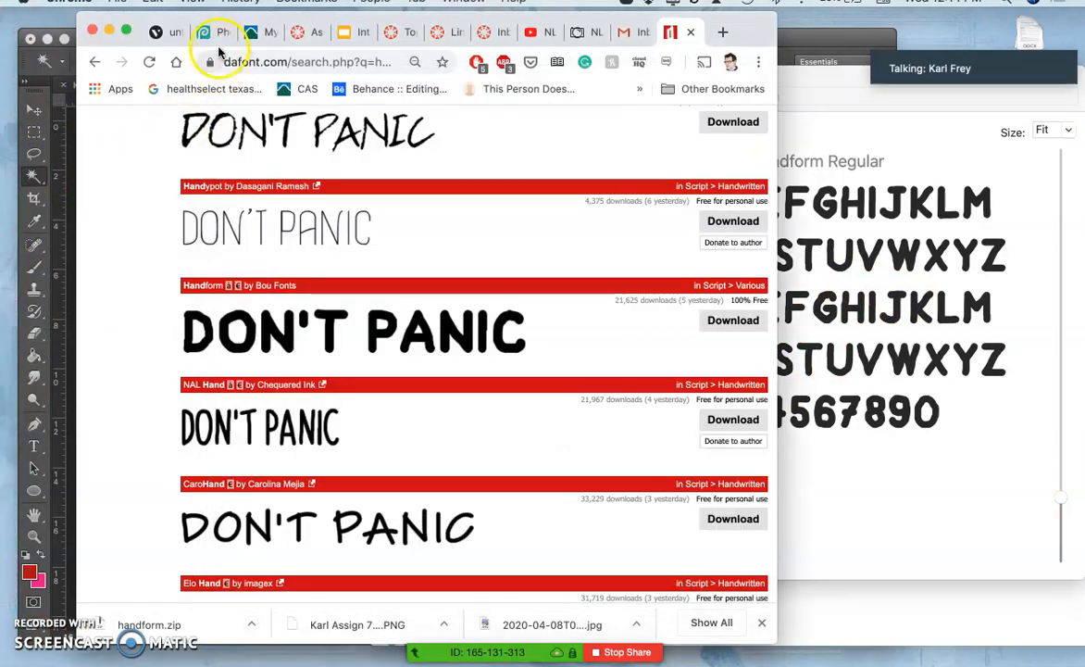
# Step: Switch from DaFont to the Photopea Apocalyptic sketch document
pyautogui.click(203, 33)
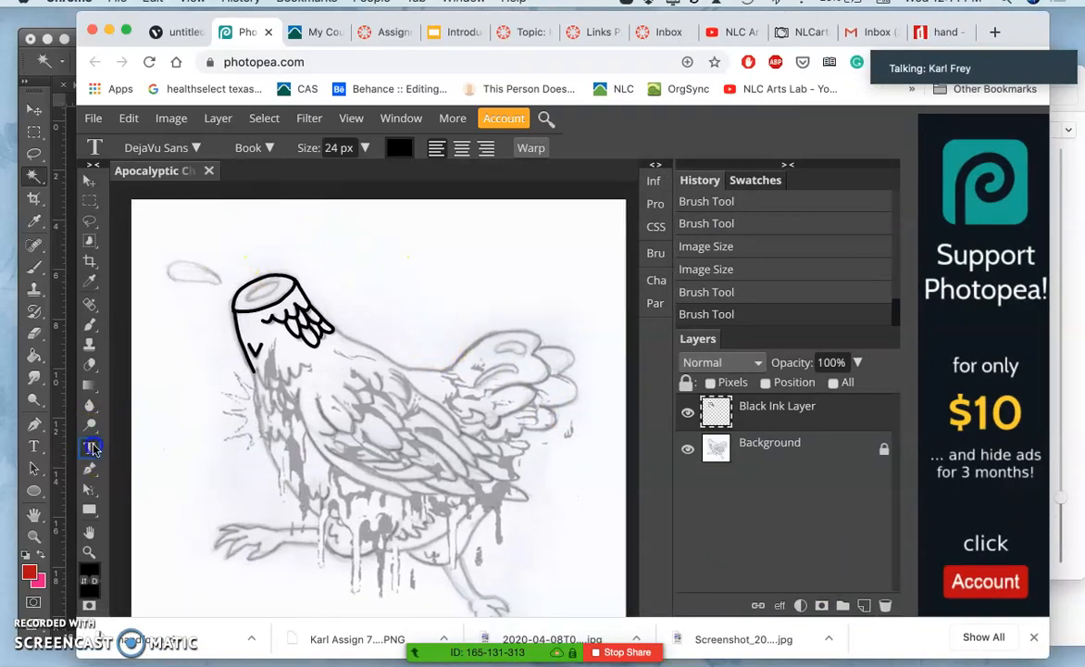
# Step: Create Text layer 2 above the Black Ink Layer with the Type tool
pyautogui.click(344, 246)
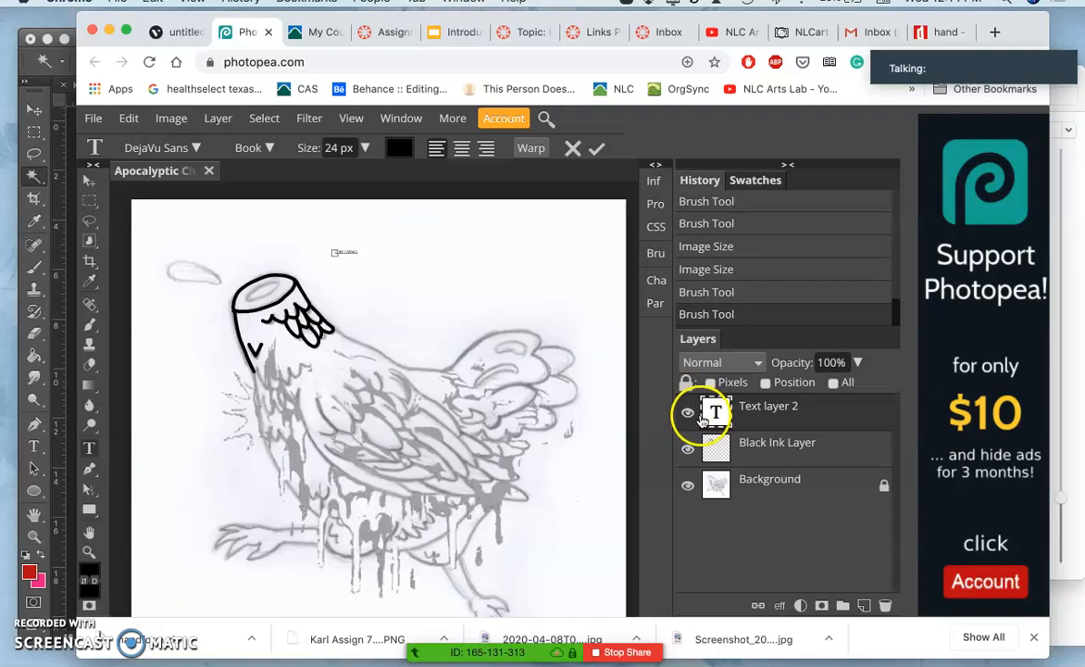
# Step: Commit DON'T PANIC and enlarge the text to 250 px above the chicken
pyautogui.click(689, 411)
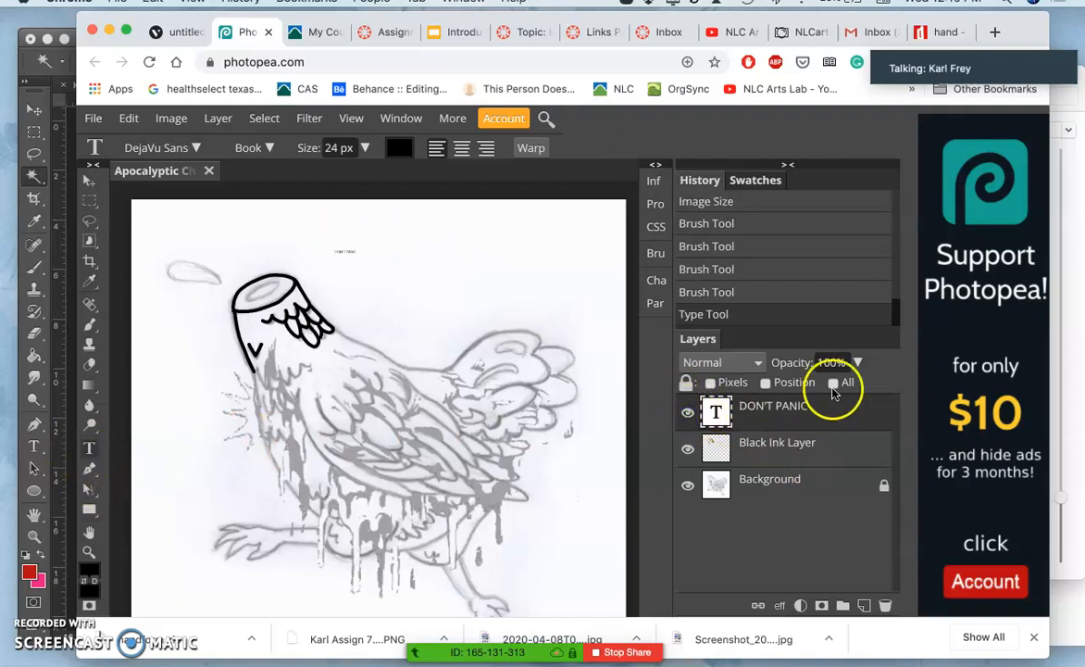
pyautogui.moveTo(348, 269)
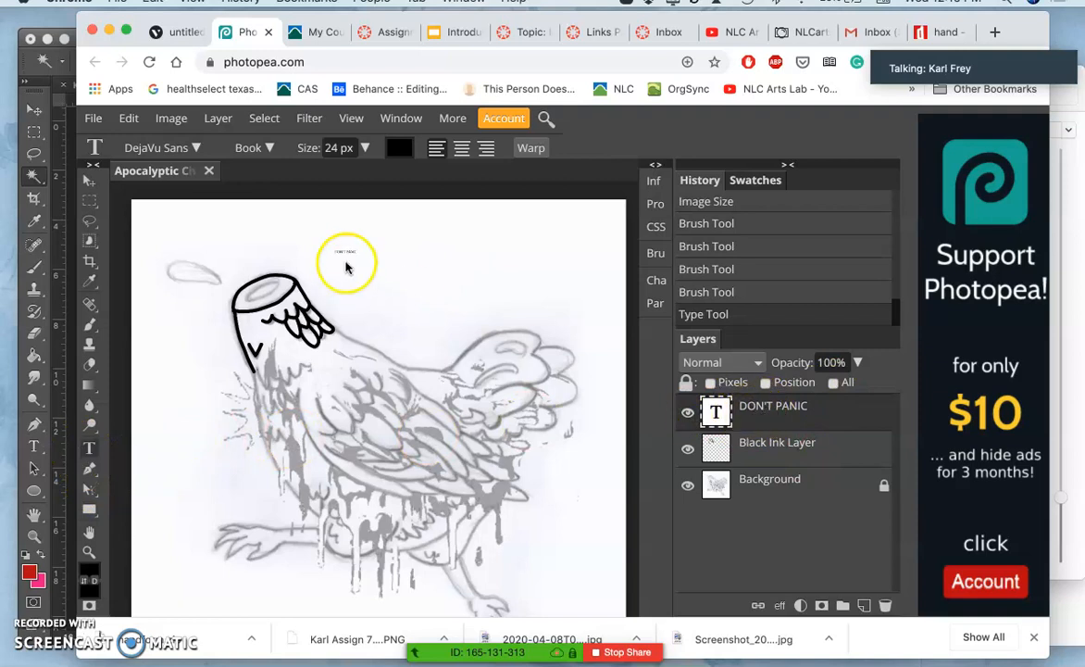
pyautogui.click(344, 252)
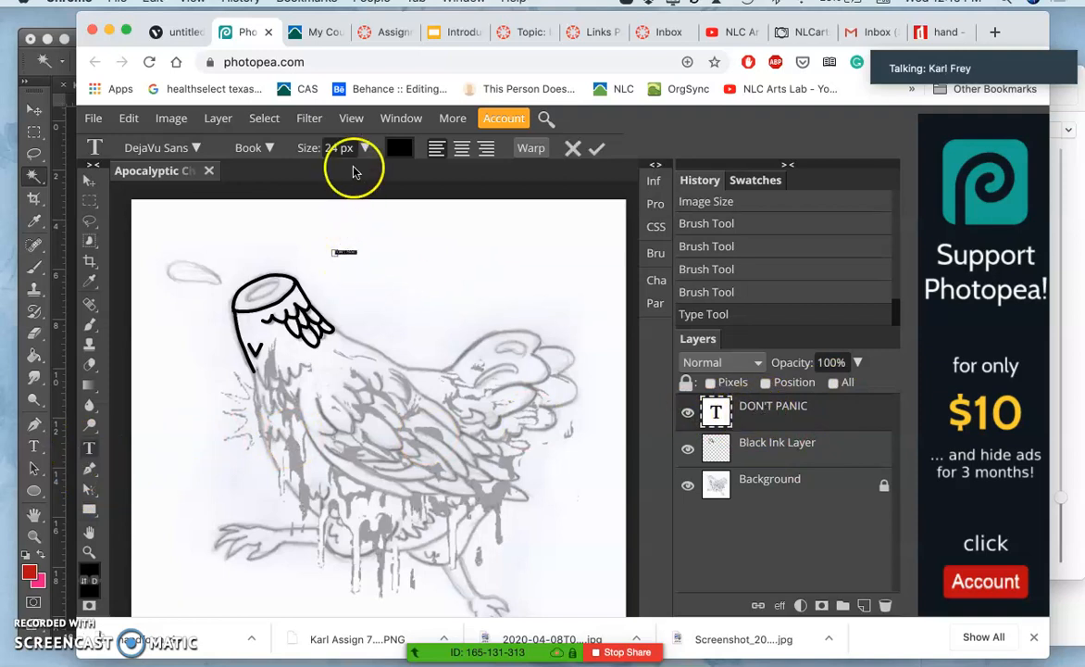
pyautogui.moveTo(324, 174); pyautogui.dragTo(349, 174)
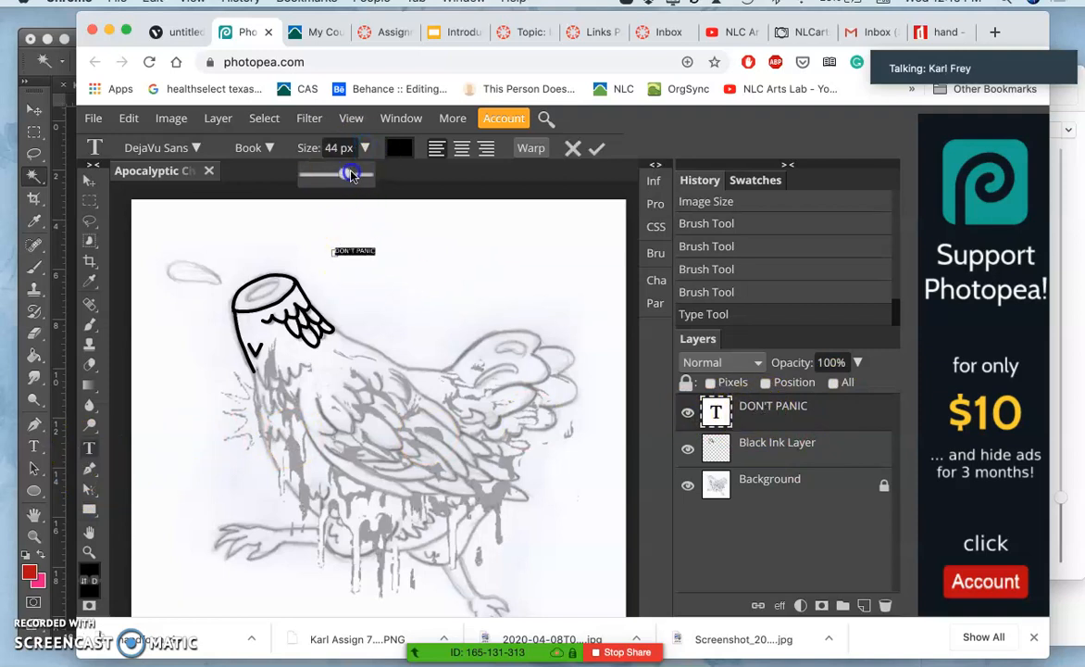
pyautogui.moveTo(350, 174); pyautogui.dragTo(369, 174)
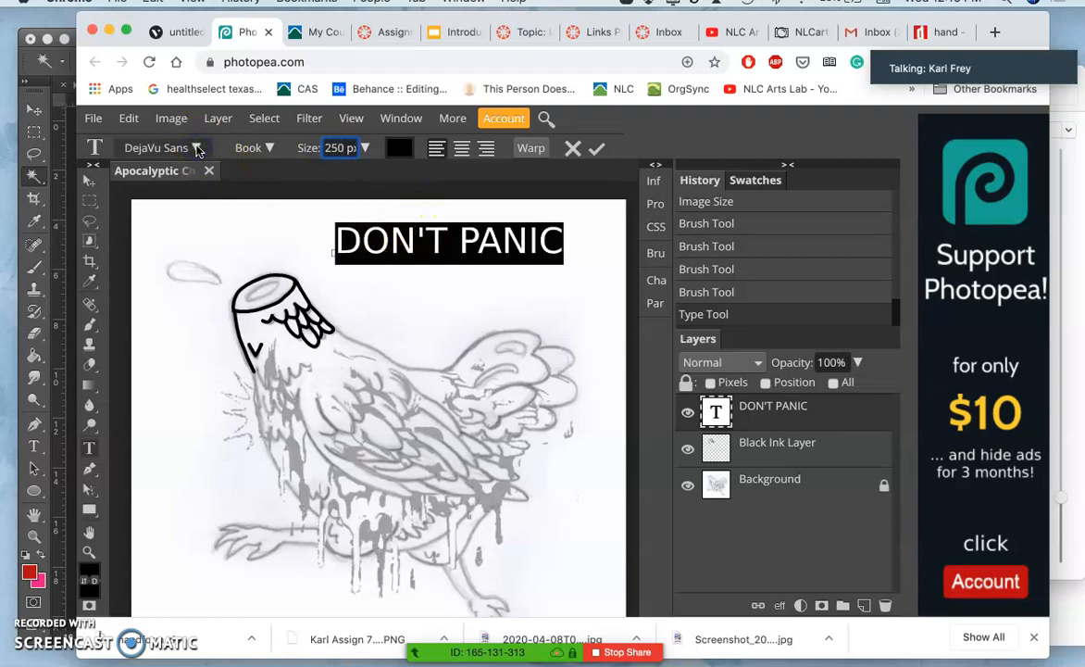
# Step: Browse the font family list for a typeface for DON'T PANIC
pyautogui.click(156, 148)
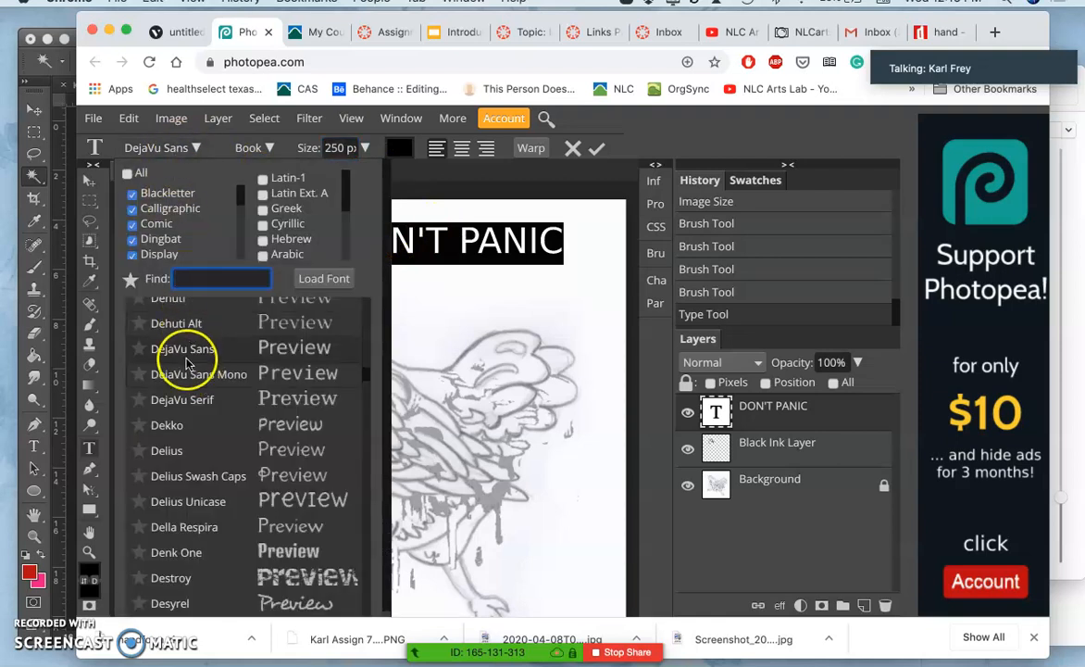
pyautogui.scroll(-3)
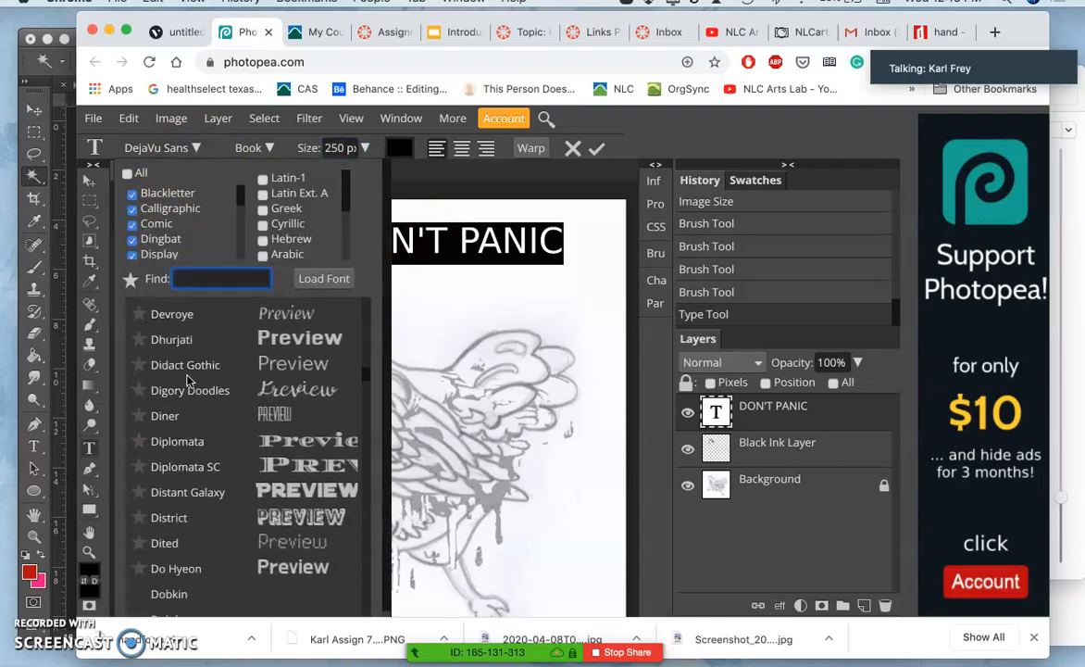
pyautogui.scroll(-3)
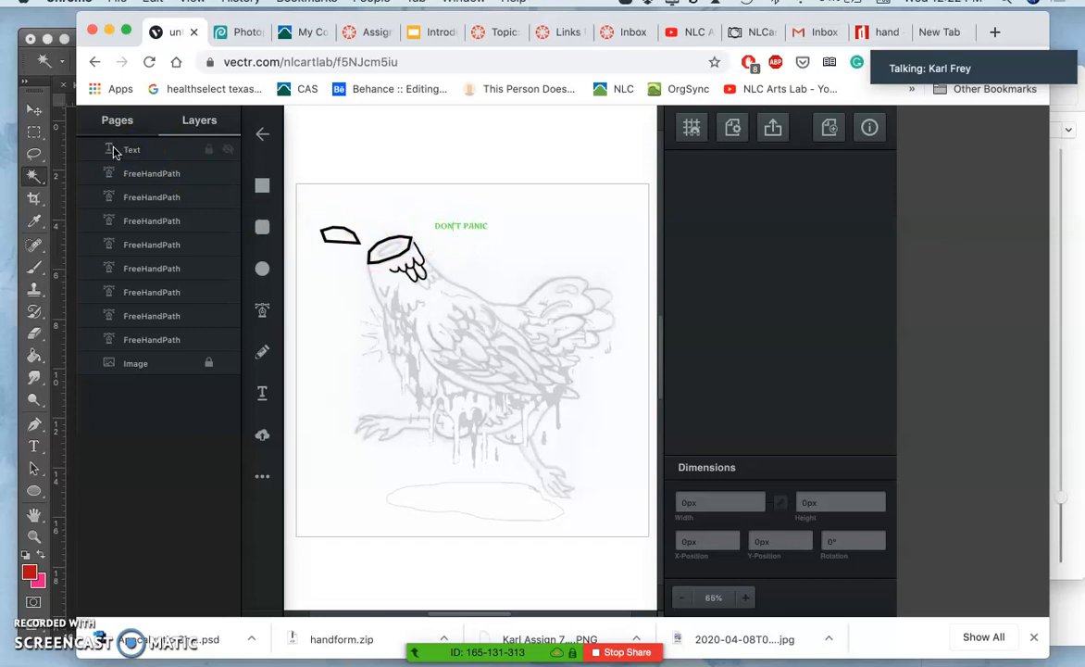
# Step: Make the Vectr DON'T PANIC text black and increase its font size
pyautogui.click(131, 148)
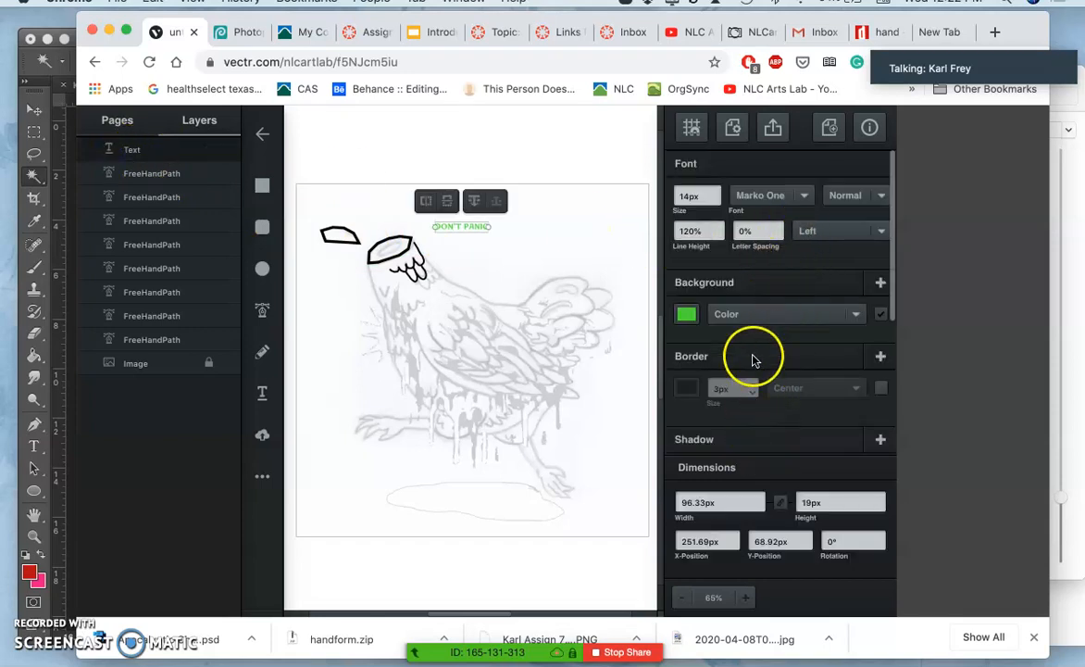
pyautogui.click(685, 315)
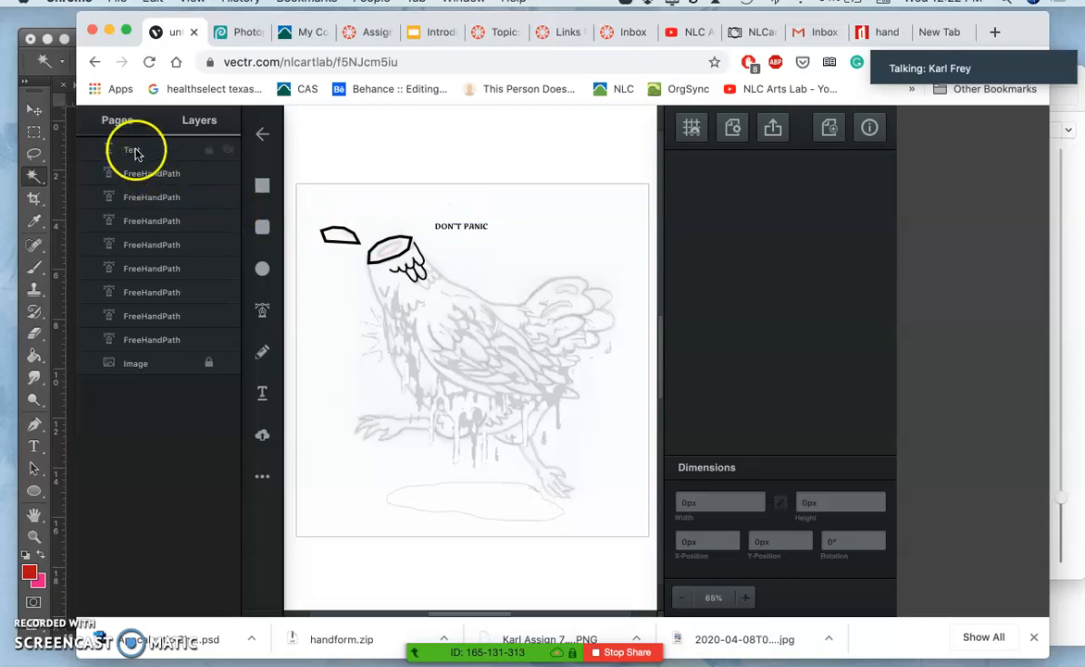
pyautogui.click(131, 148)
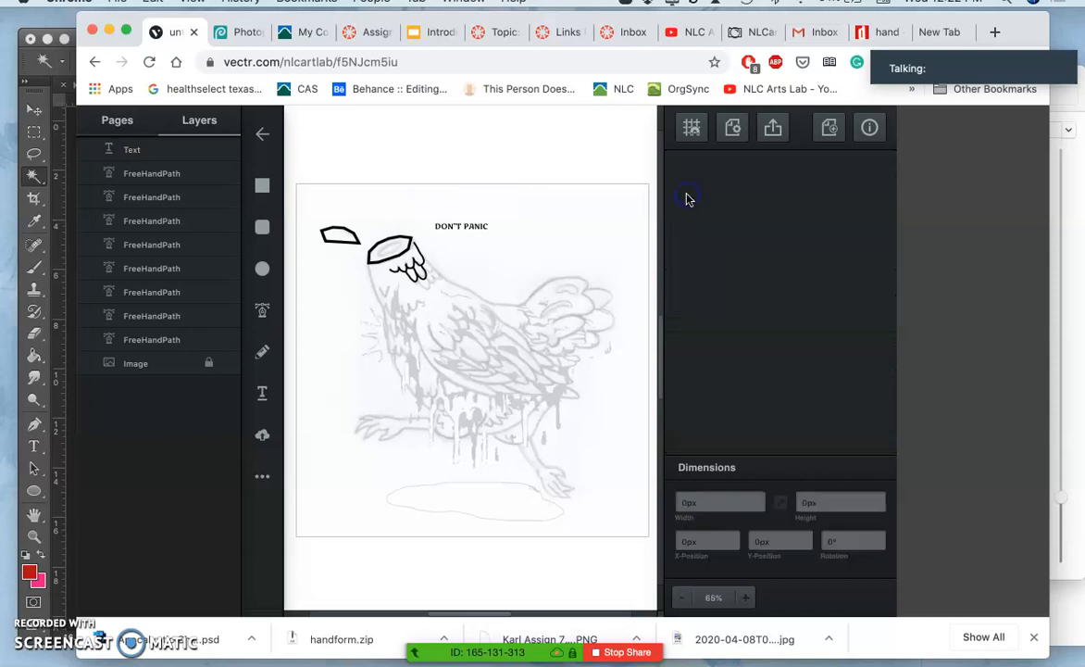
pyautogui.click(461, 226)
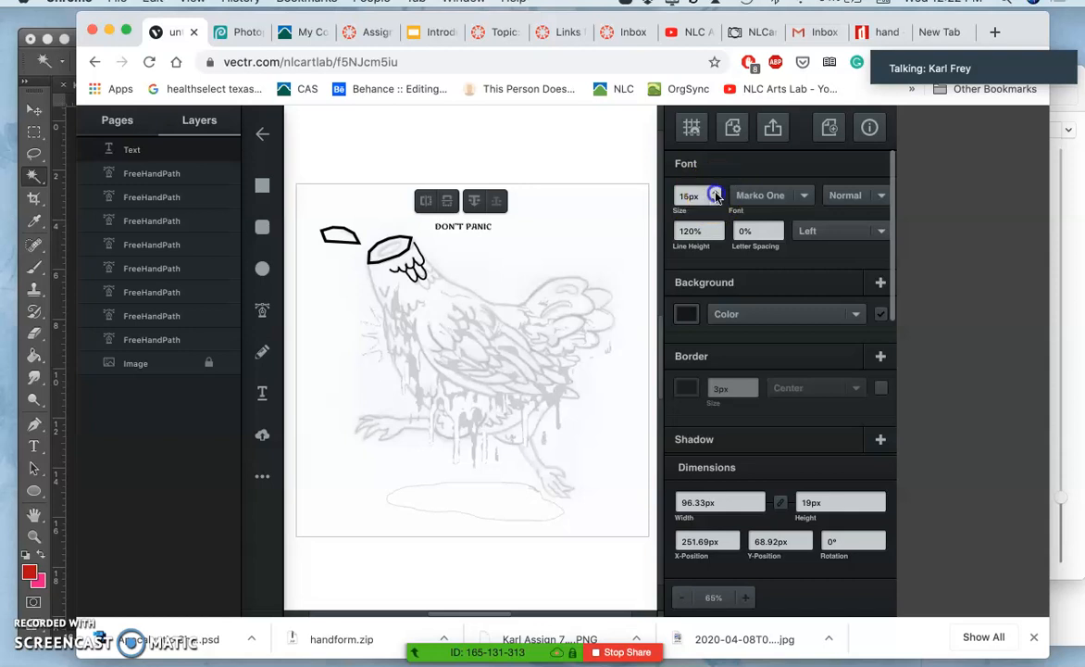
pyautogui.click(715, 194)
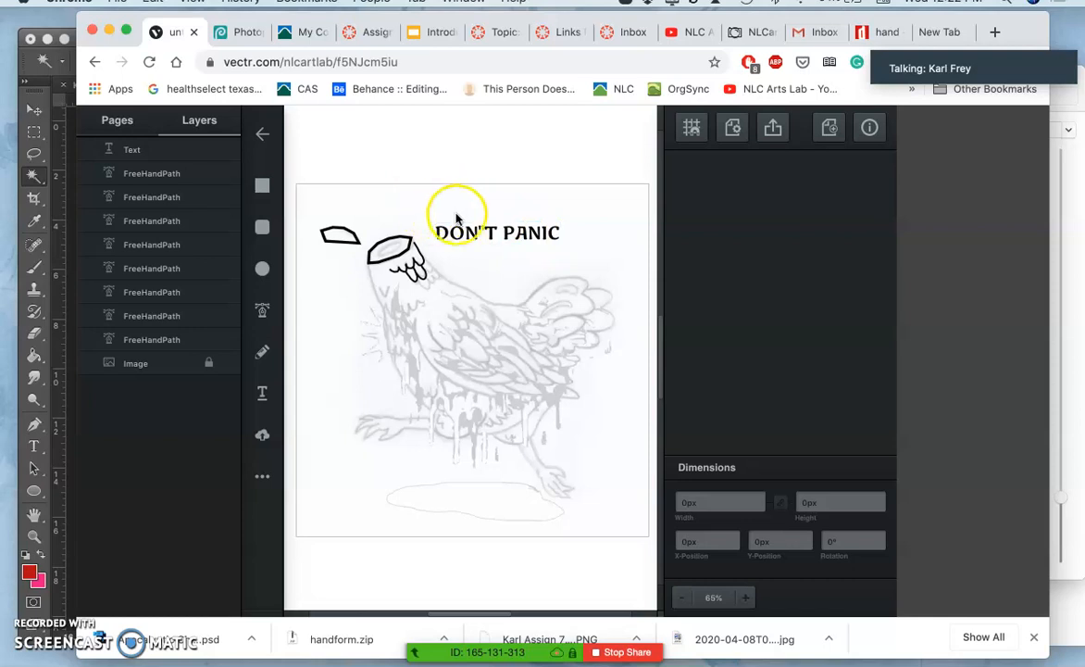
# Step: Switch the selected DON'T PANIC text from Marko One to Molle, keeping the Italic style
pyautogui.click(496, 231)
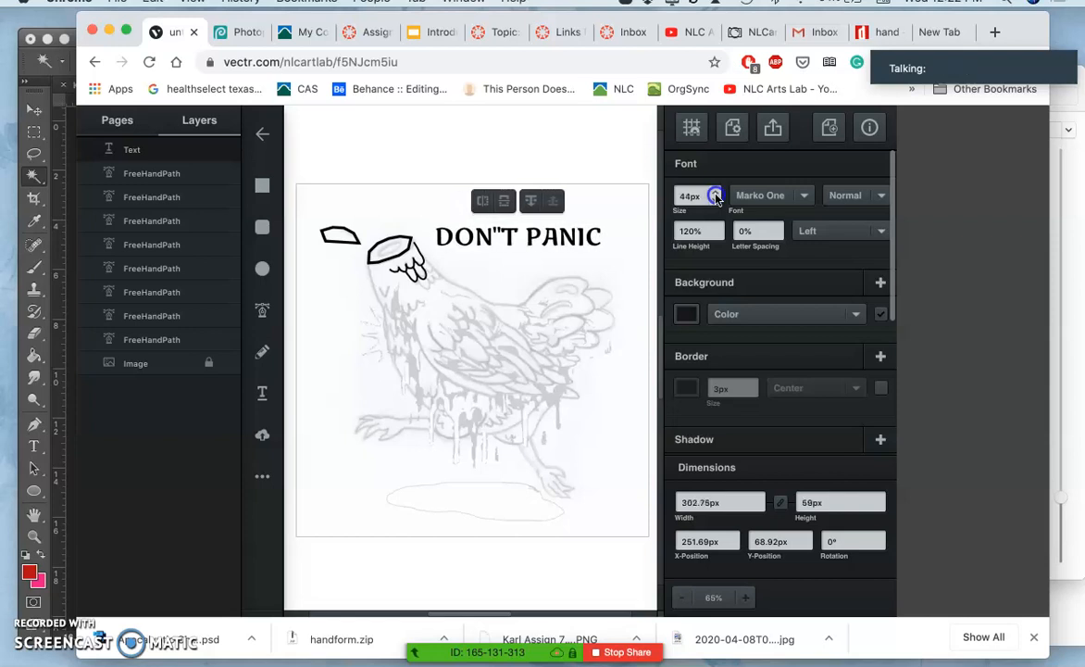
pyautogui.click(715, 196)
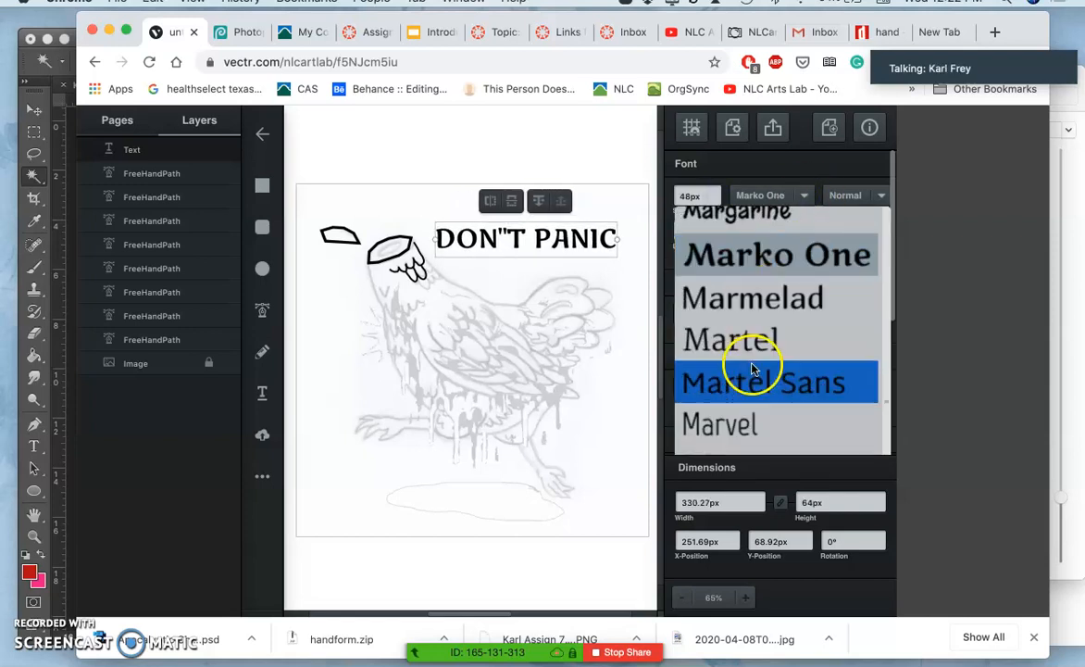
pyautogui.scroll(3)
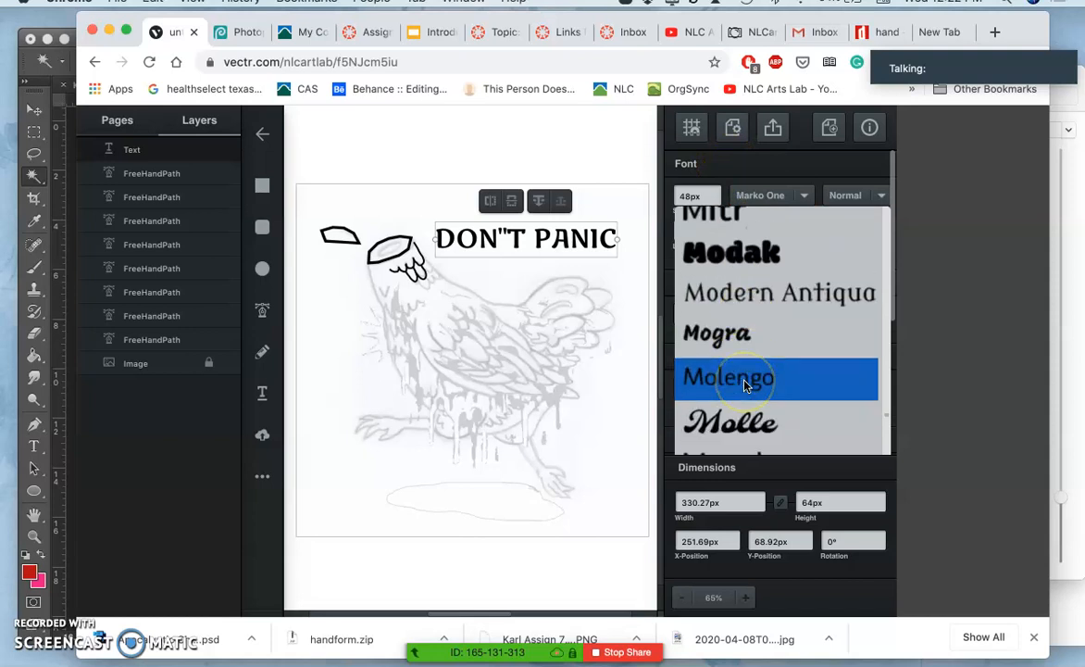
pyautogui.scroll(-3)
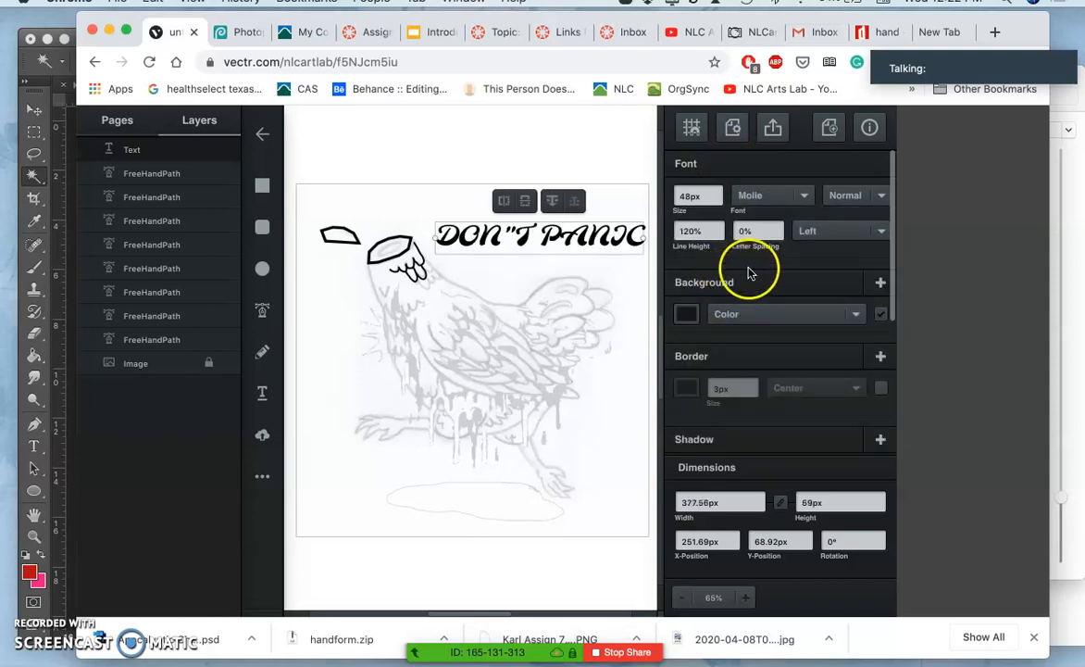
pyautogui.click(855, 196)
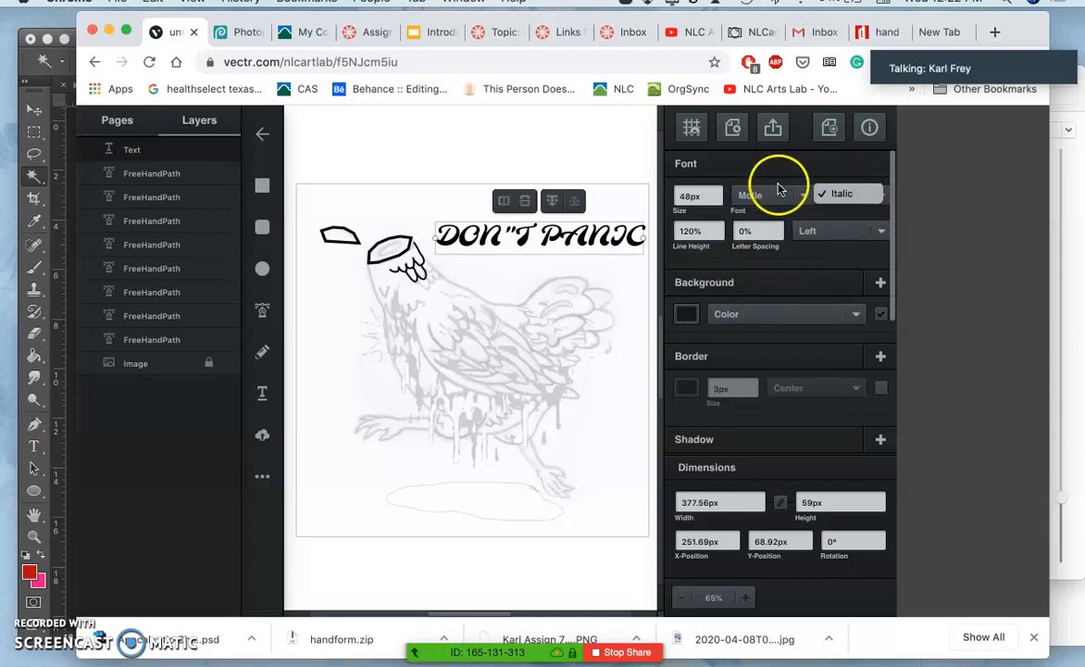
pyautogui.click(848, 193)
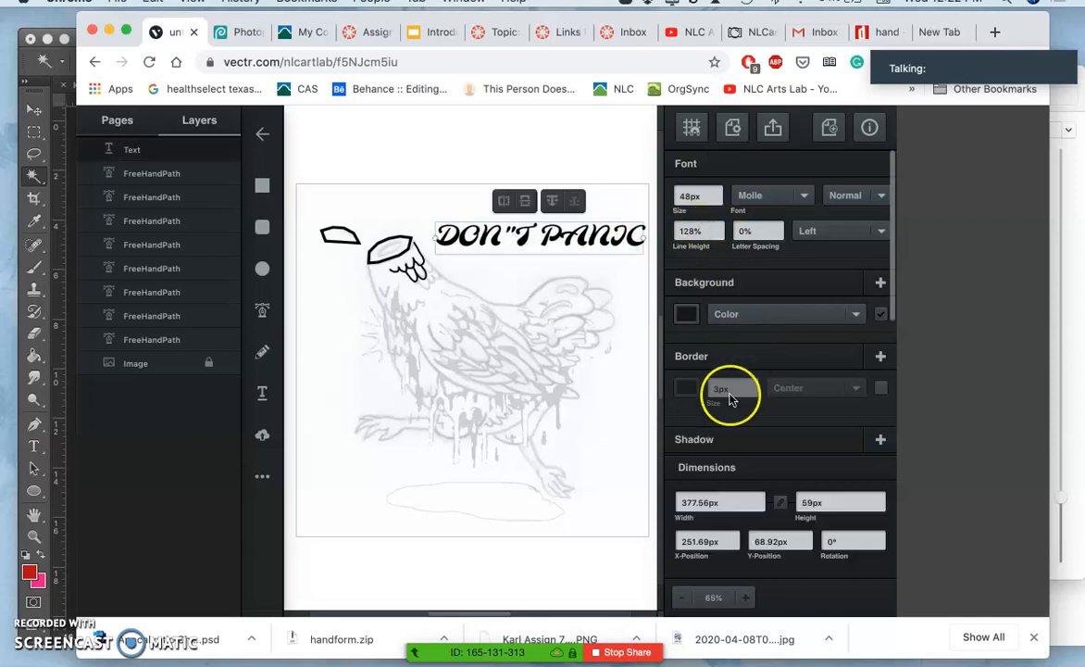
pyautogui.scroll(-3)
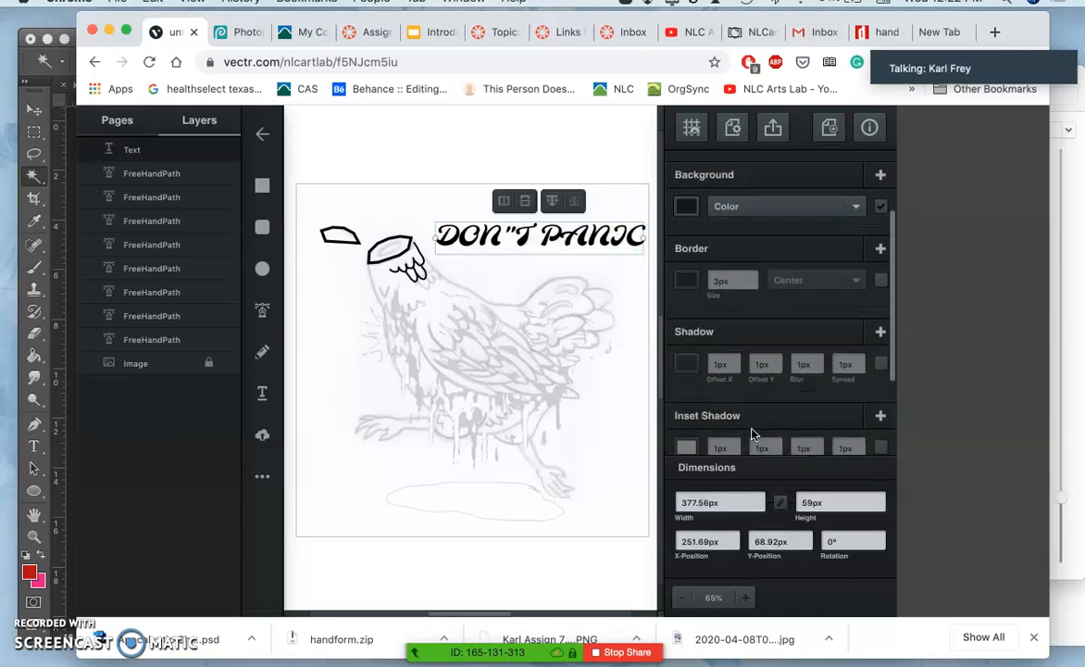
pyautogui.scroll(-3)
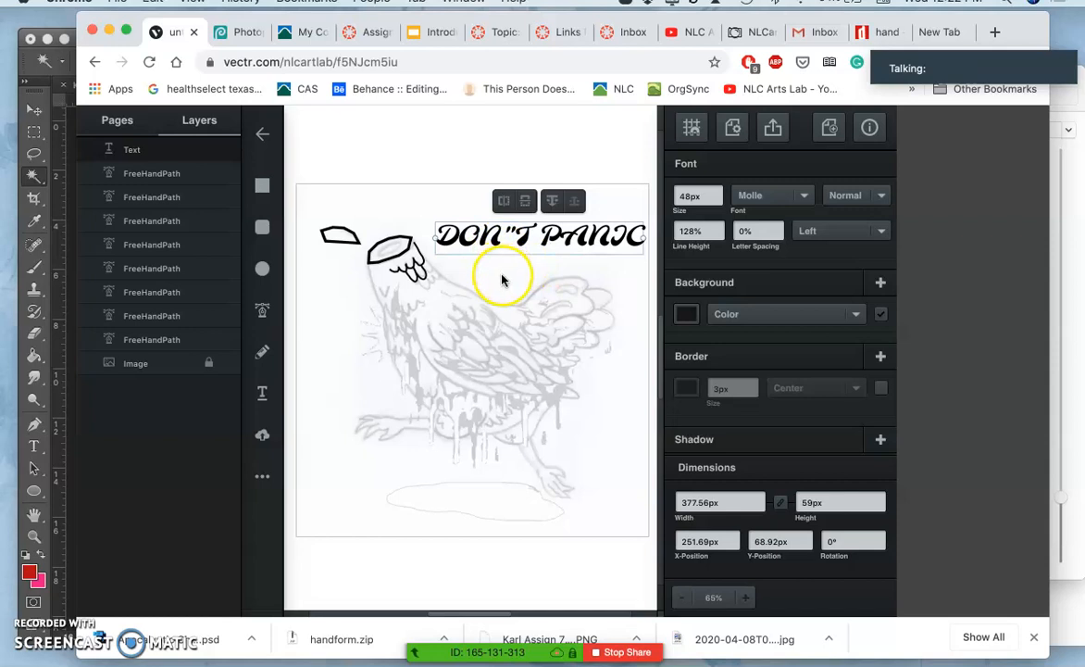
# Step: Move the text box to the top of the page and set it in the chunky Modak typeface
pyautogui.click(518, 277)
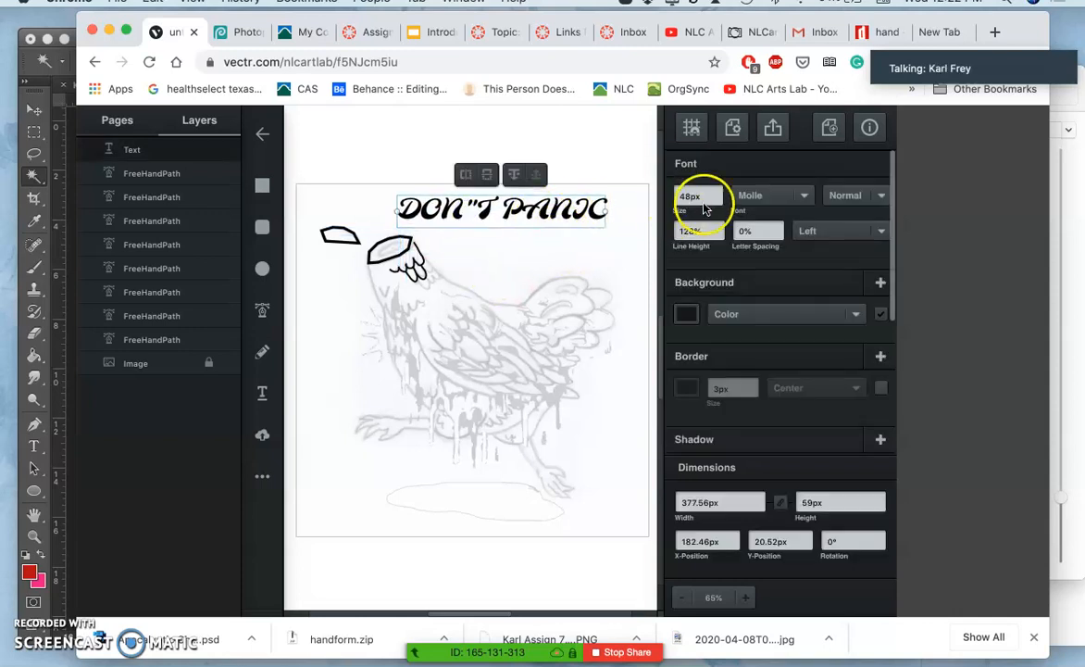
pyautogui.click(774, 195)
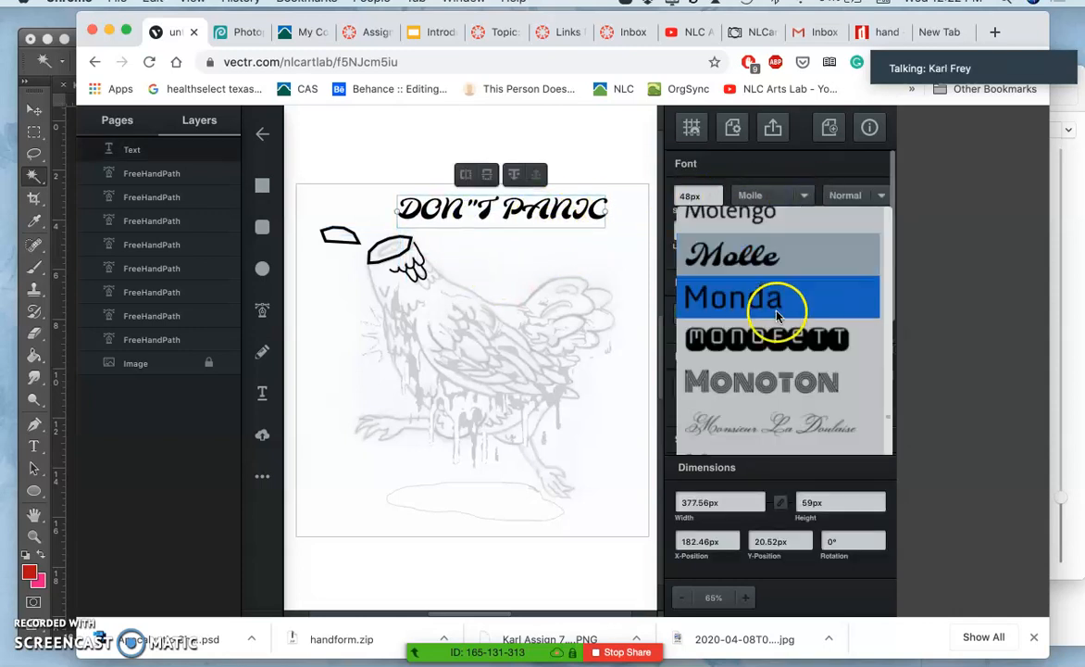
pyautogui.scroll(-3)
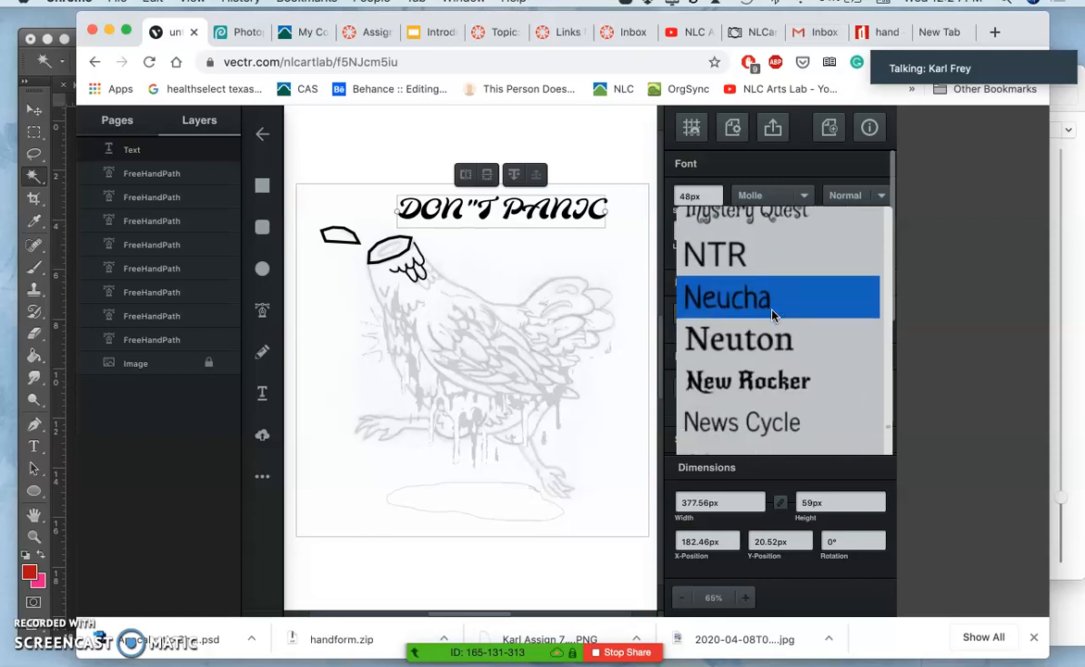
pyautogui.scroll(-3)
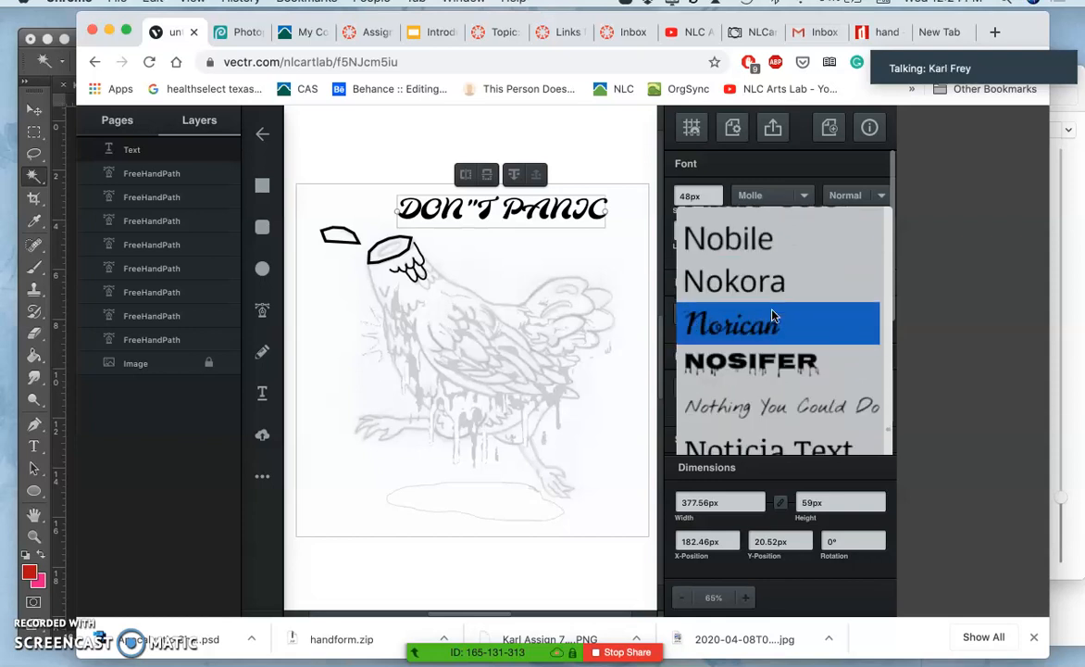
pyautogui.scroll(-3)
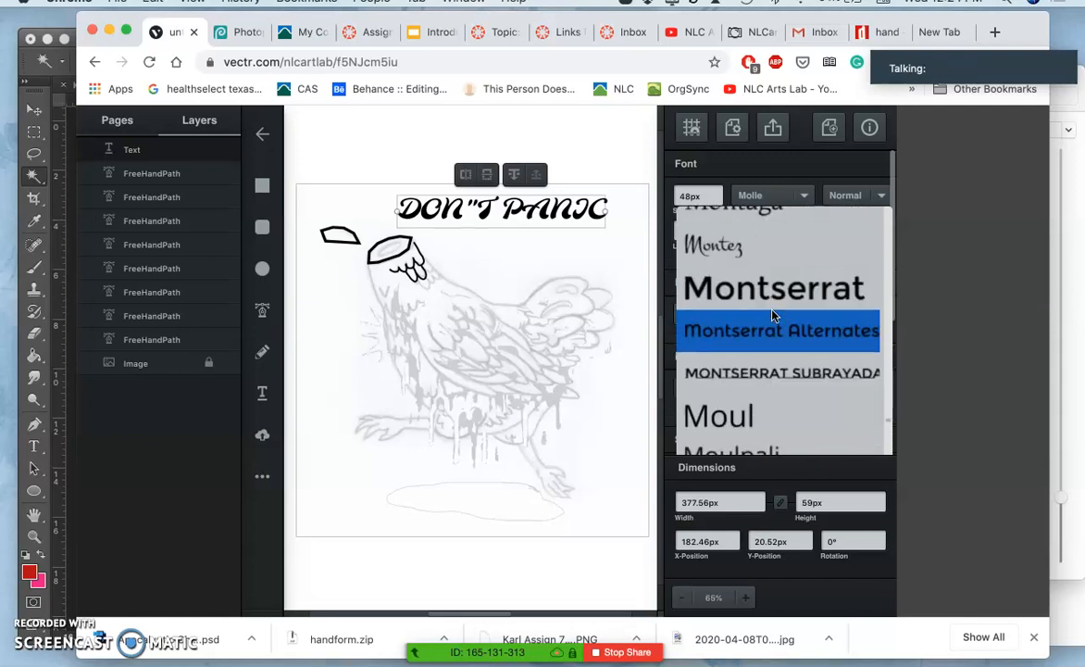
pyautogui.scroll(3)
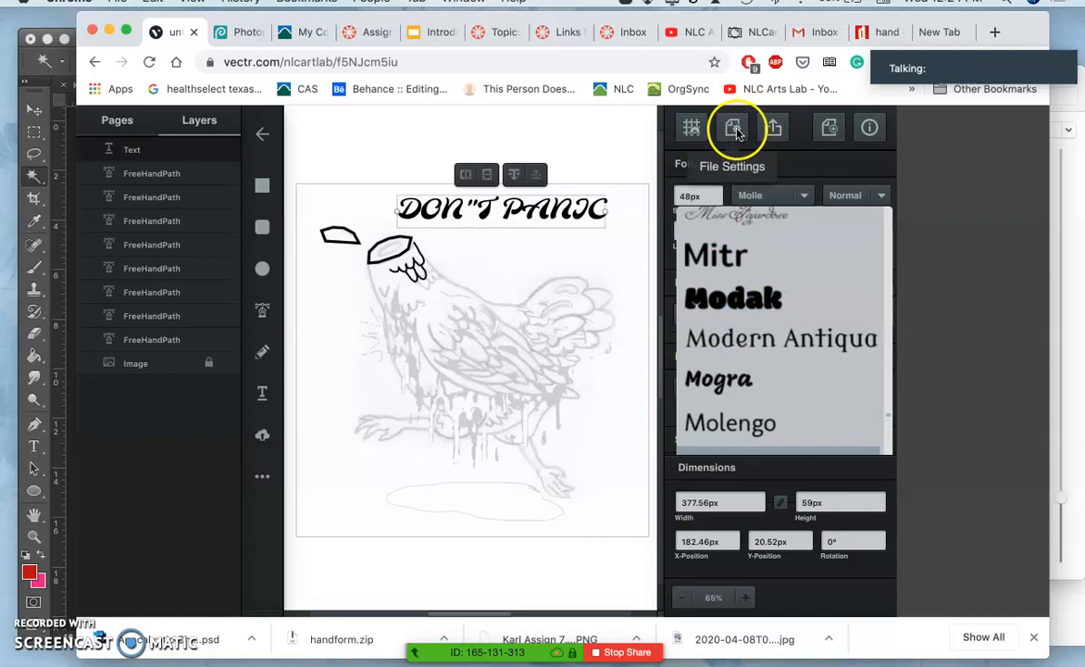
pyautogui.moveTo(830, 126)
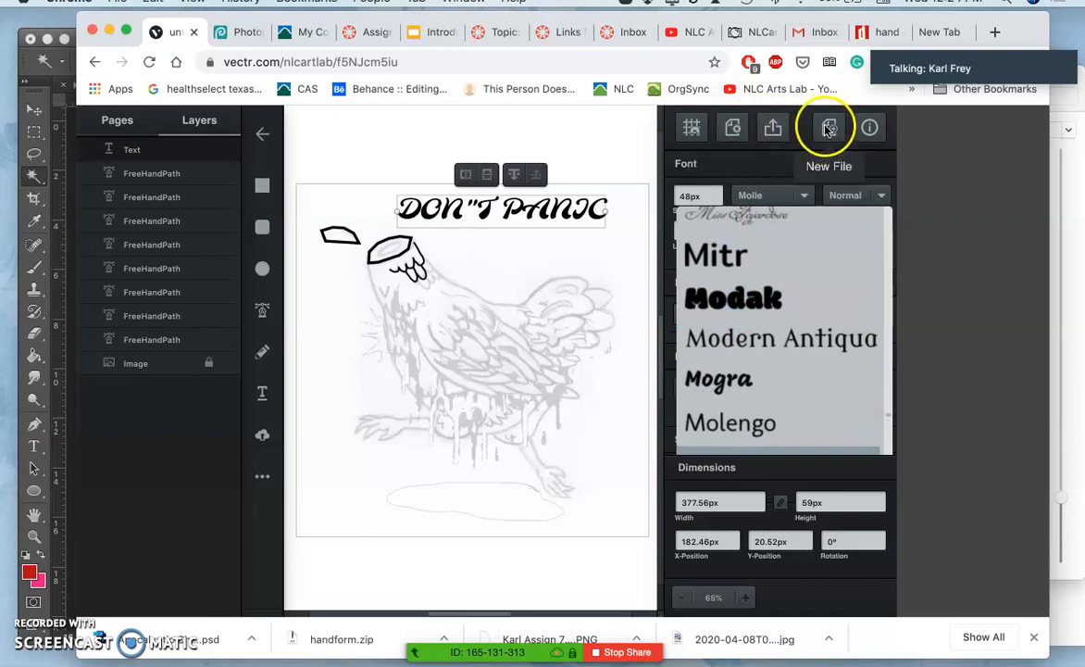
pyautogui.moveTo(690, 126)
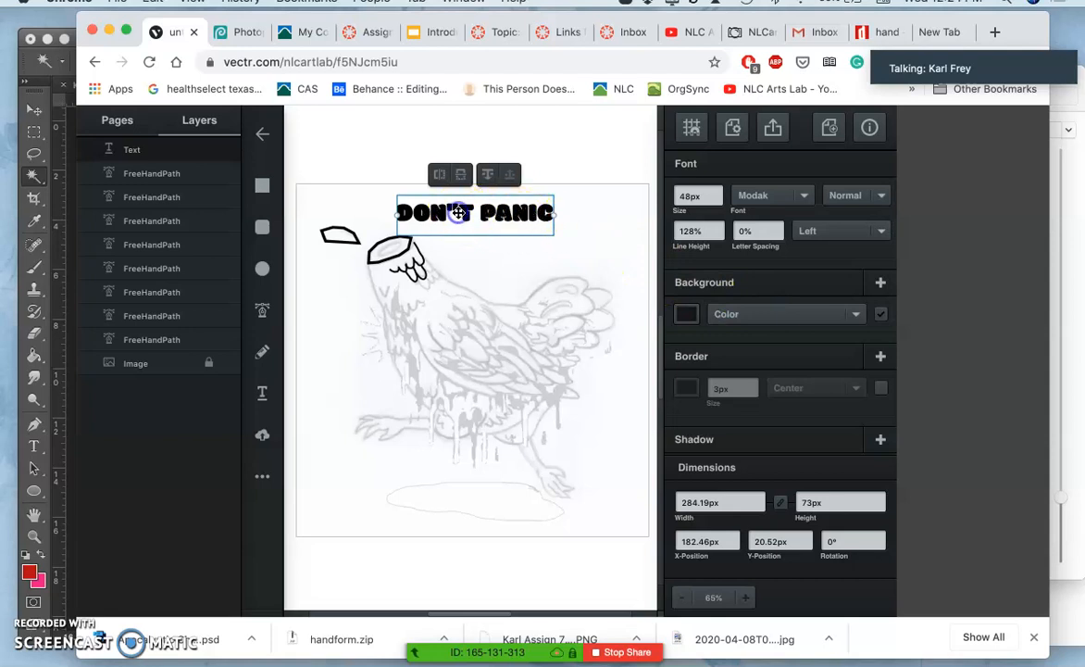
pyautogui.click(463, 416)
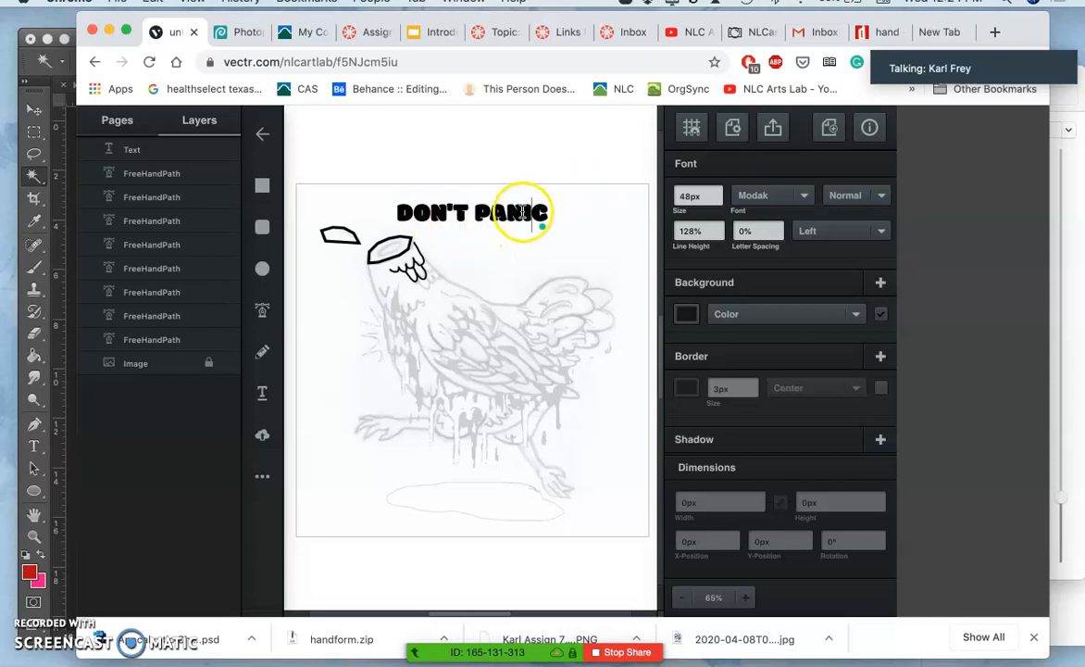
# Step: Delete the FreehandPath and Image layers, leaving the Text layer selected mid-page
pyautogui.click(152, 174)
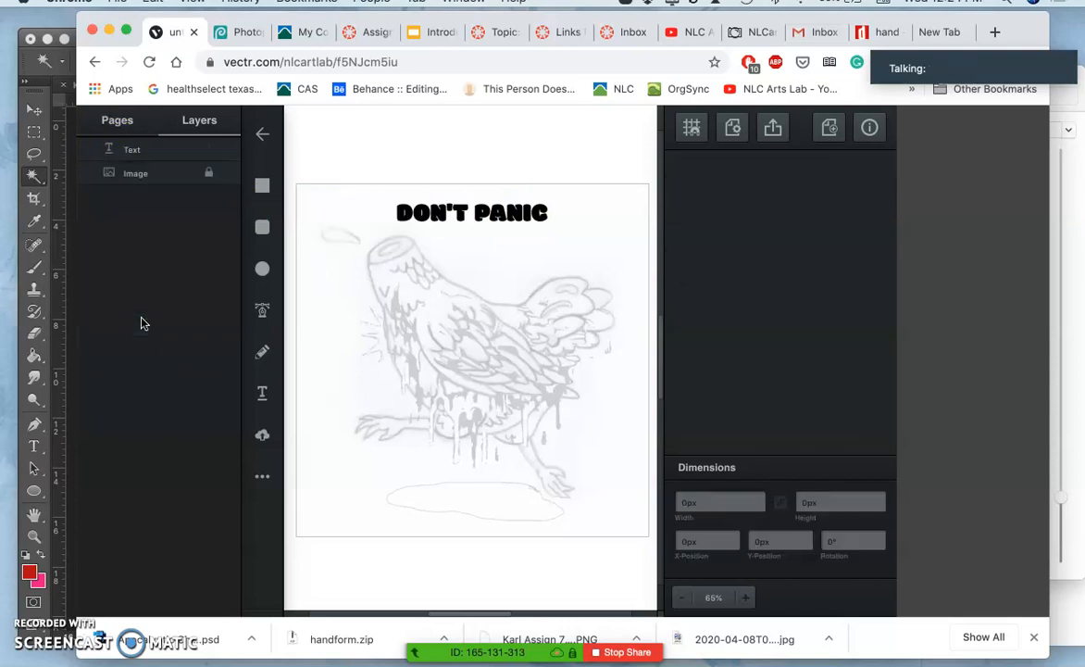
pyautogui.click(135, 174)
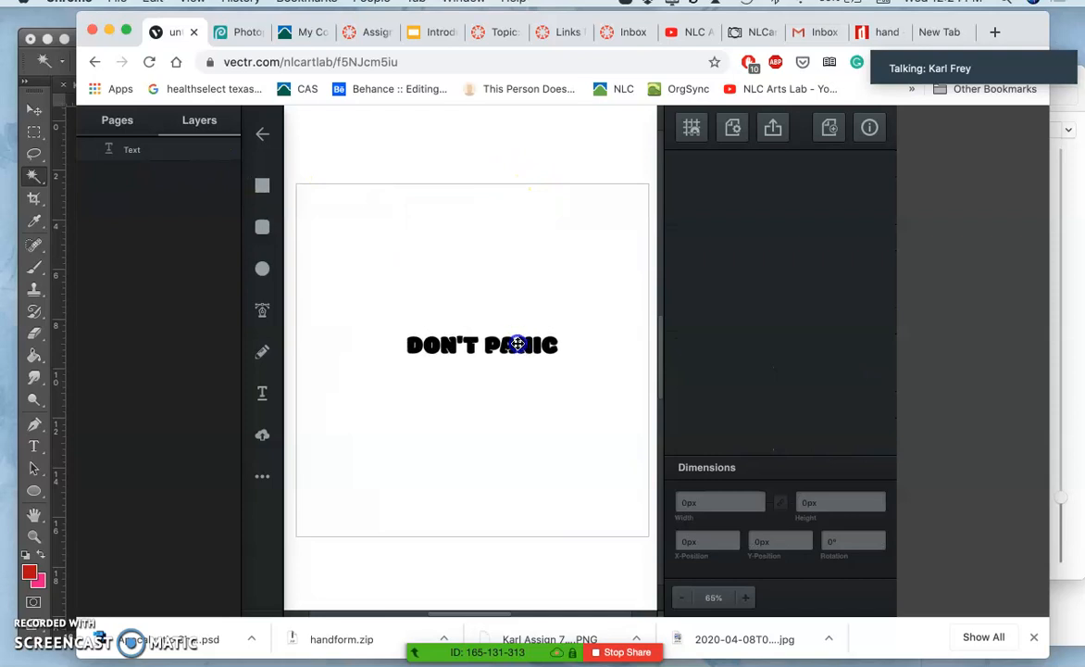
pyautogui.click(481, 344)
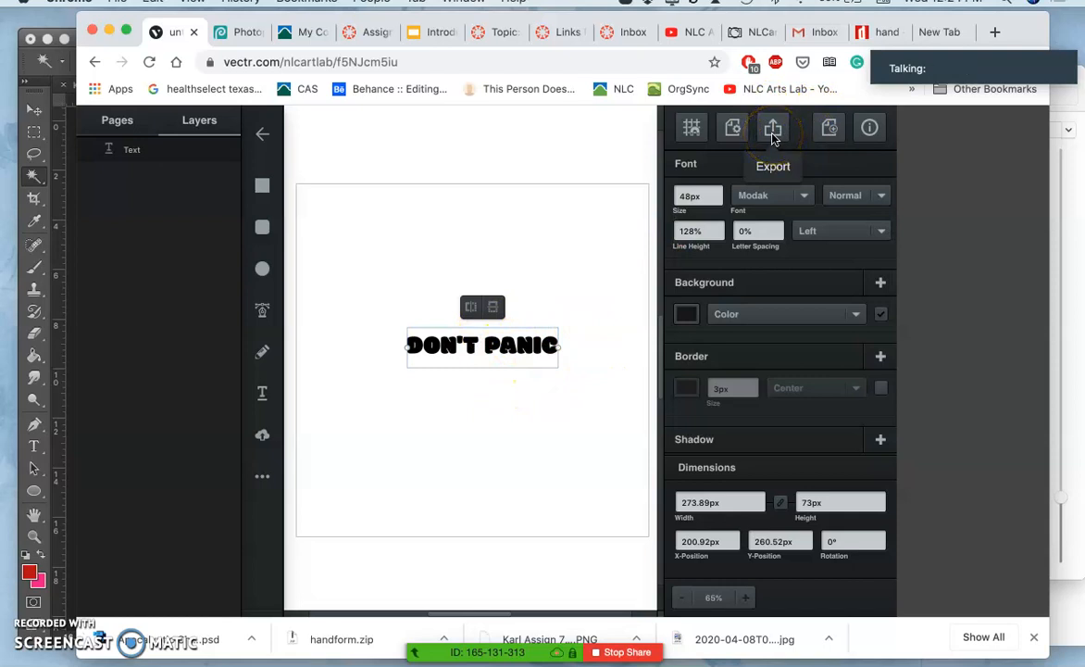
# Step: Export the page as a 640 px SVG and download it
pyautogui.click(772, 128)
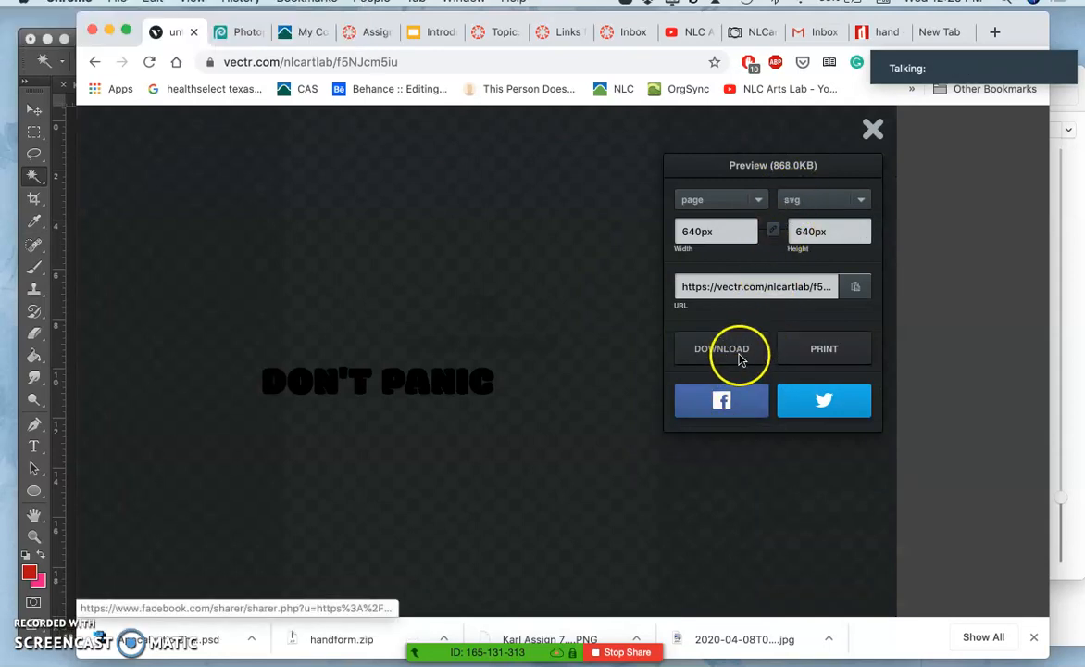
pyautogui.click(722, 349)
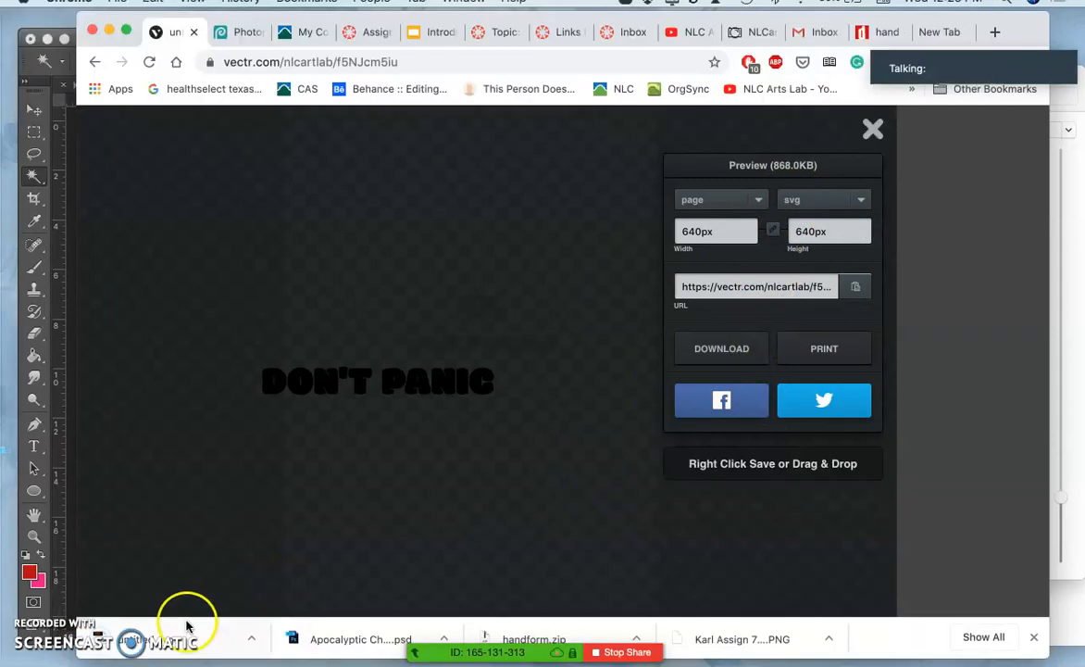
pyautogui.moveTo(111, 450)
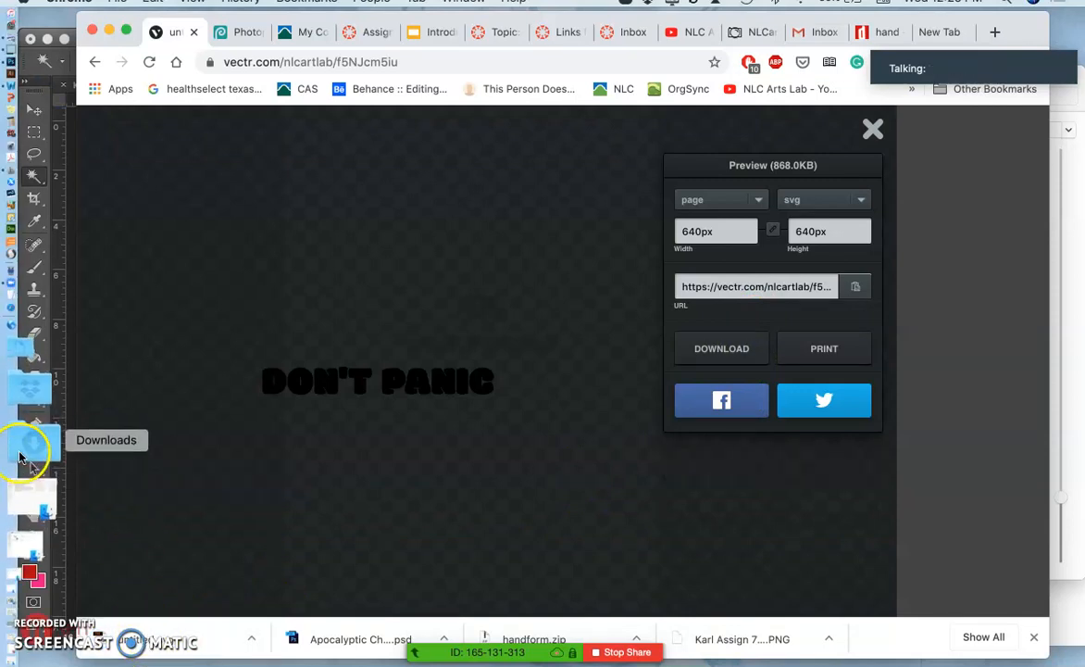
# Step: Open Downloads in Finder to locate the exported untitled.svg
pyautogui.click(106, 441)
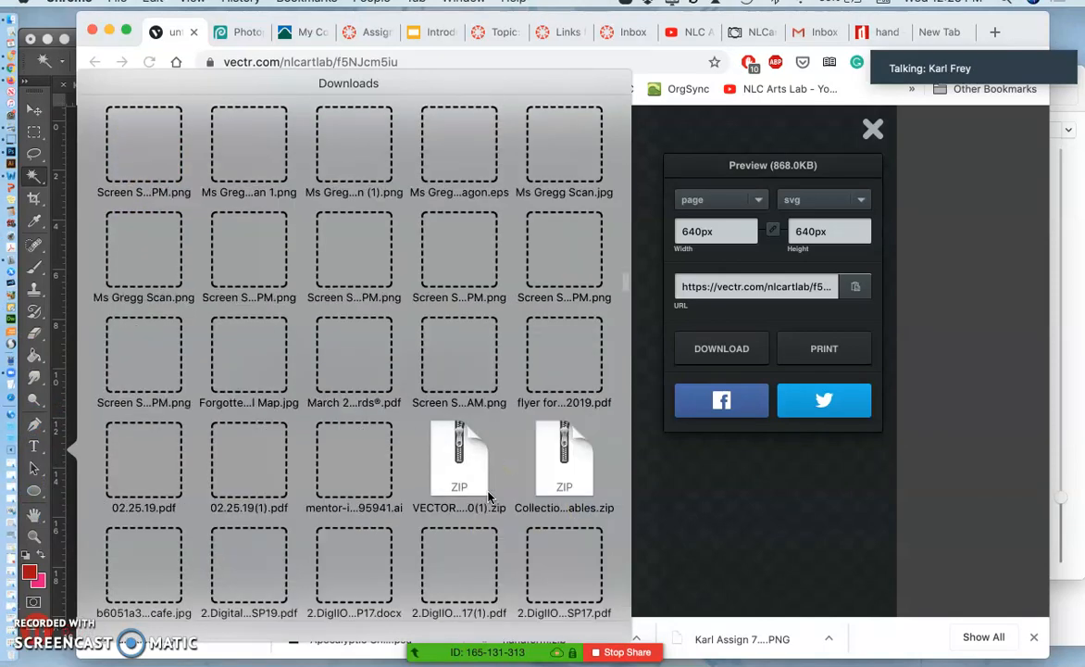
pyautogui.scroll(-3)
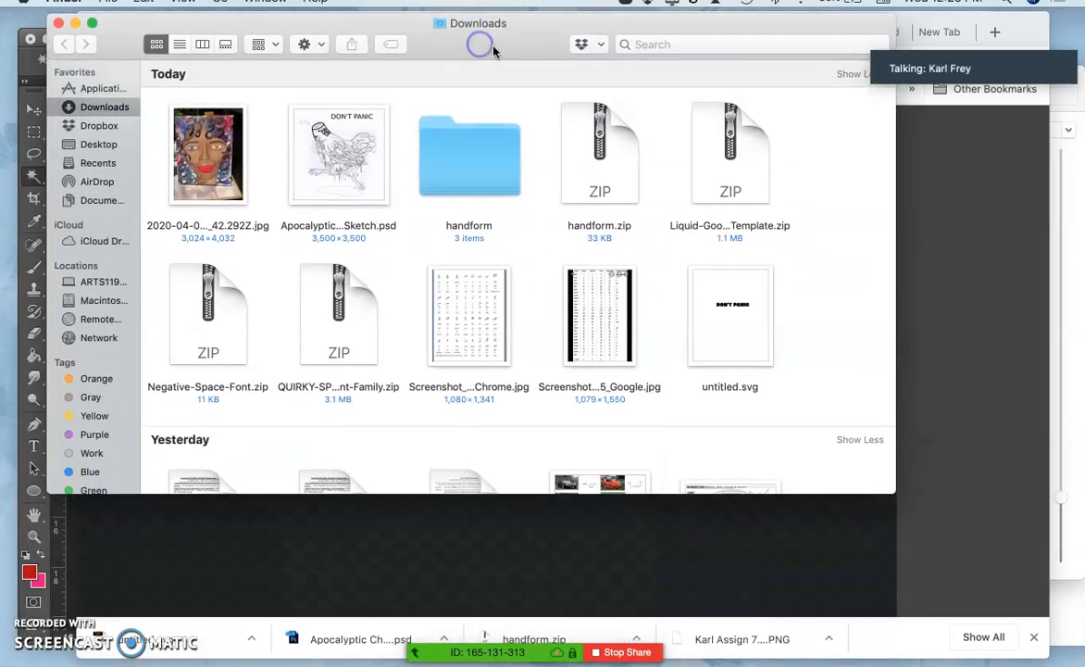
pyautogui.moveTo(430, 159)
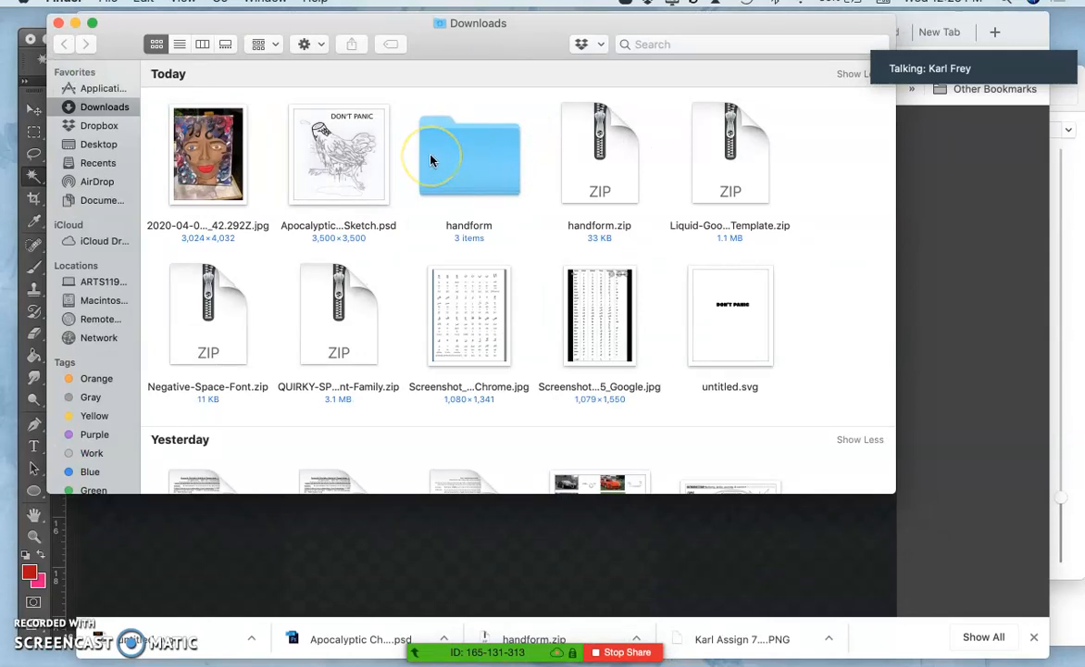
pyautogui.moveTo(731, 330)
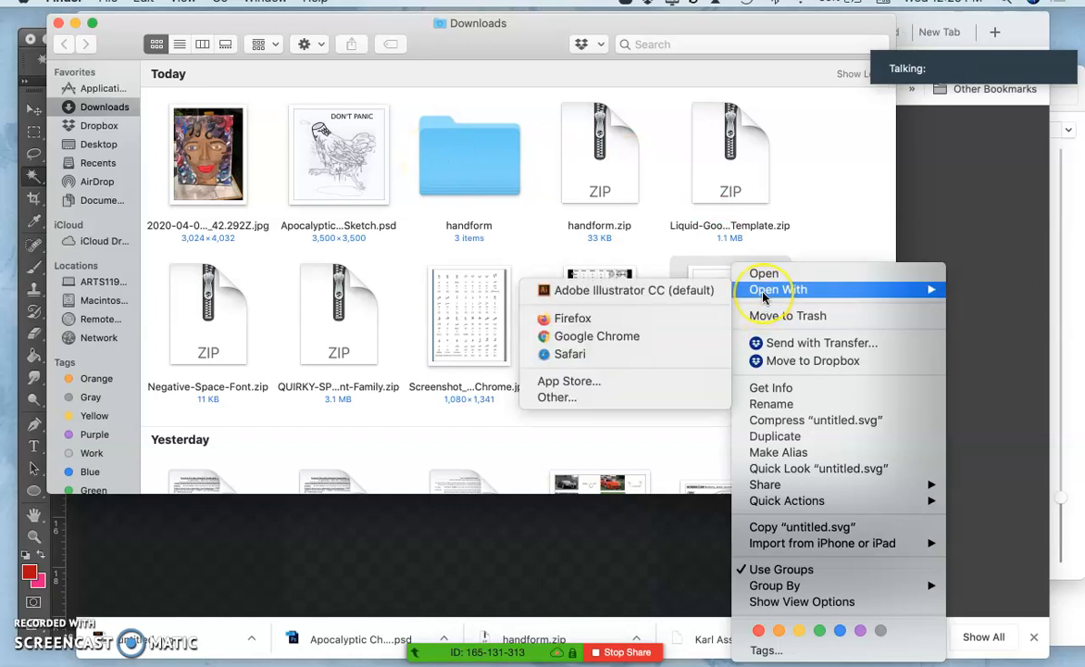
pyautogui.moveTo(637, 289)
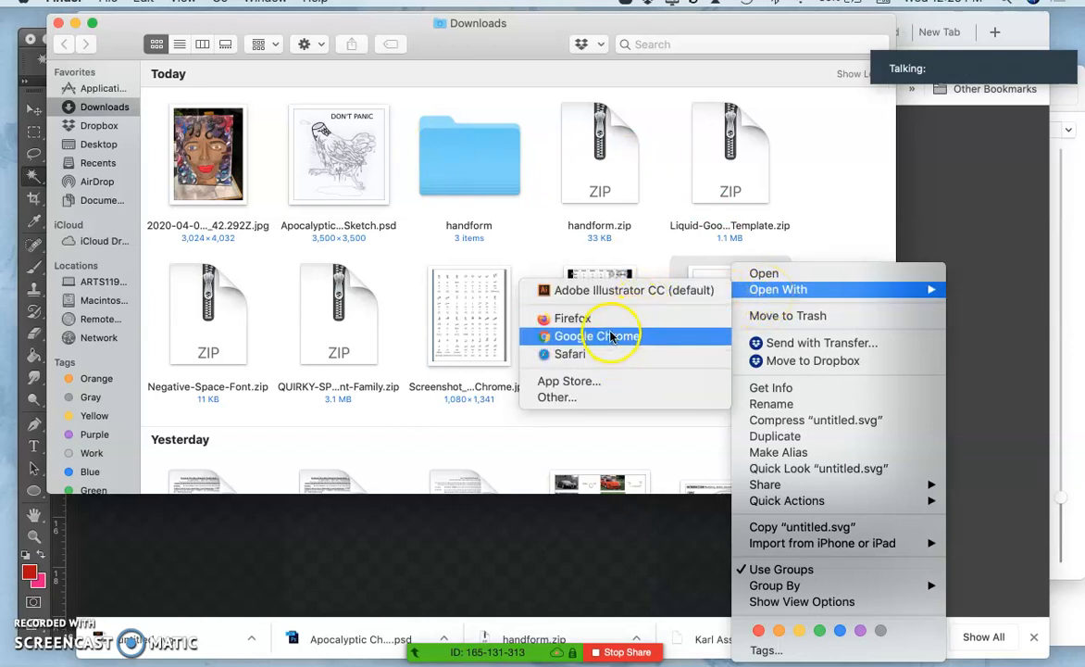
pyautogui.moveTo(637, 289)
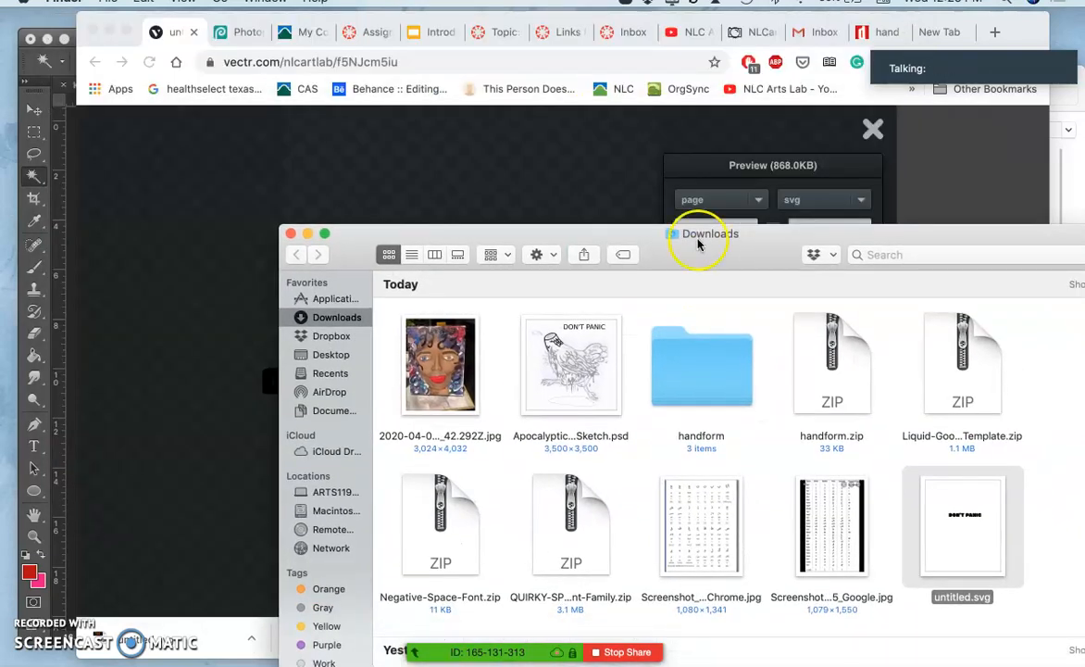
pyautogui.click(238, 31)
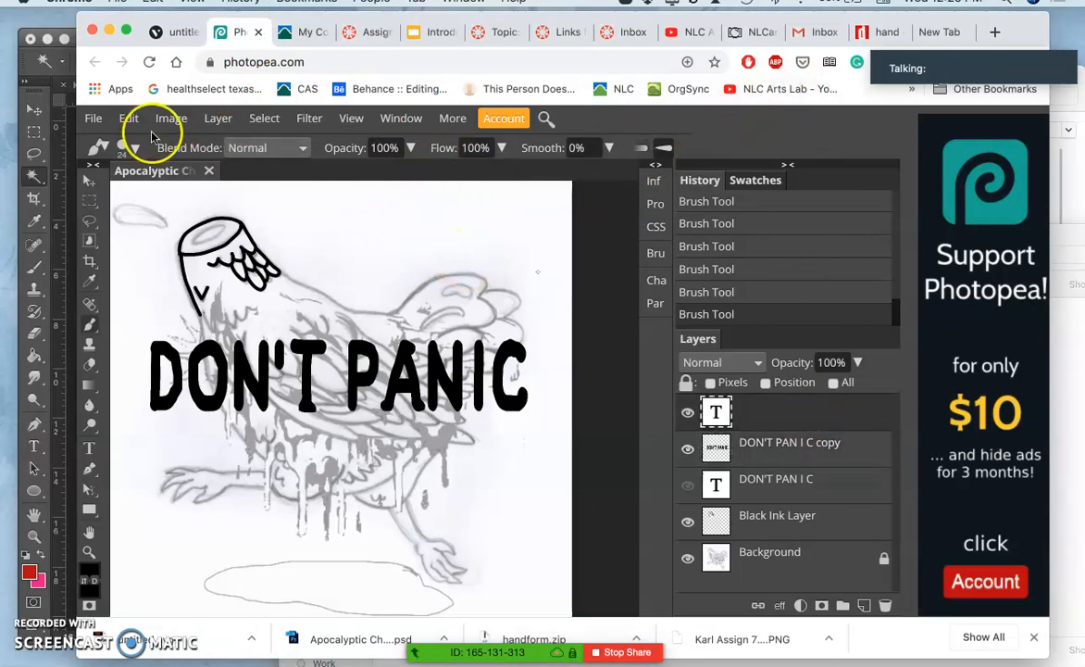
# Step: Start File > Open & Place and browse Recents and Downloads for the file to add
pyautogui.click(92, 119)
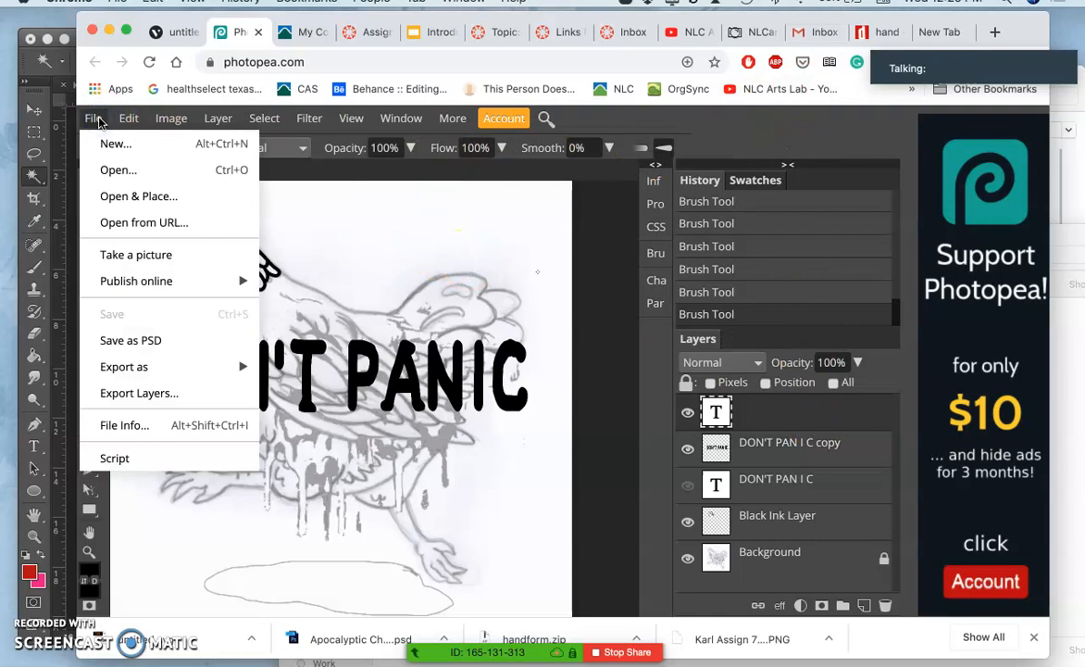
pyautogui.moveTo(139, 196)
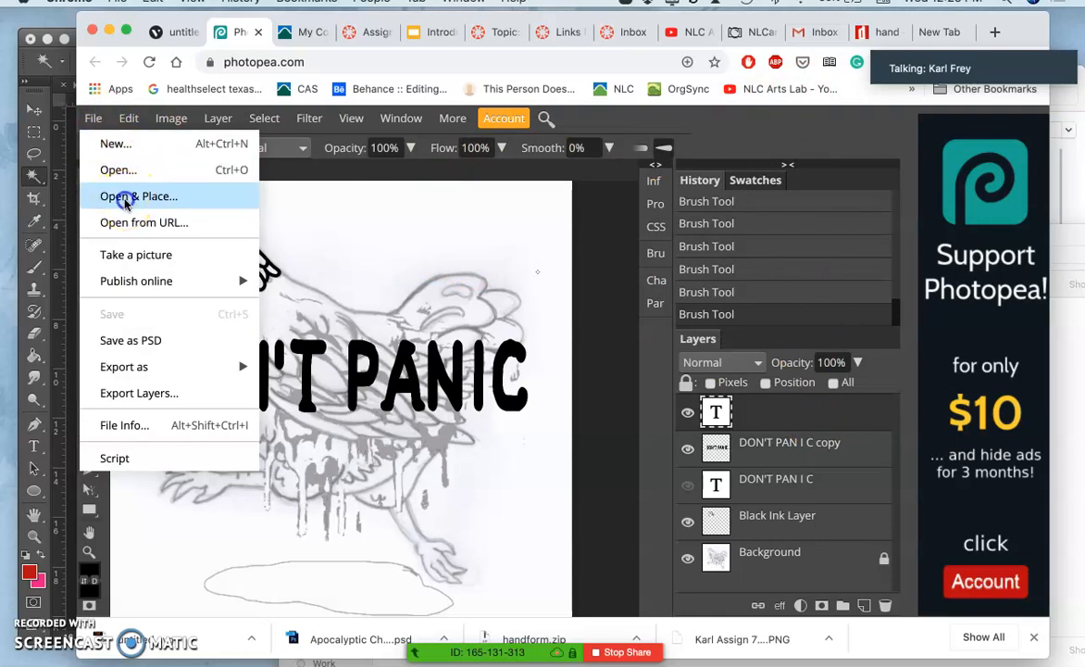
pyautogui.click(139, 196)
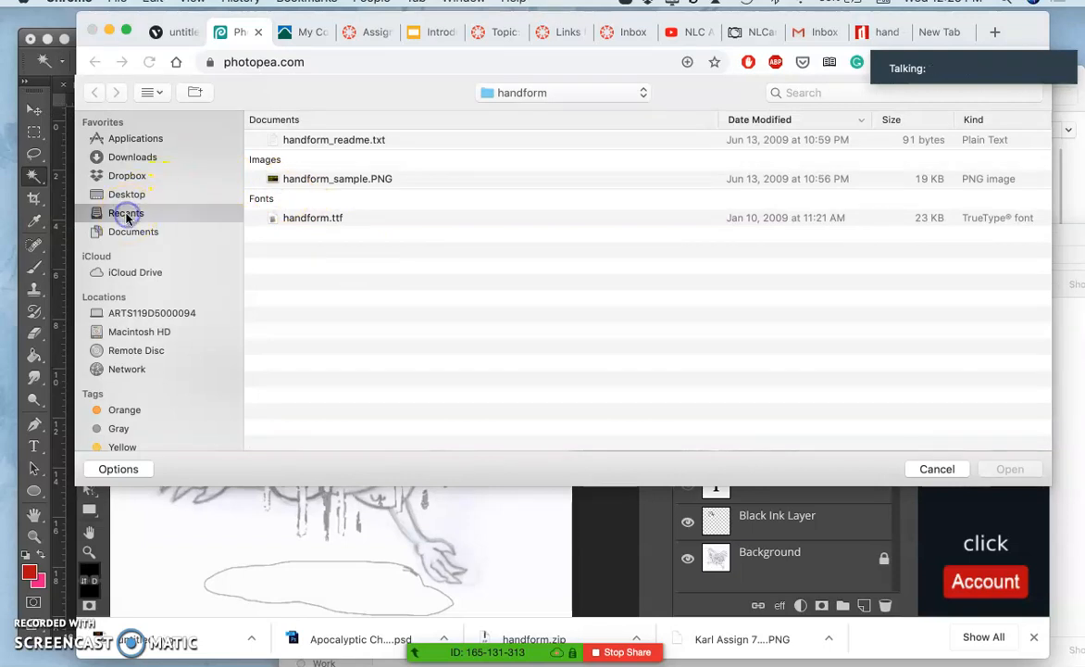
pyautogui.click(126, 213)
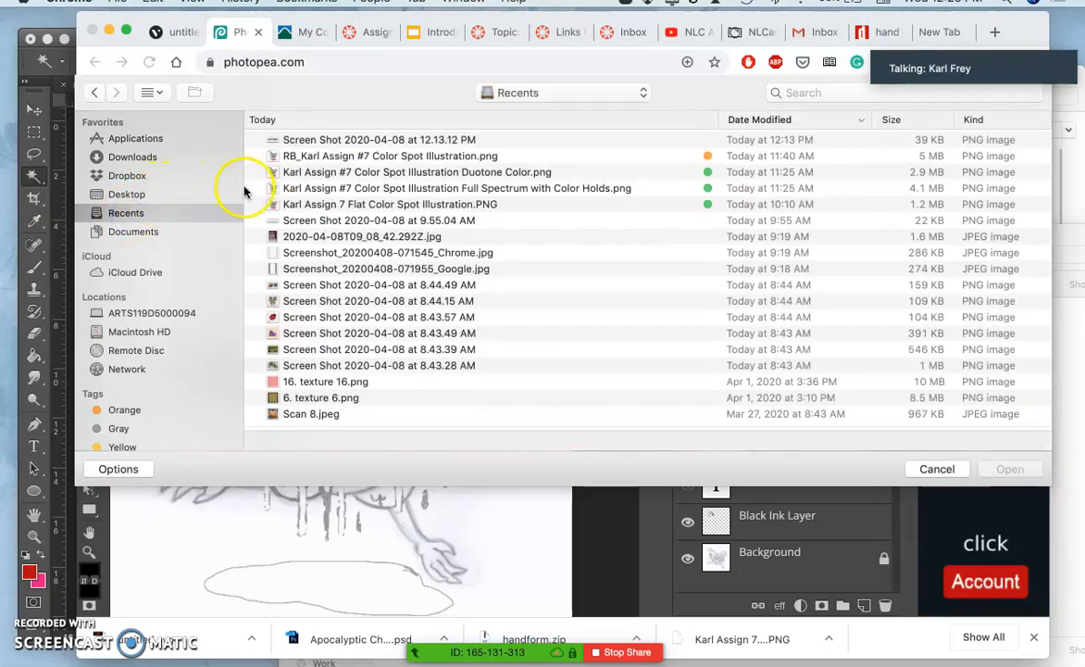
pyautogui.moveTo(518, 63)
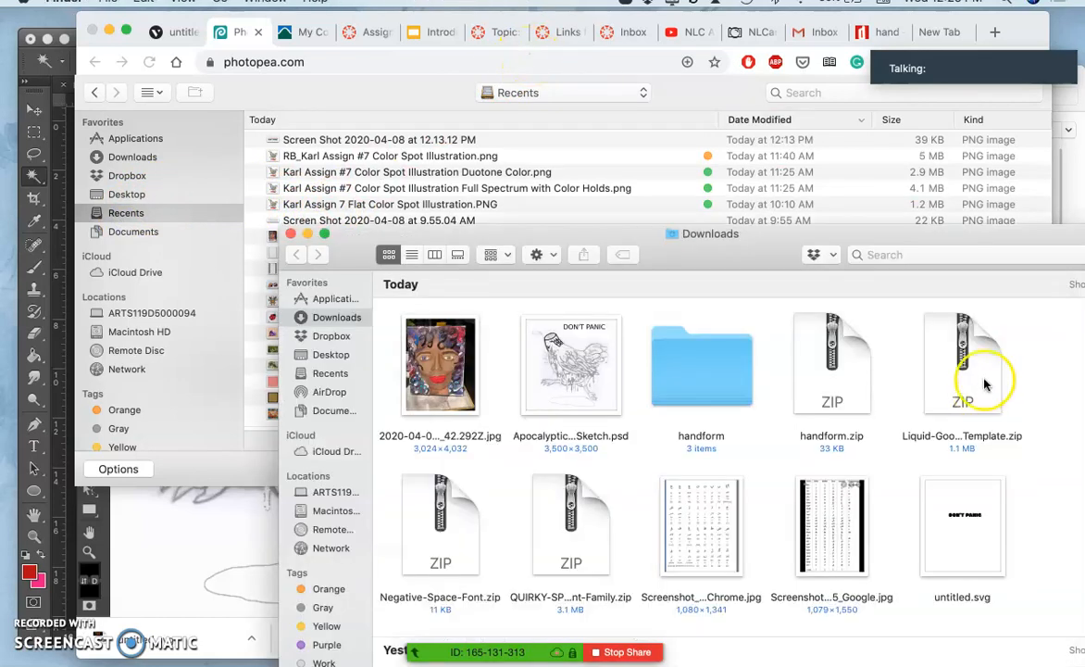
pyautogui.moveTo(961, 521)
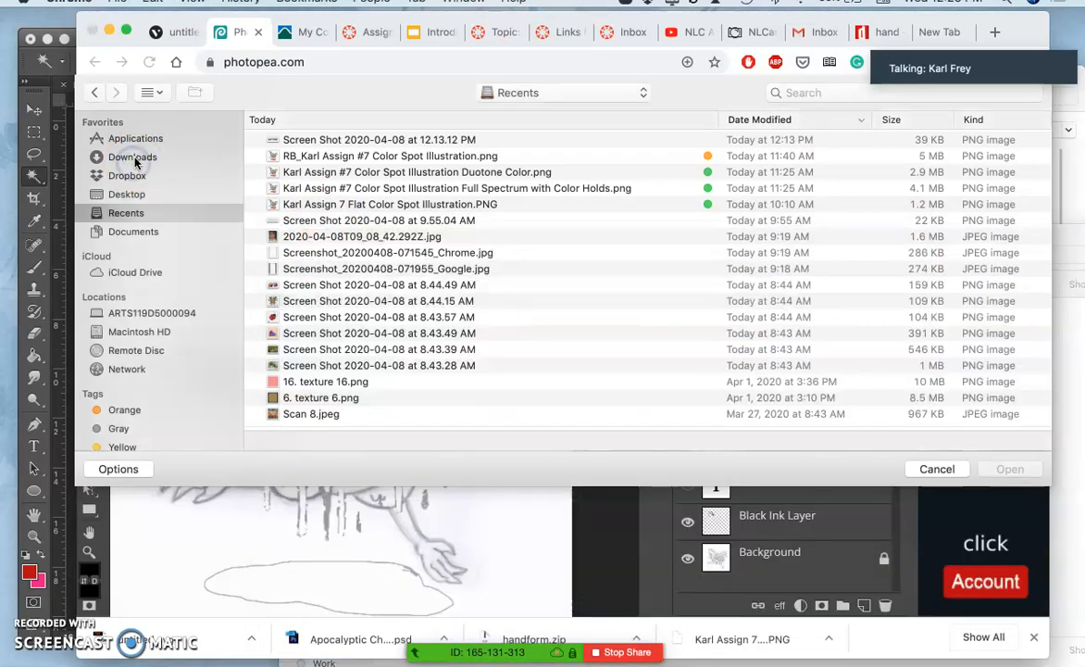
pyautogui.click(133, 155)
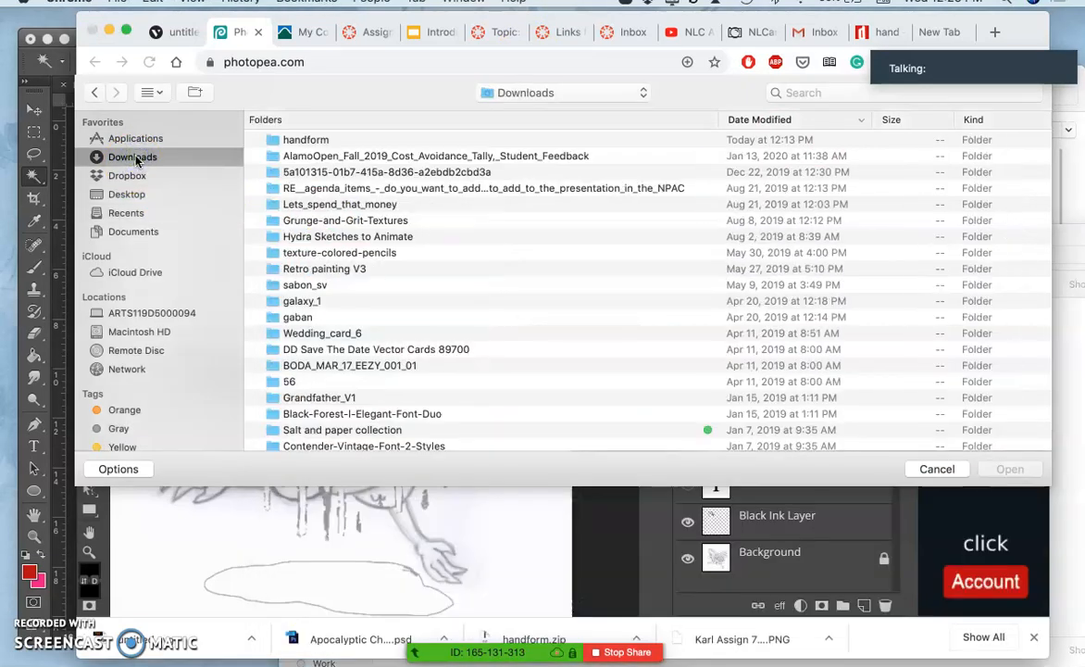
pyautogui.scroll(-3)
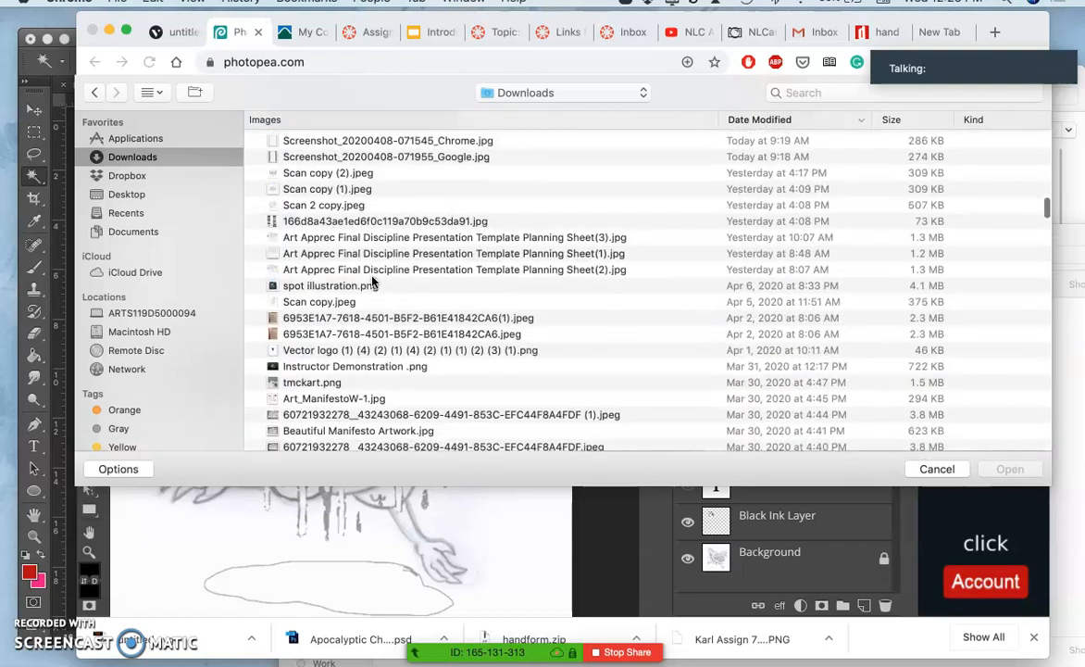
pyautogui.scroll(3)
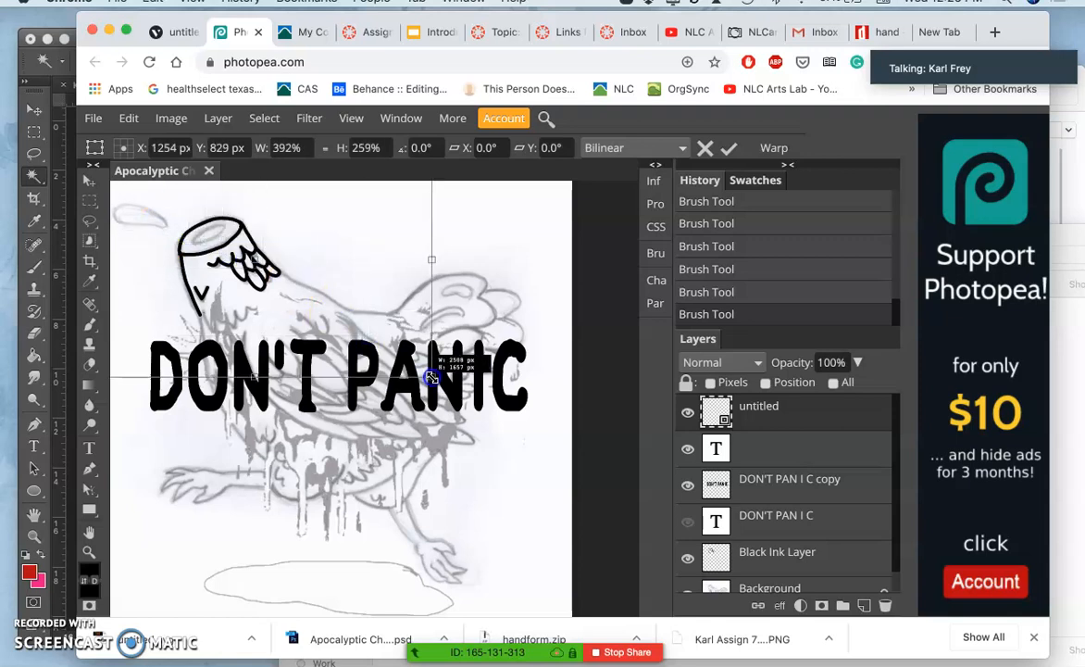
# Step: Scale the placed untitled.svg layer with Free Transform before discarding it
pyautogui.moveTo(430, 374); pyautogui.dragTo(448, 374)
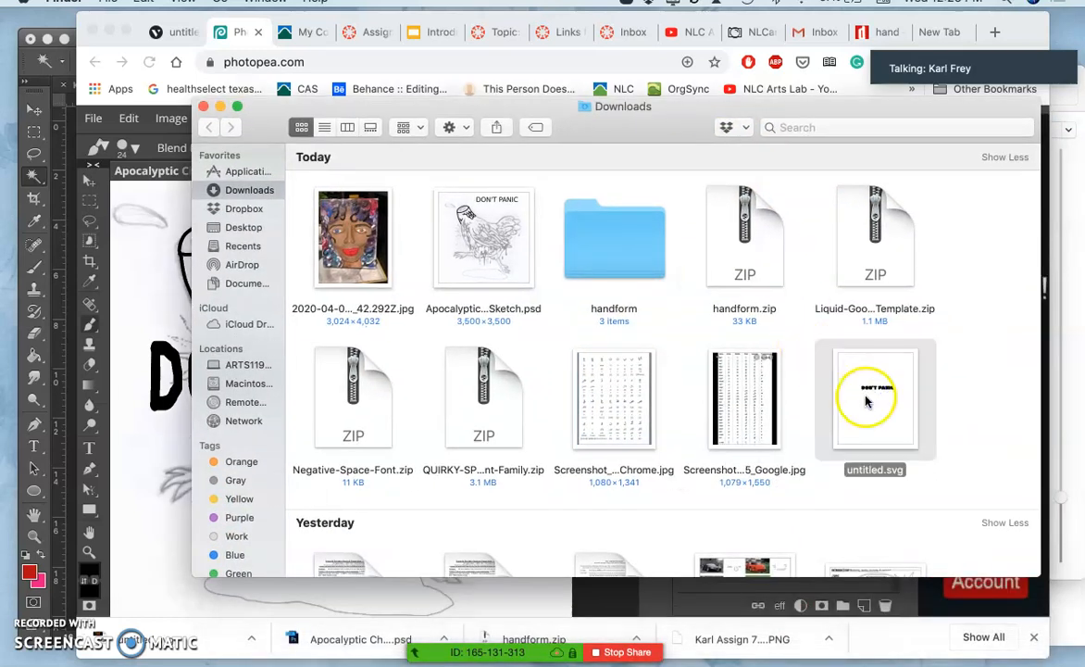
# Step: Change the export format from SVG to PNG at 4961 × 4961 px
pyautogui.rightClick(874, 398)
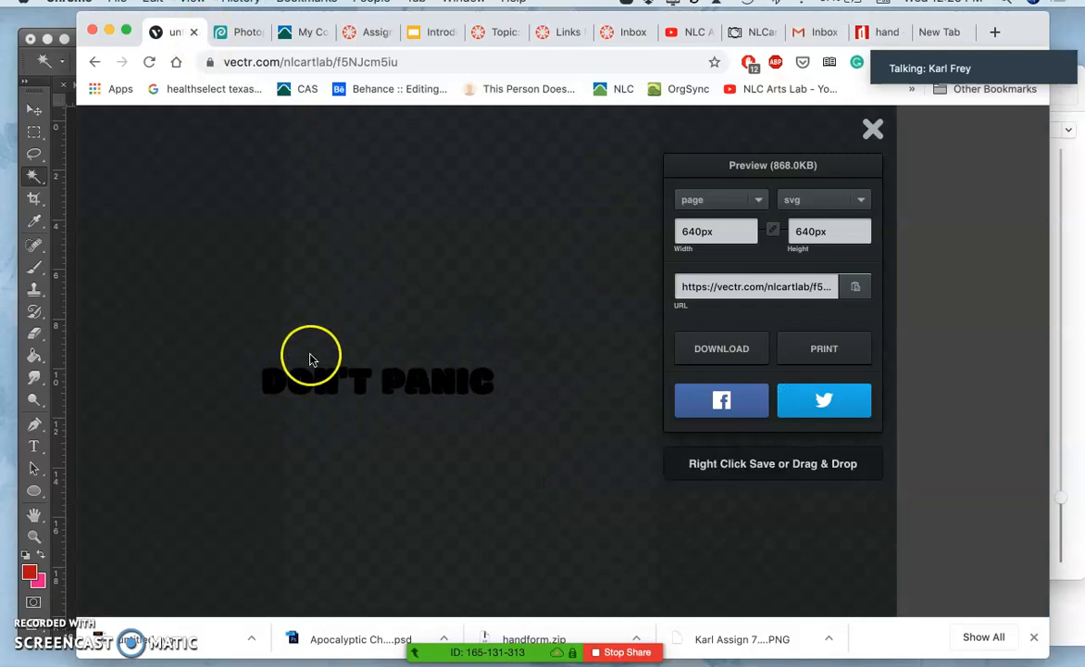
pyautogui.moveTo(490, 330)
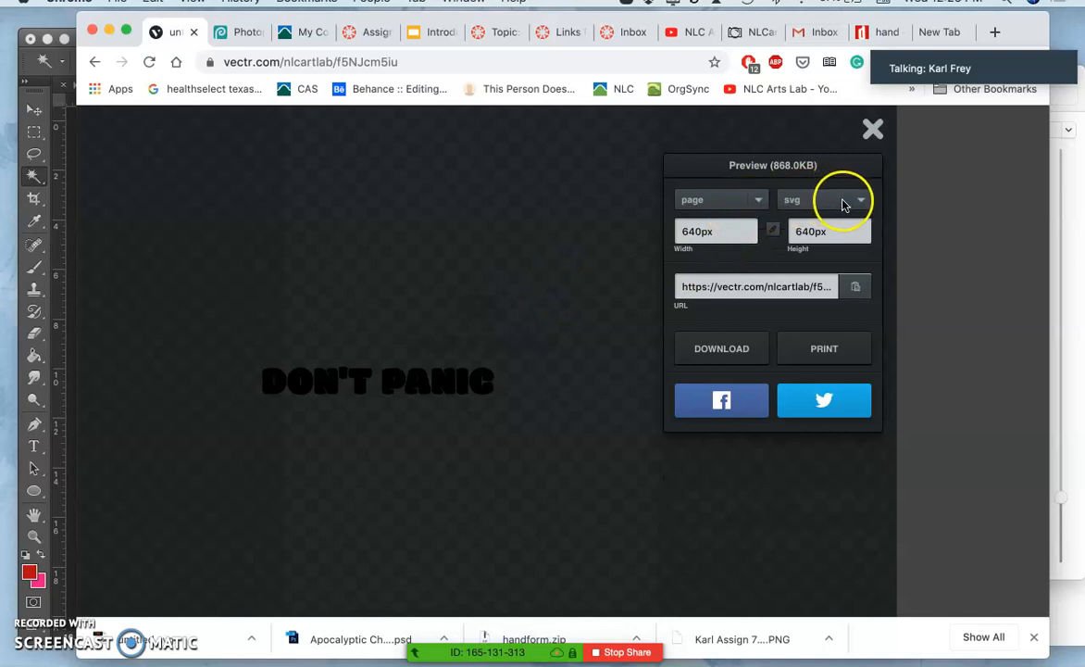
pyautogui.click(822, 200)
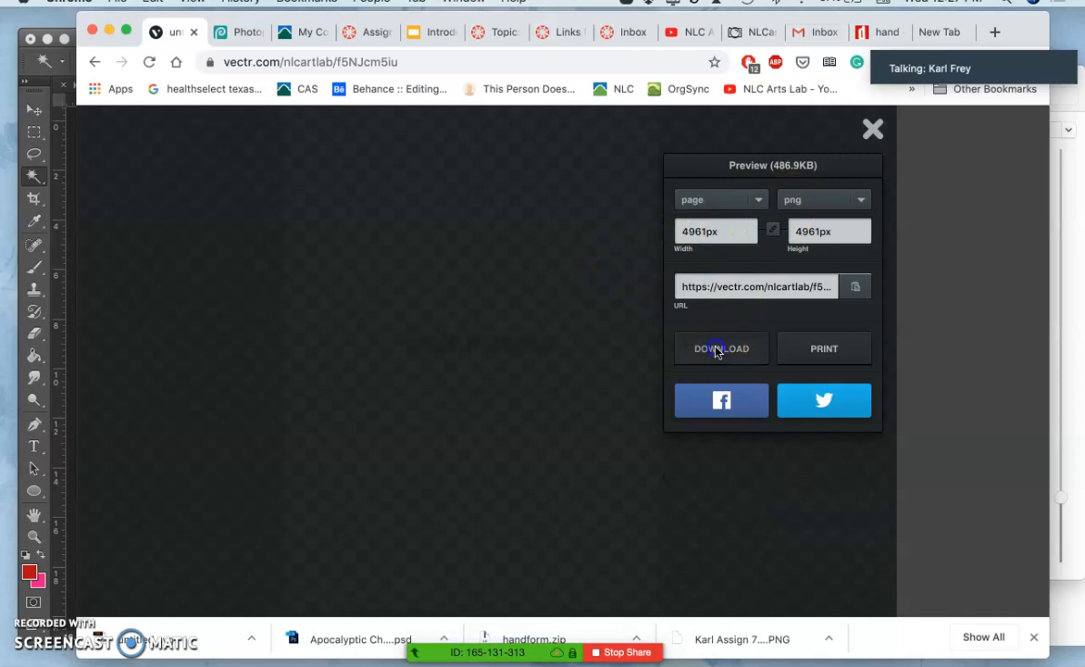
# Step: Download untitled.png and check its lettering in Preview
pyautogui.click(722, 348)
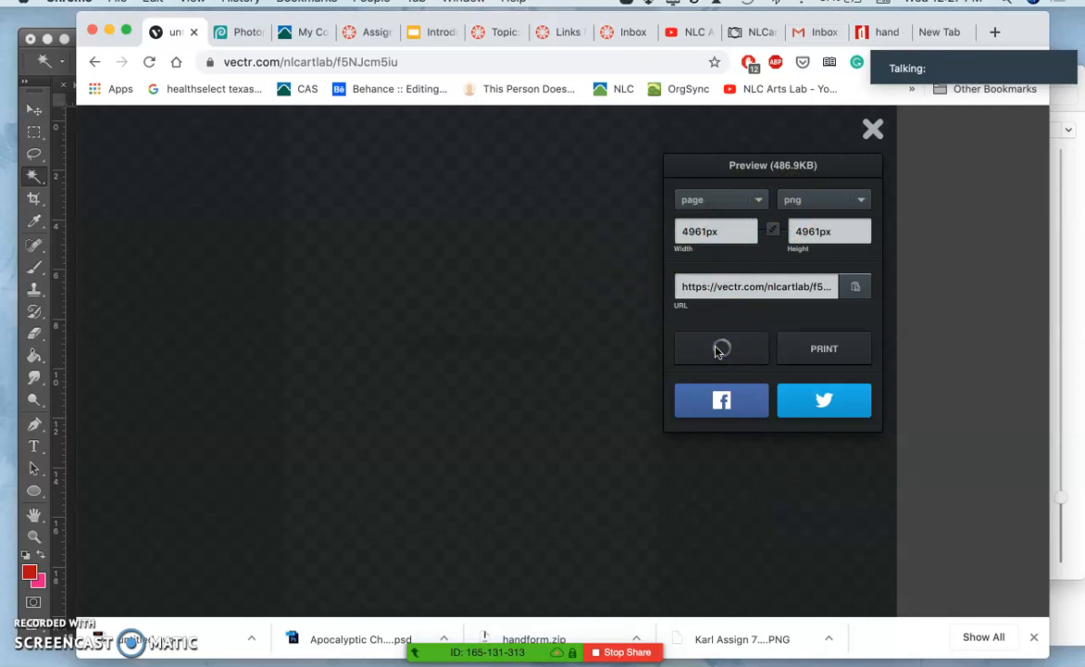
pyautogui.click(723, 348)
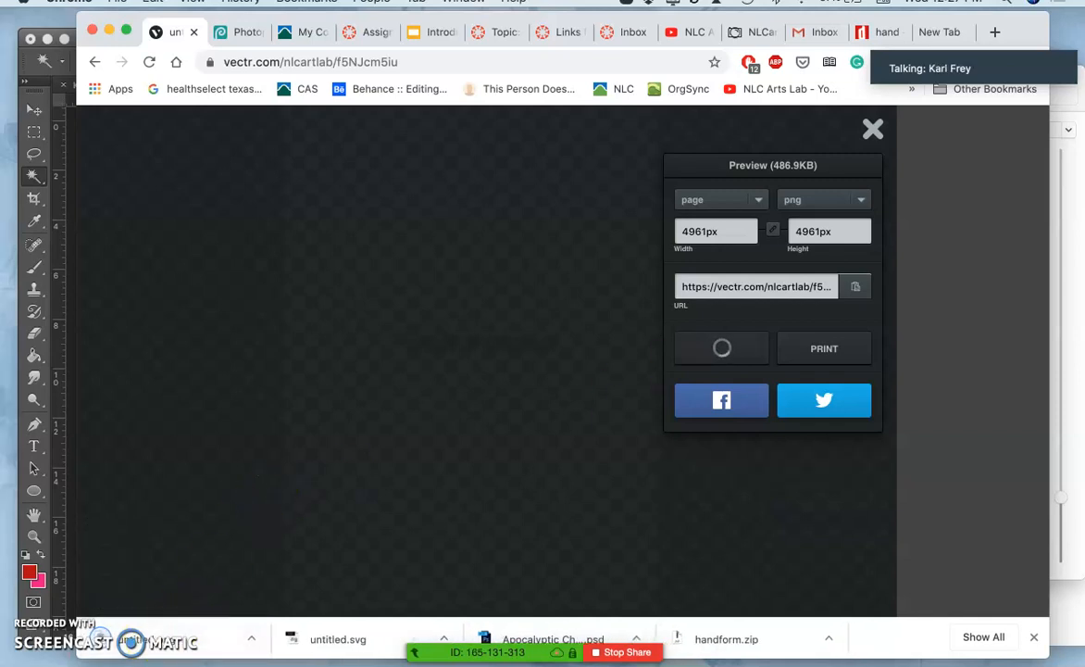
pyautogui.moveTo(30, 474)
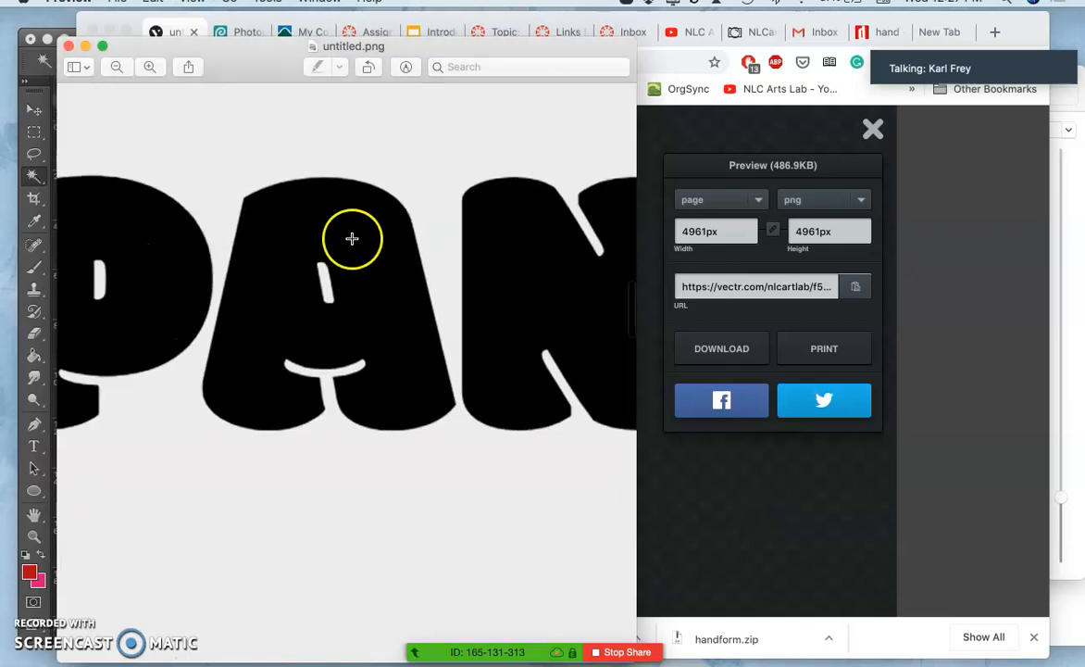
pyautogui.moveTo(350, 257)
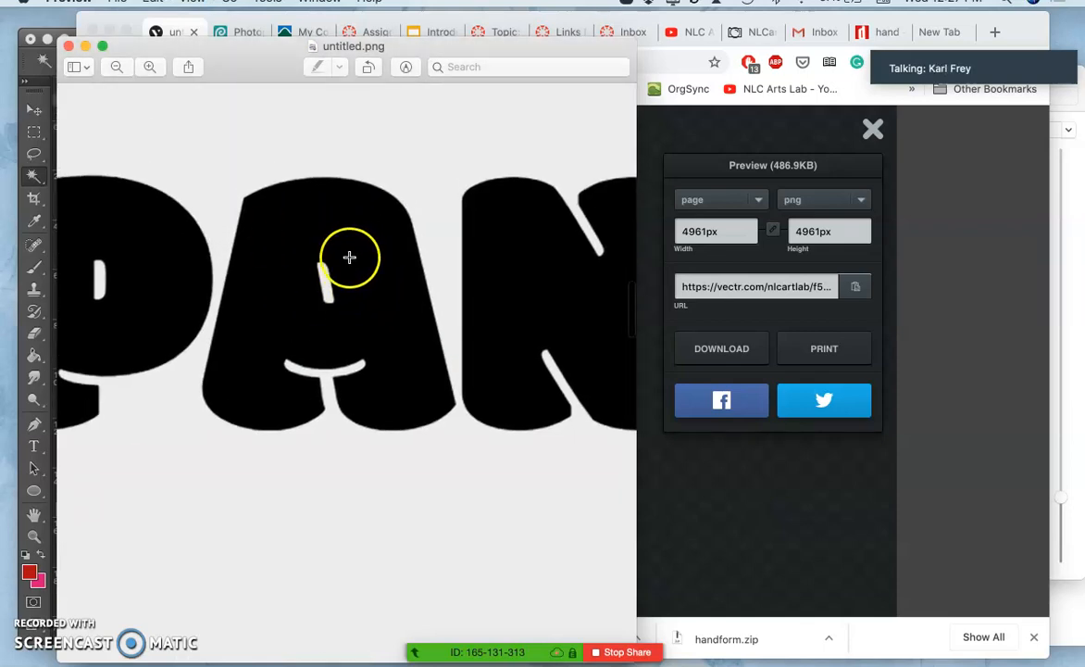
pyautogui.click(237, 31)
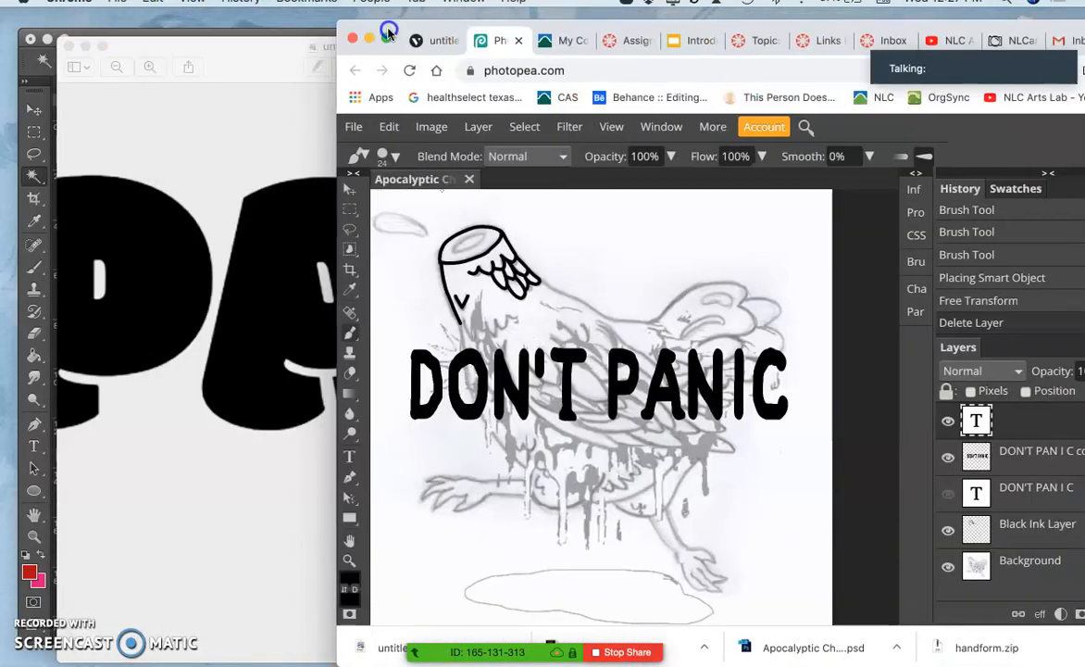
# Step: Drop untitled.png onto the Photopea poster and confirm its transform as a new layer
pyautogui.click(433, 41)
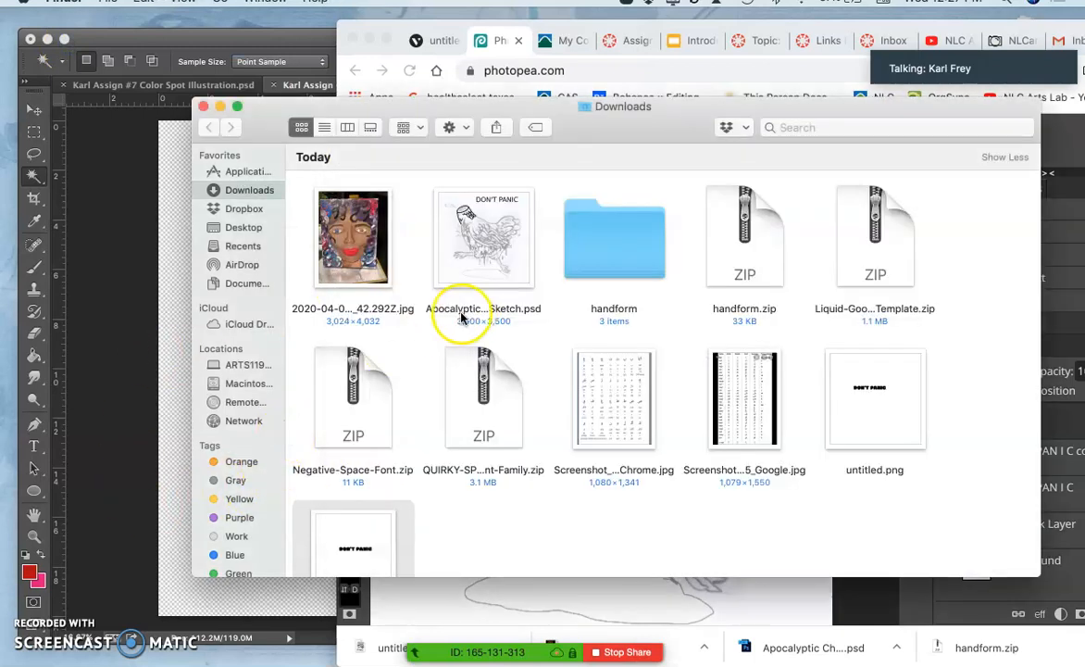
pyautogui.scroll(-3)
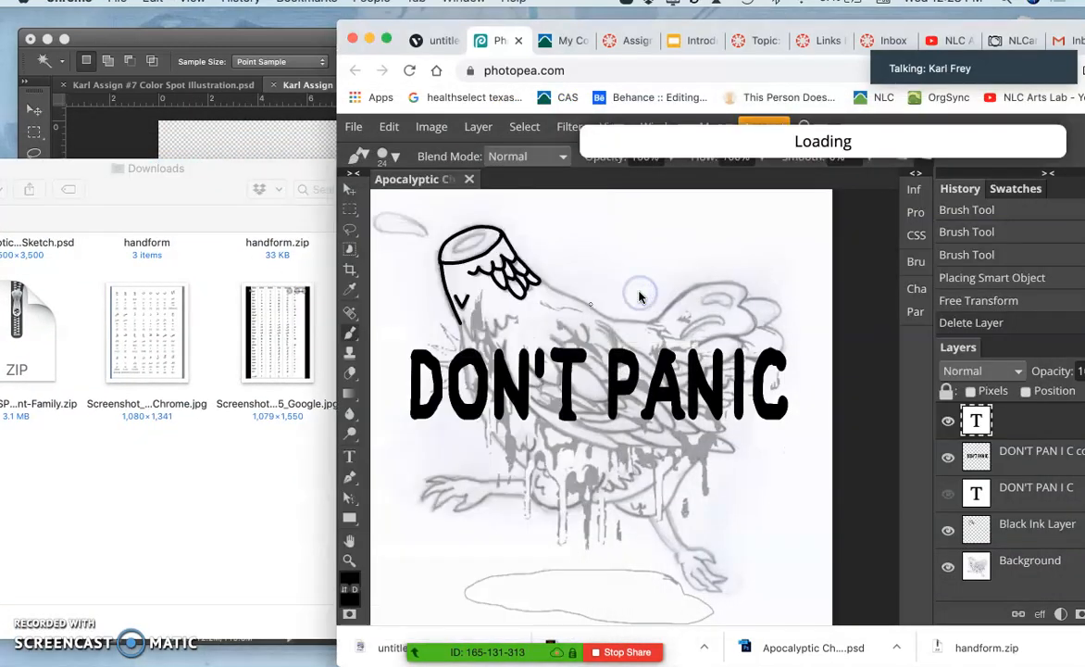
pyautogui.moveTo(555, 41)
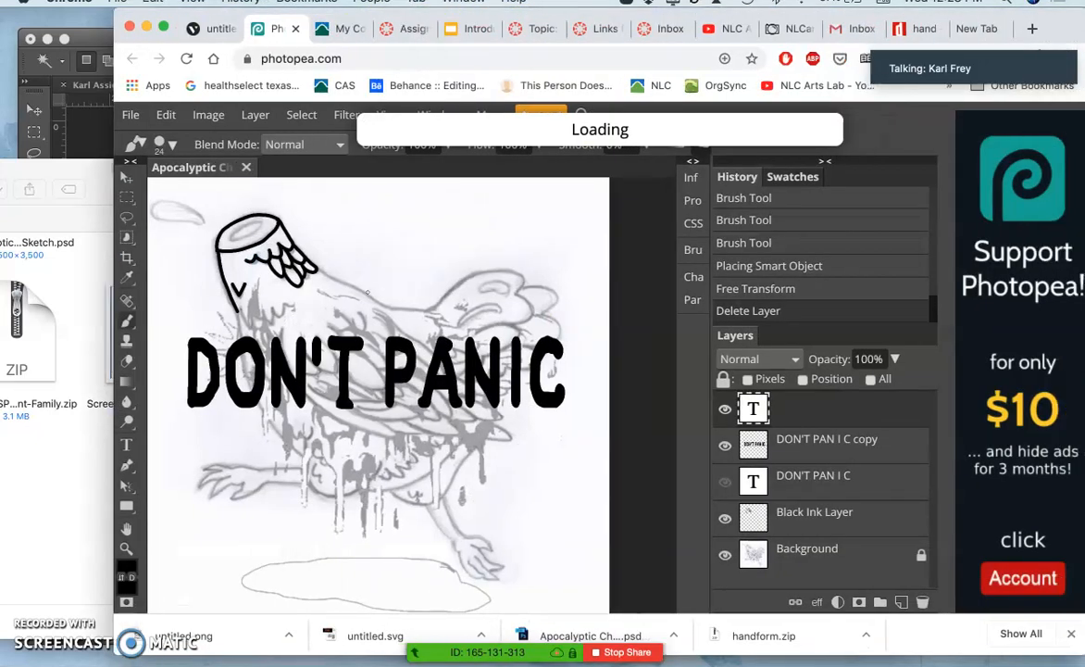
pyautogui.moveTo(492, 292)
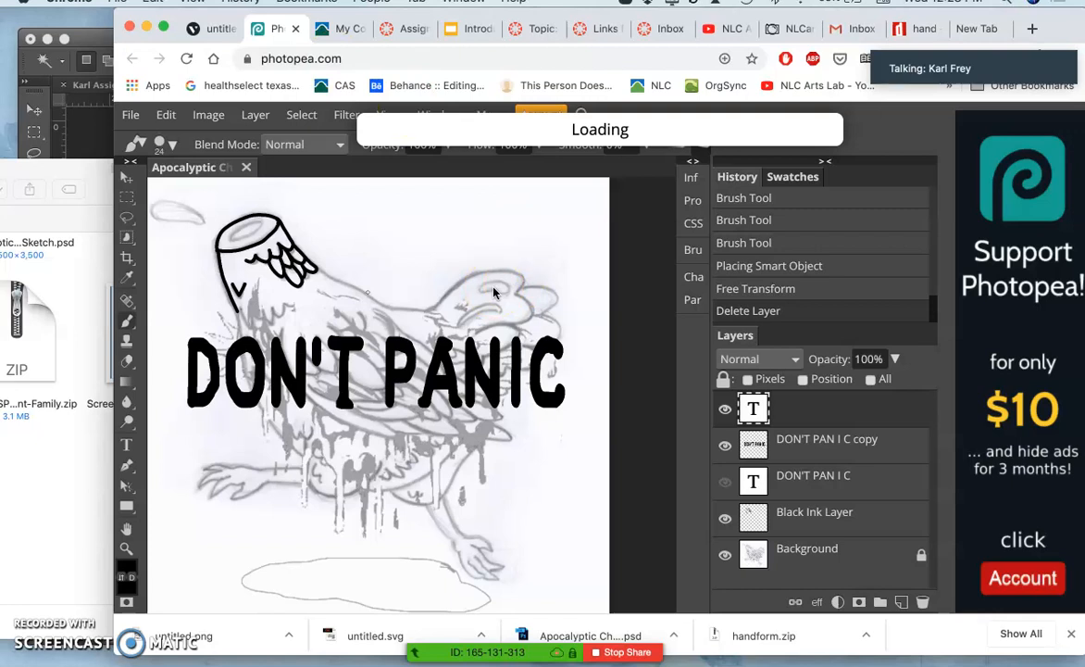
pyautogui.moveTo(398, 392)
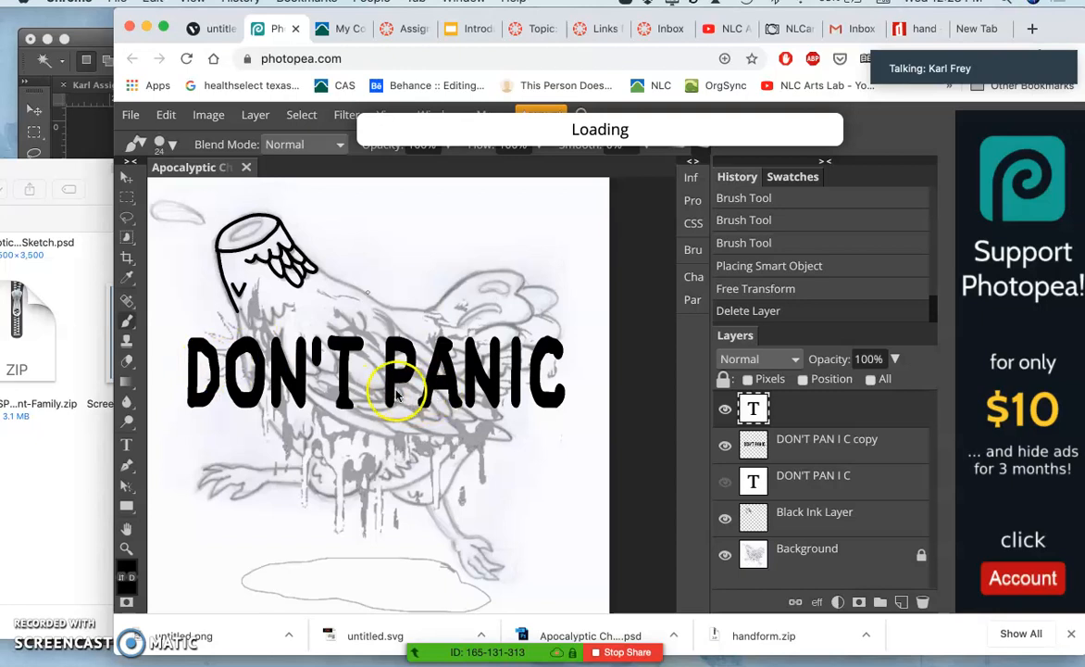
pyautogui.moveTo(491, 305)
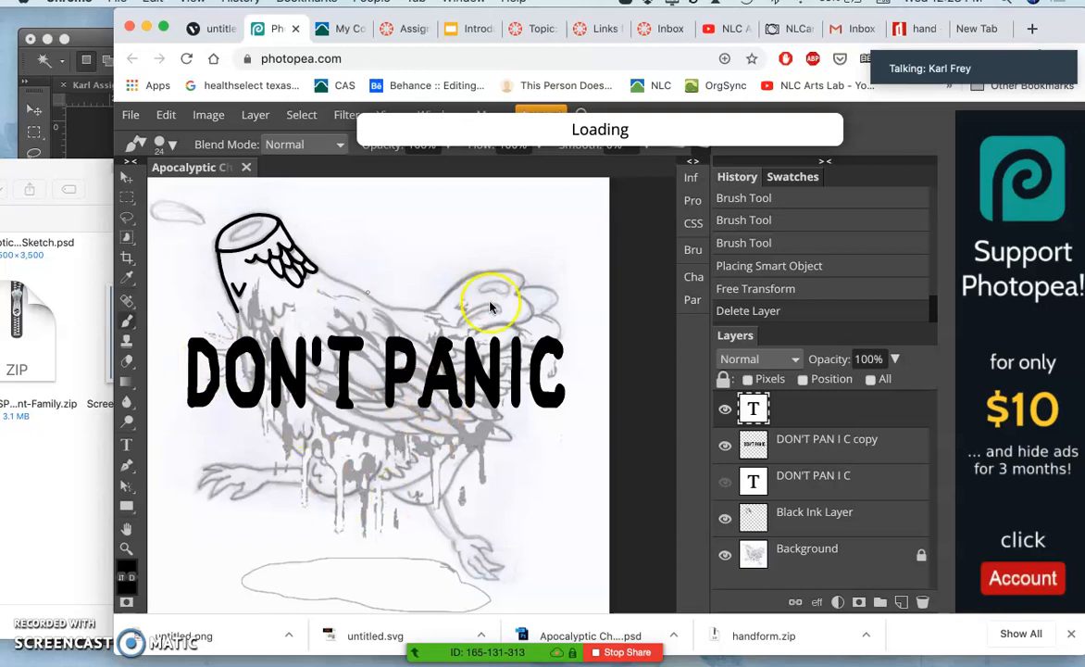
pyautogui.moveTo(444, 419)
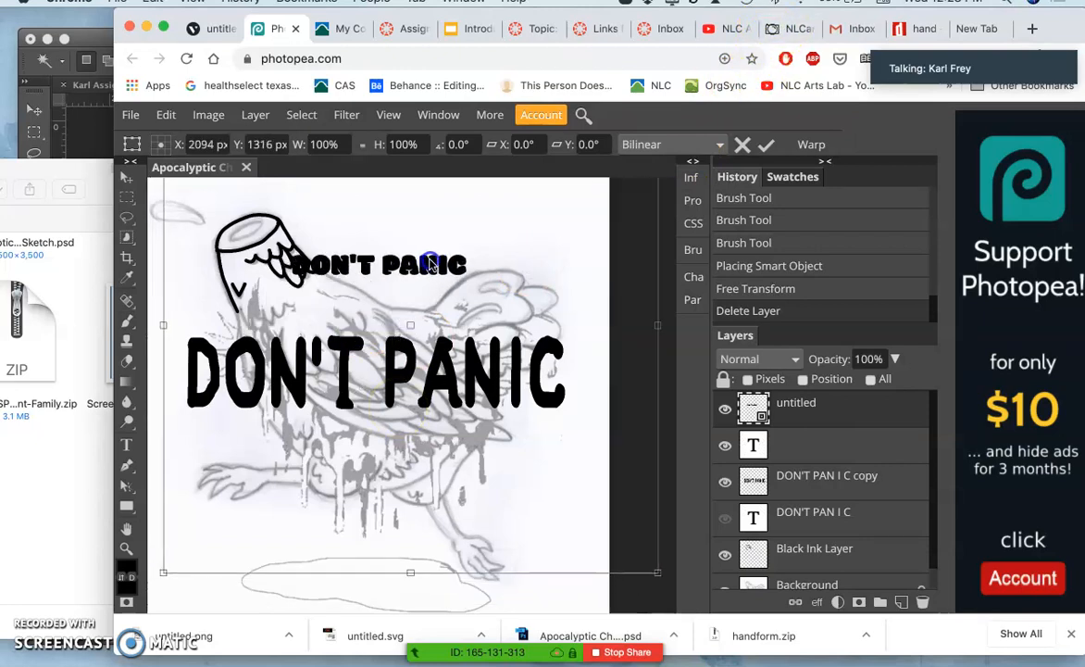
pyautogui.click(789, 28)
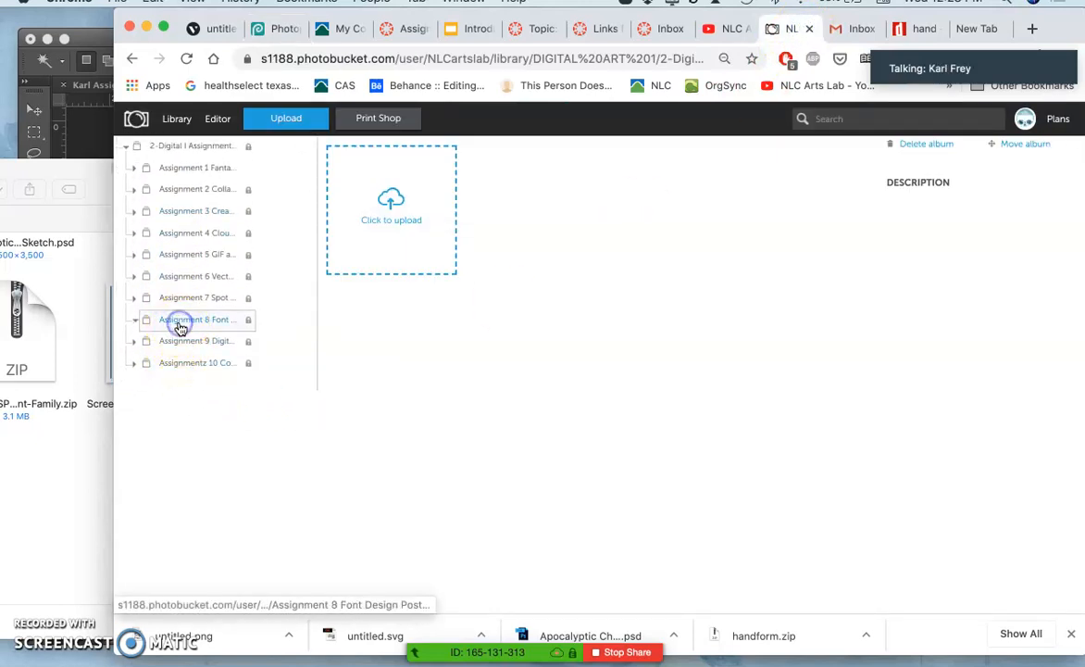
# Step: Enter the Instructional Examples album and advance from the Godzilla poster to the PUTIN lettering
pyautogui.click(134, 318)
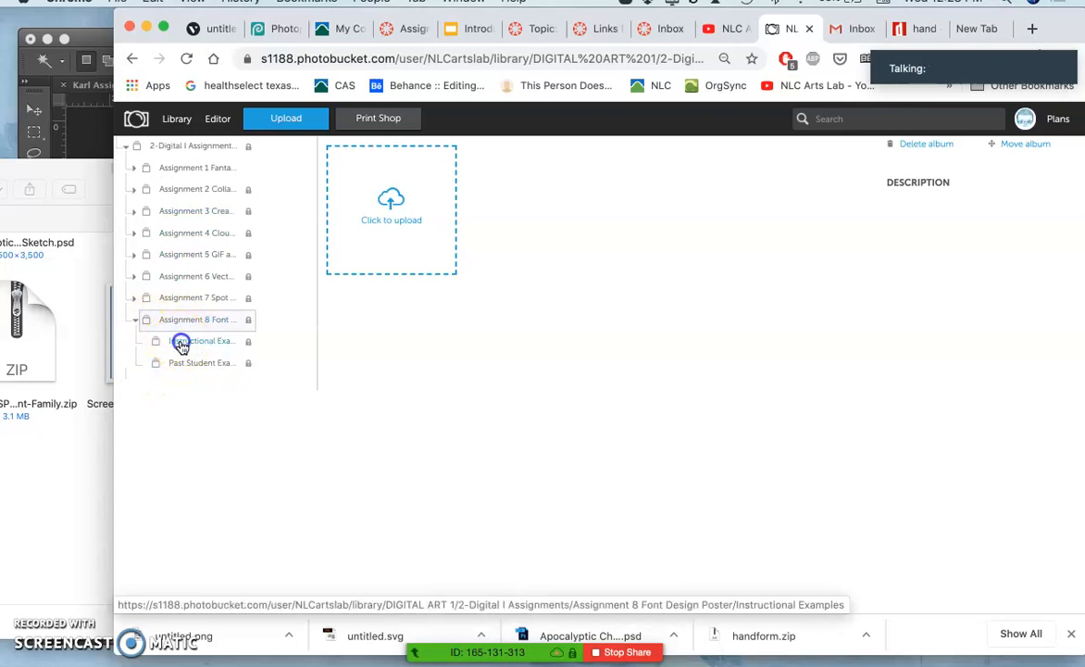
pyautogui.click(200, 341)
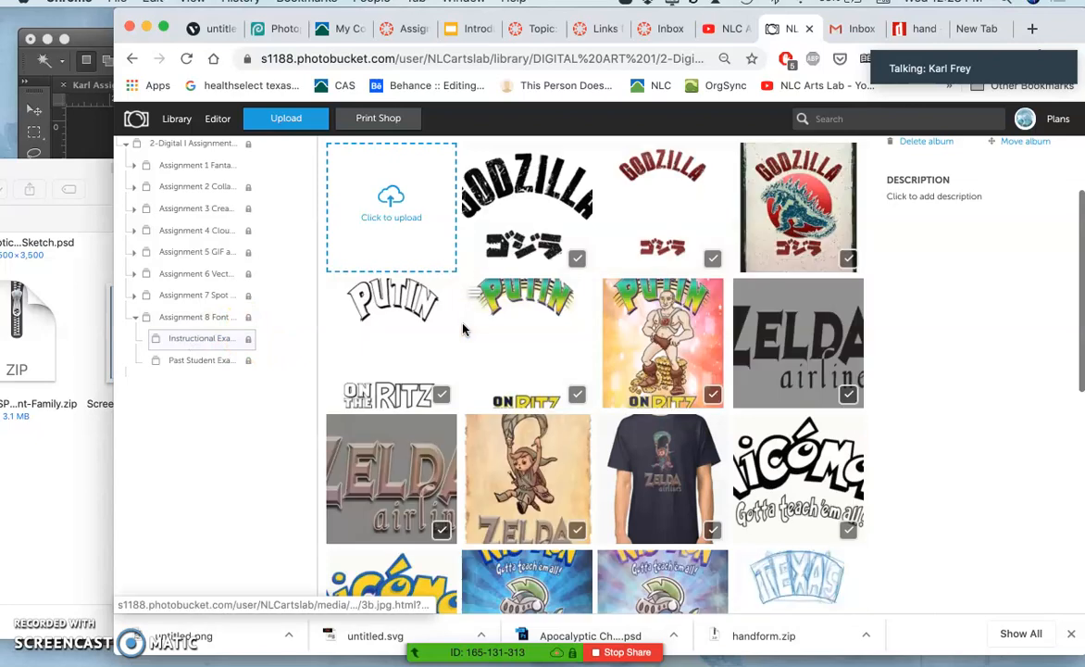
pyautogui.click(526, 185)
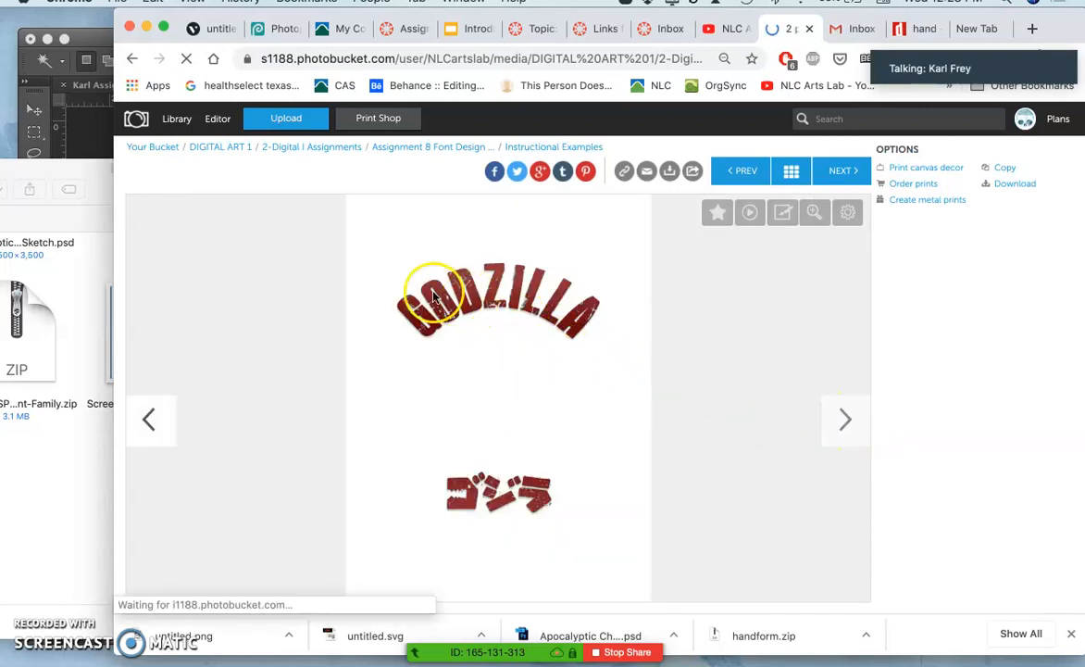
pyautogui.moveTo(500, 333)
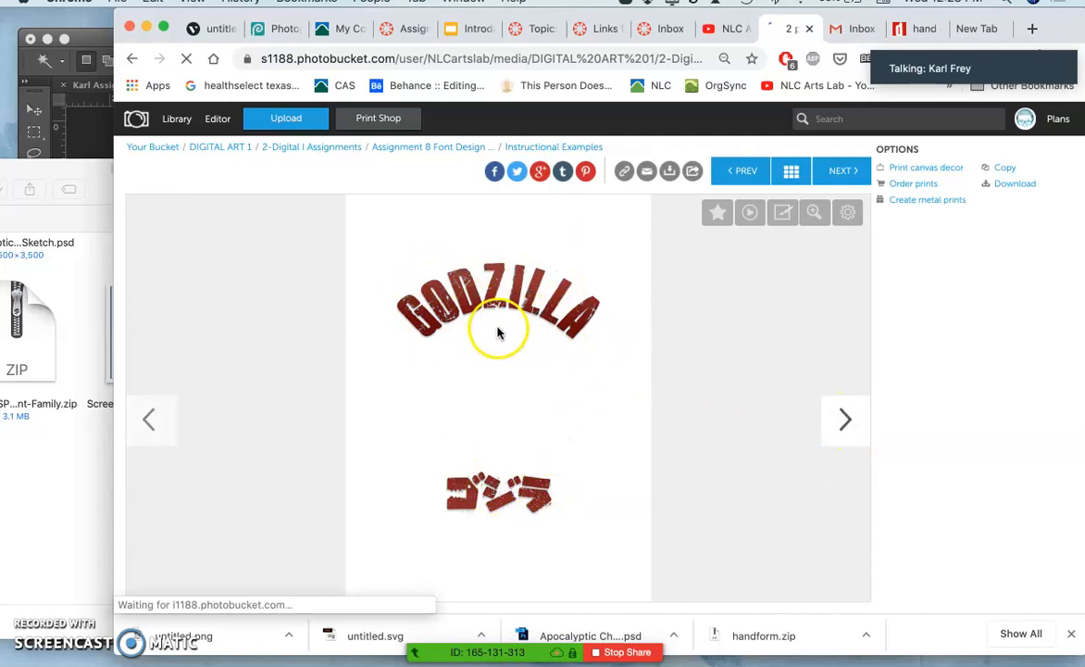
pyautogui.moveTo(787, 426)
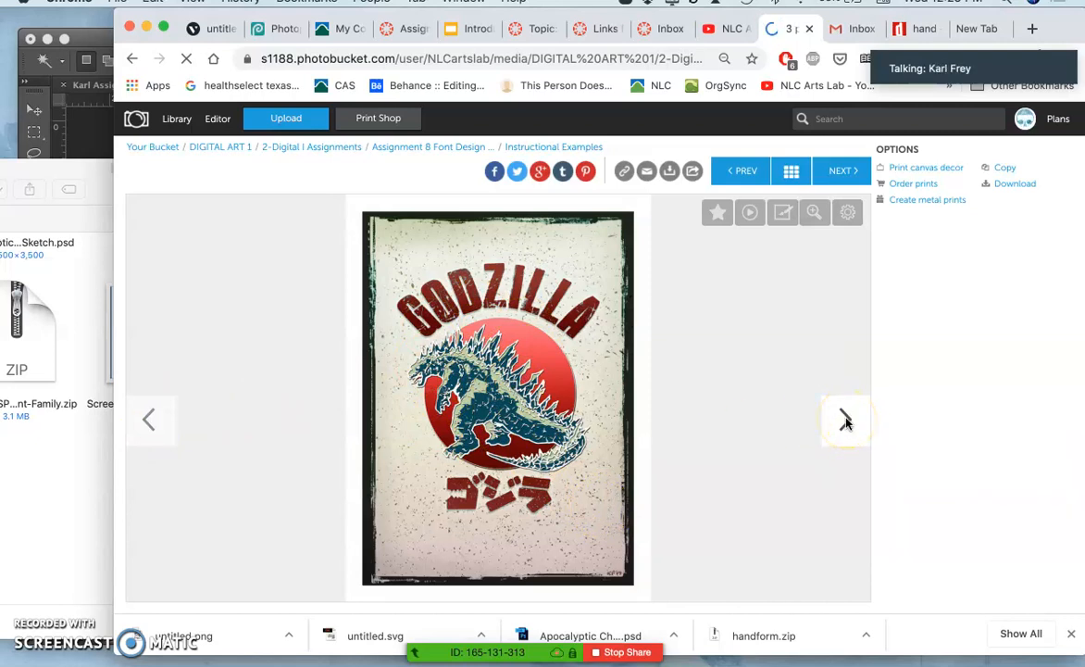
pyautogui.click(844, 418)
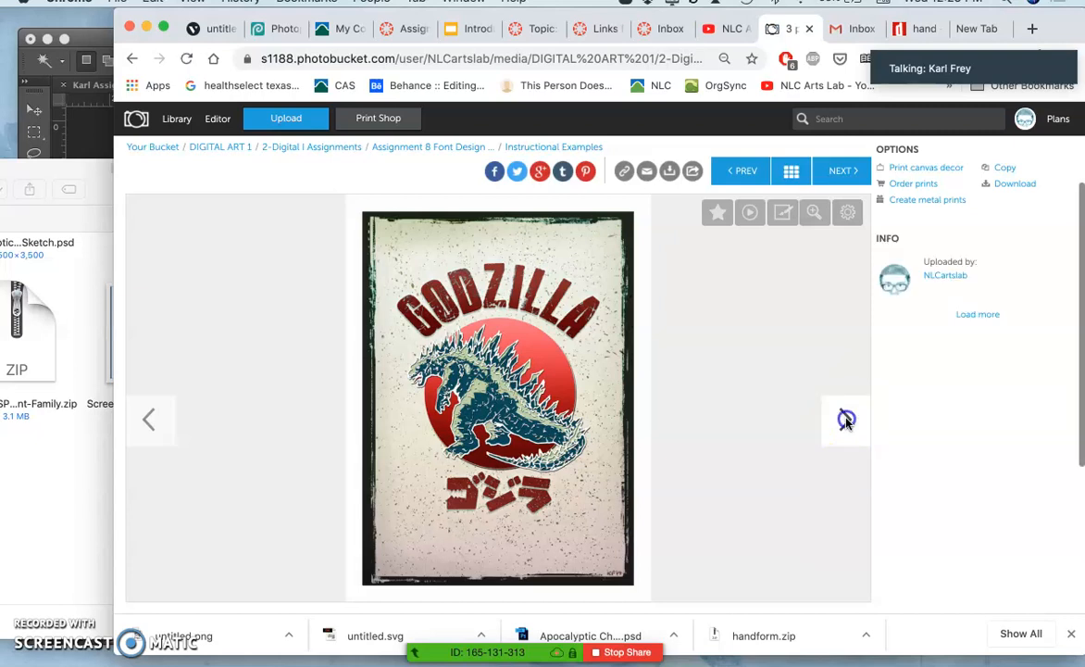
pyautogui.click(845, 171)
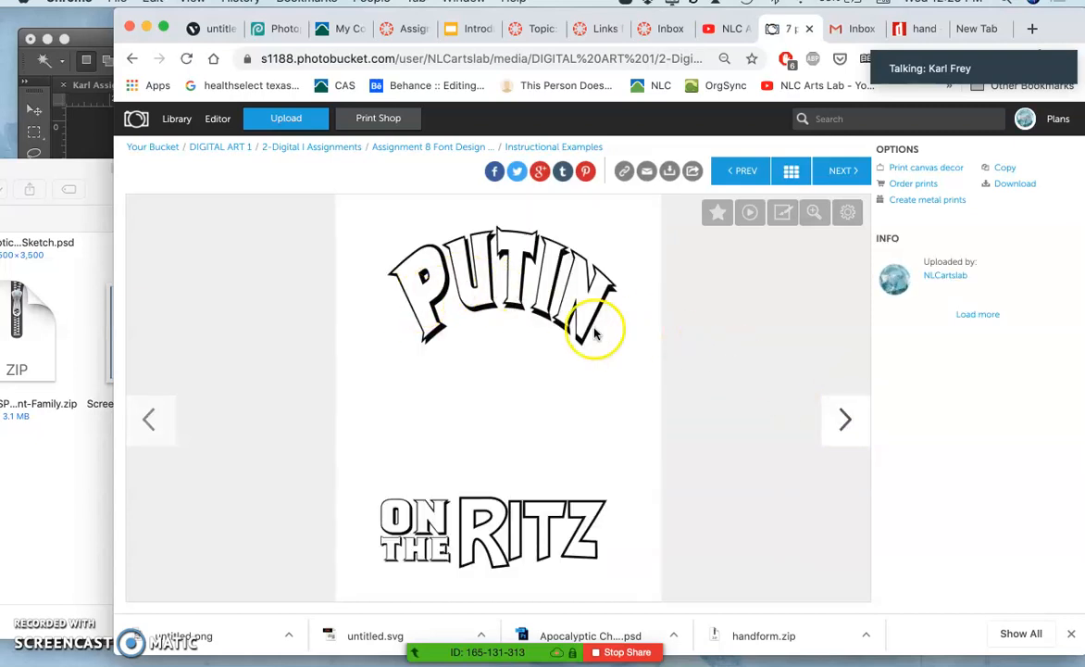
pyautogui.moveTo(504, 509)
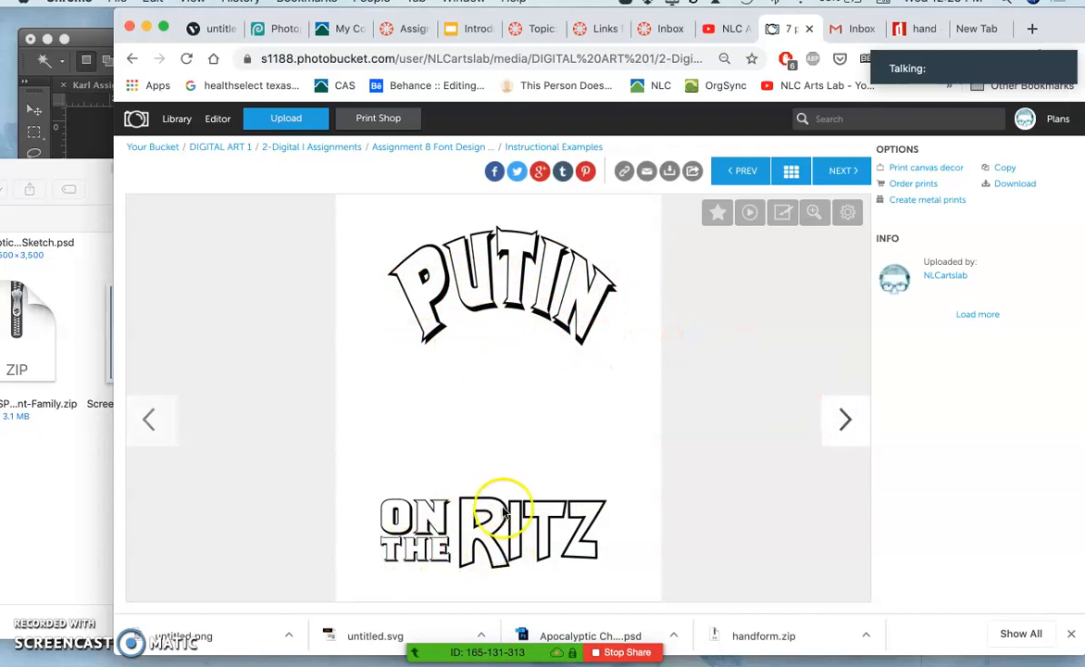
pyautogui.moveTo(848, 422)
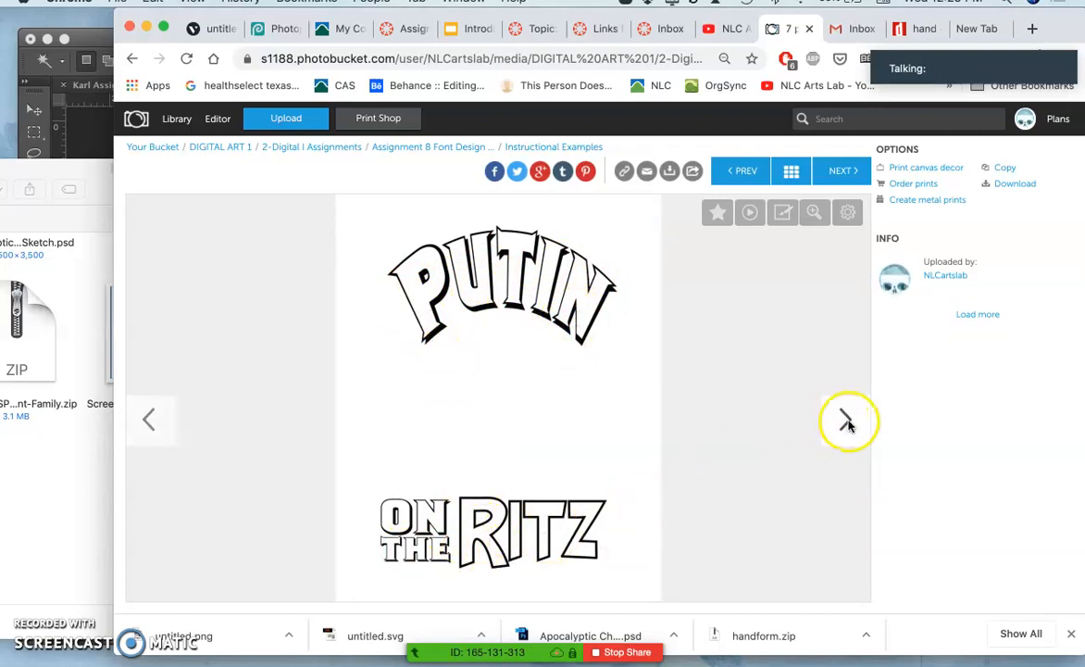
# Step: Step through the PUTIN on the RITZ, ZELDA airlines and NICOMON examples to the finished NICOMON poster
pyautogui.click(844, 419)
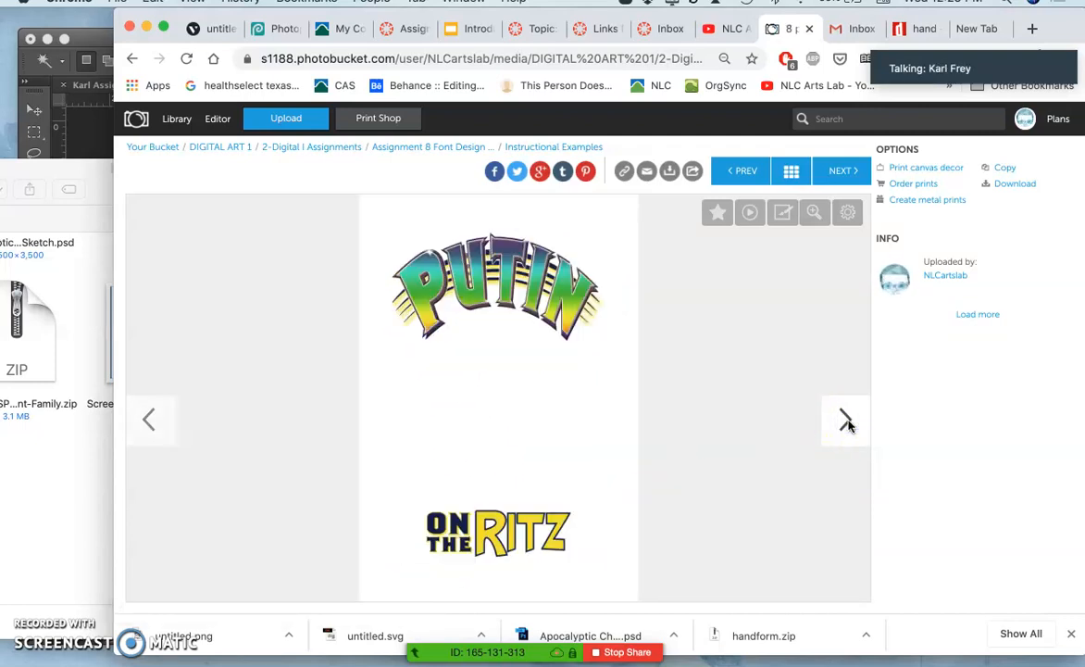
pyautogui.click(844, 418)
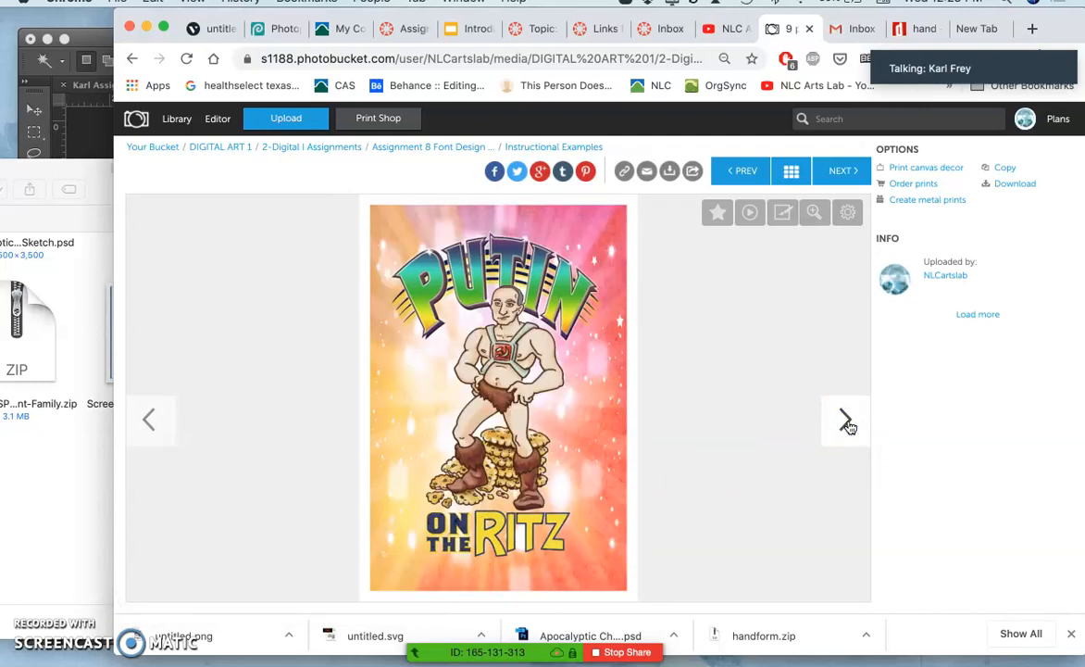
pyautogui.click(845, 419)
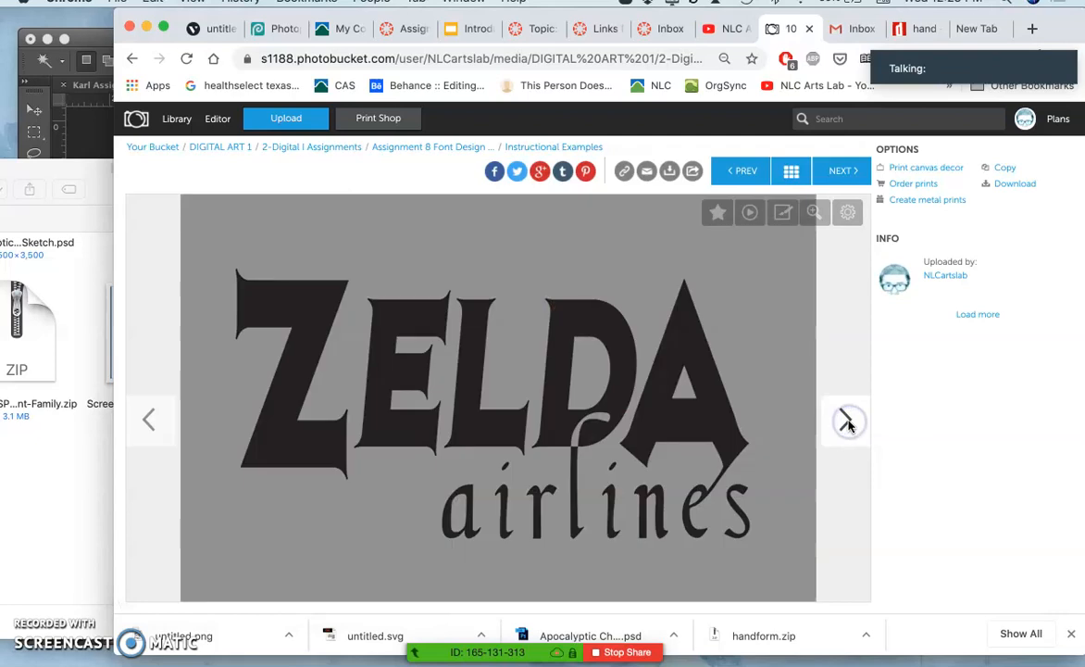
pyautogui.moveTo(726, 479)
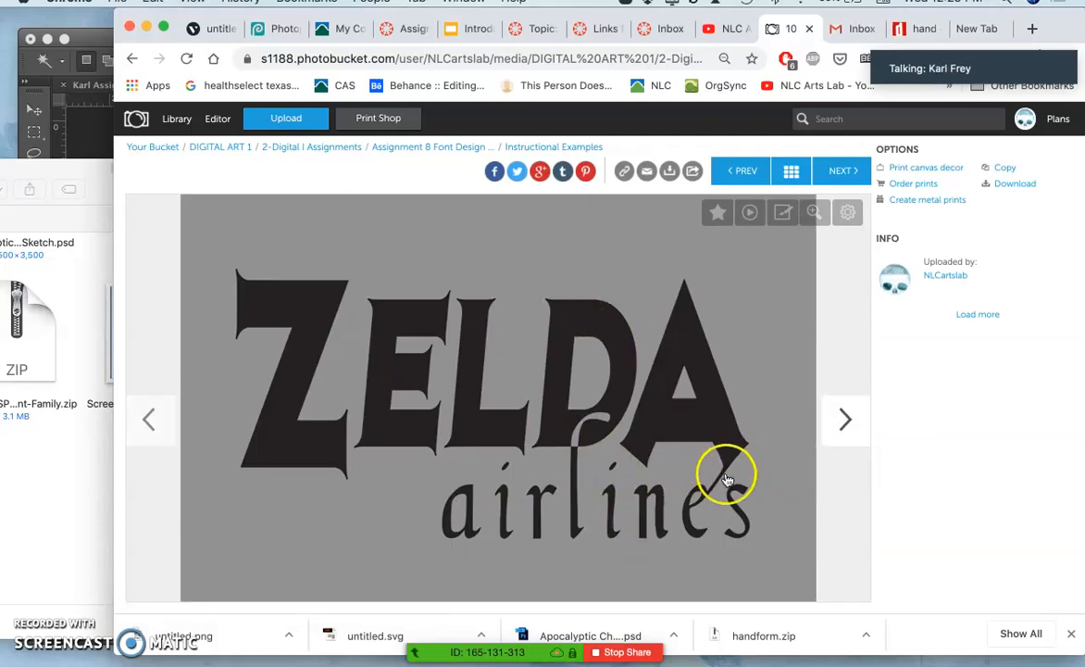
pyautogui.moveTo(848, 418)
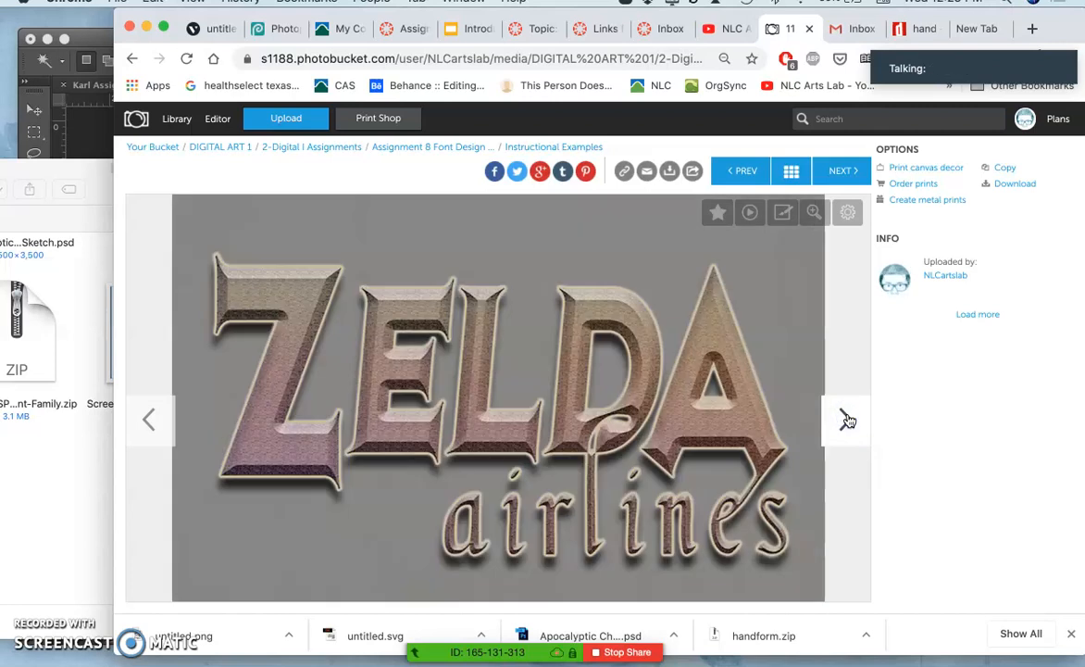
pyautogui.moveTo(550, 383)
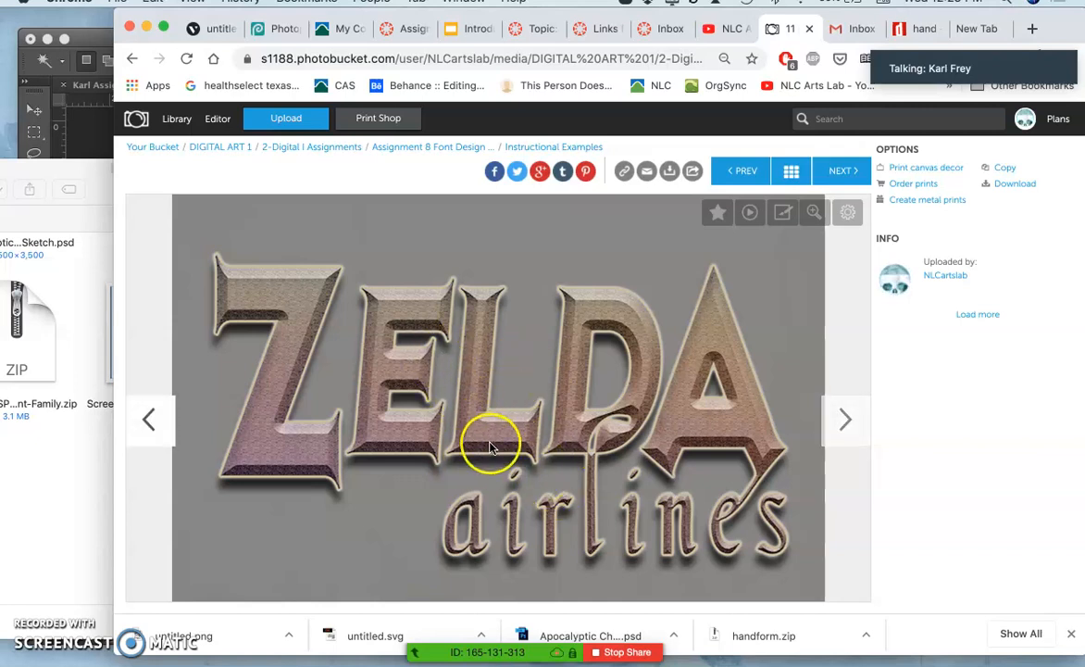
pyautogui.moveTo(774, 485)
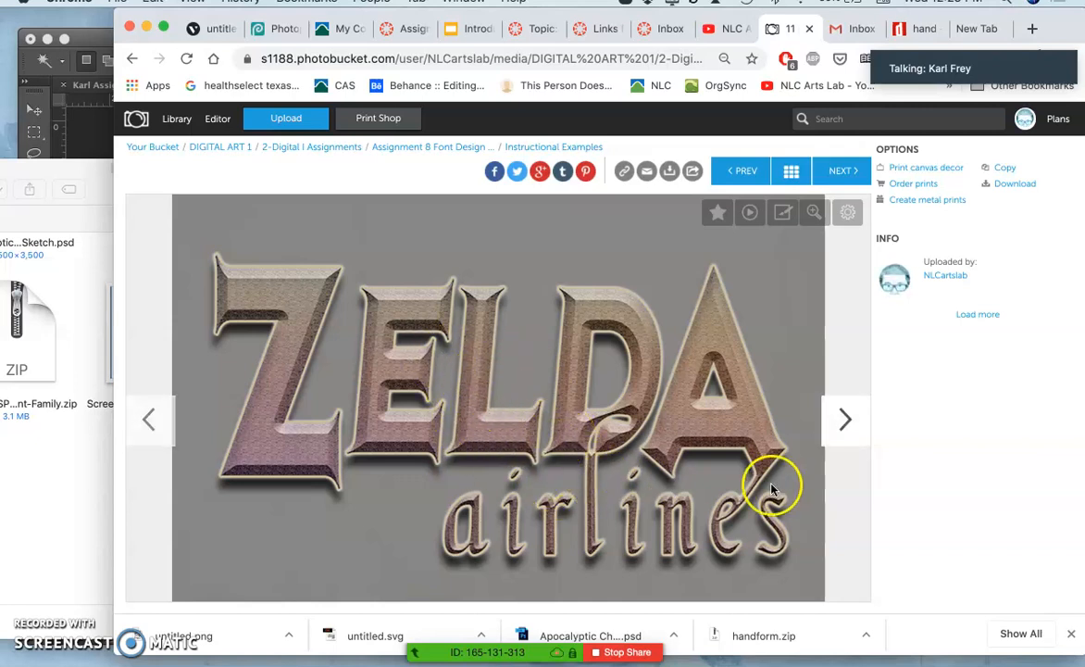
pyautogui.moveTo(844, 418)
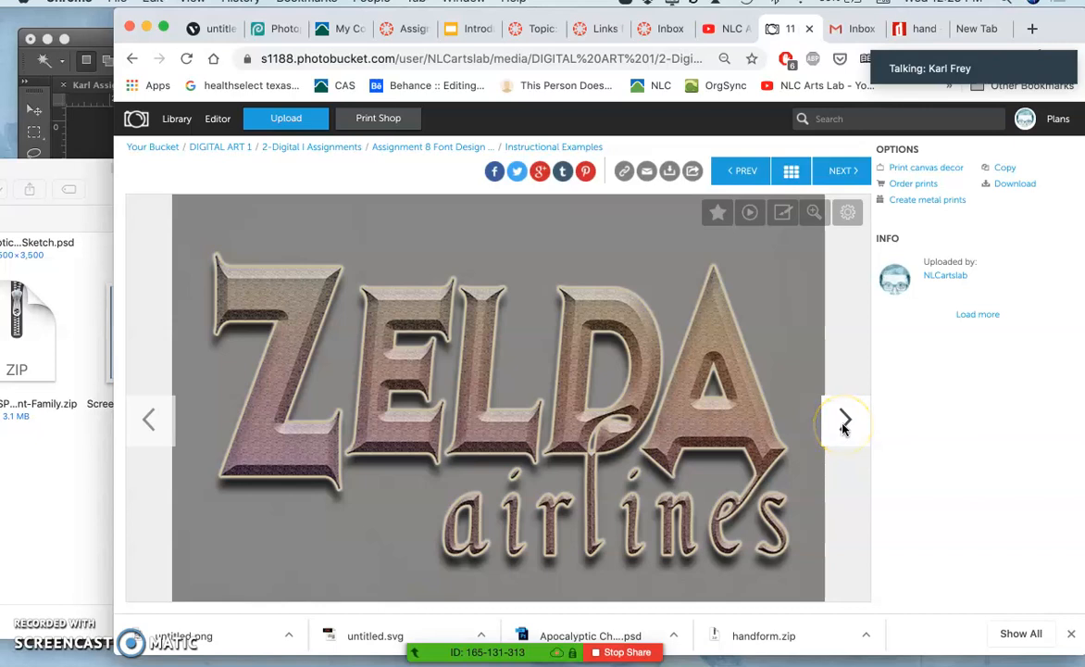
pyautogui.click(844, 418)
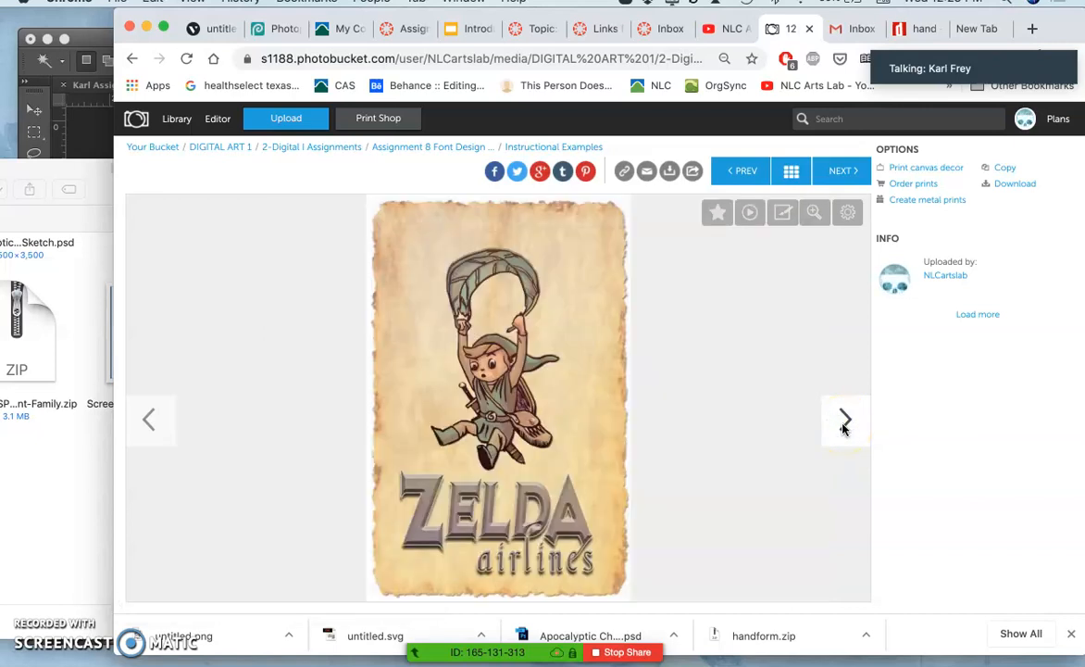
pyautogui.moveTo(387, 600)
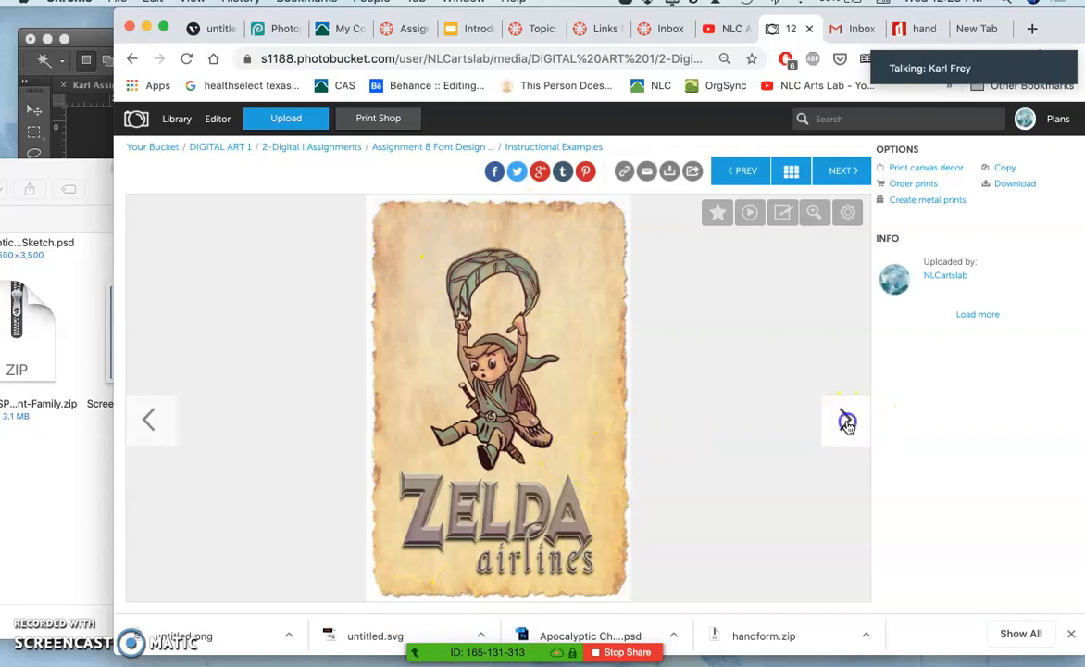
pyautogui.click(844, 170)
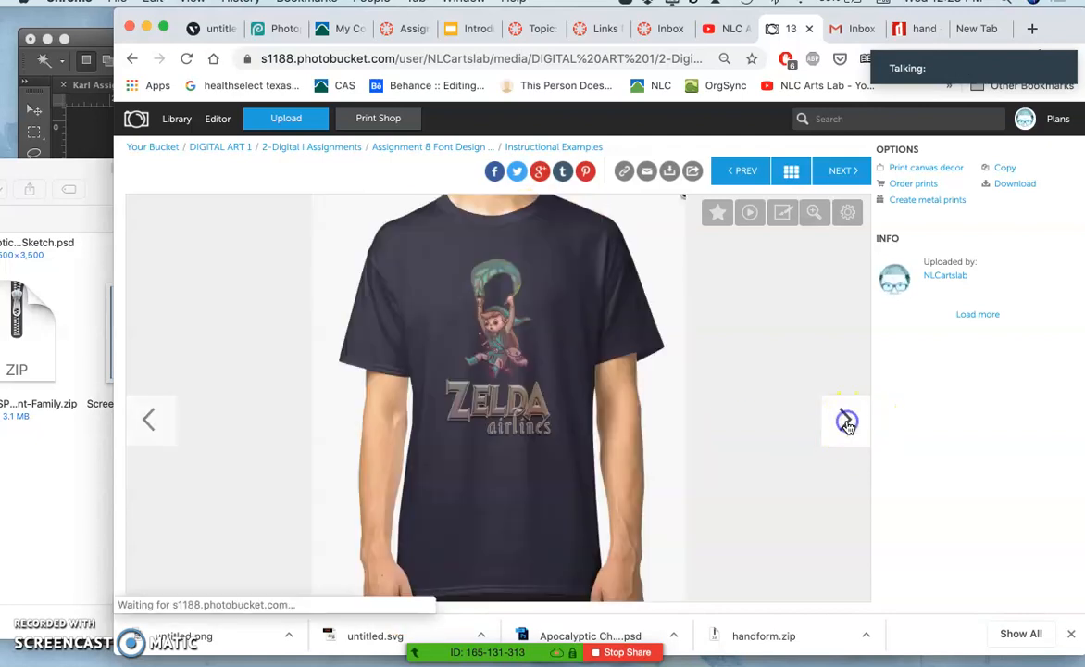
pyautogui.click(840, 171)
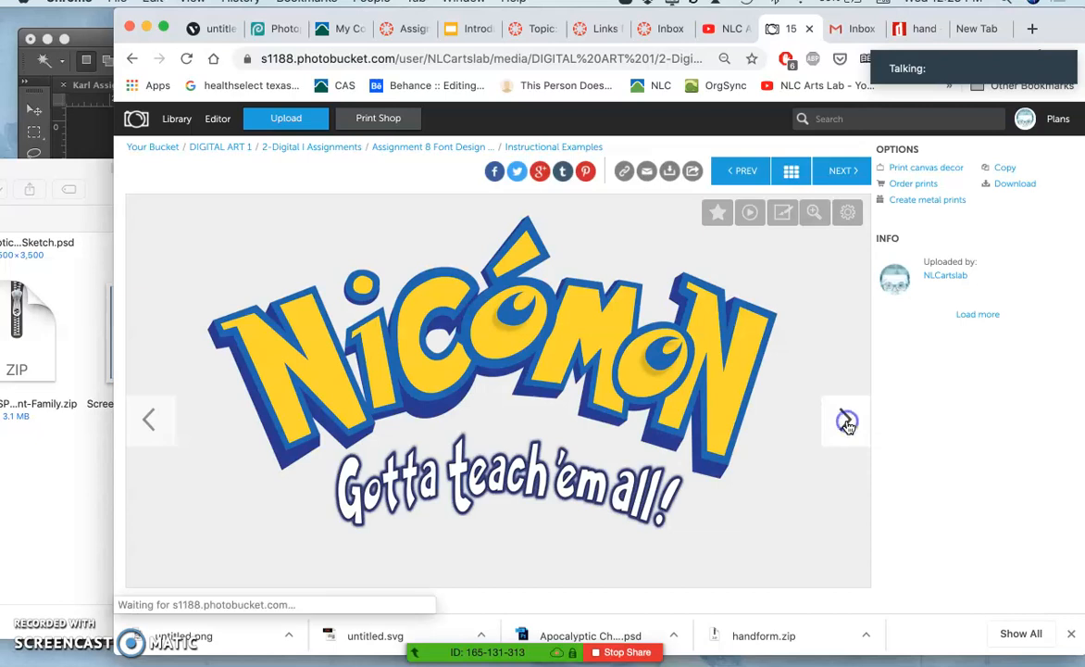
pyautogui.click(842, 419)
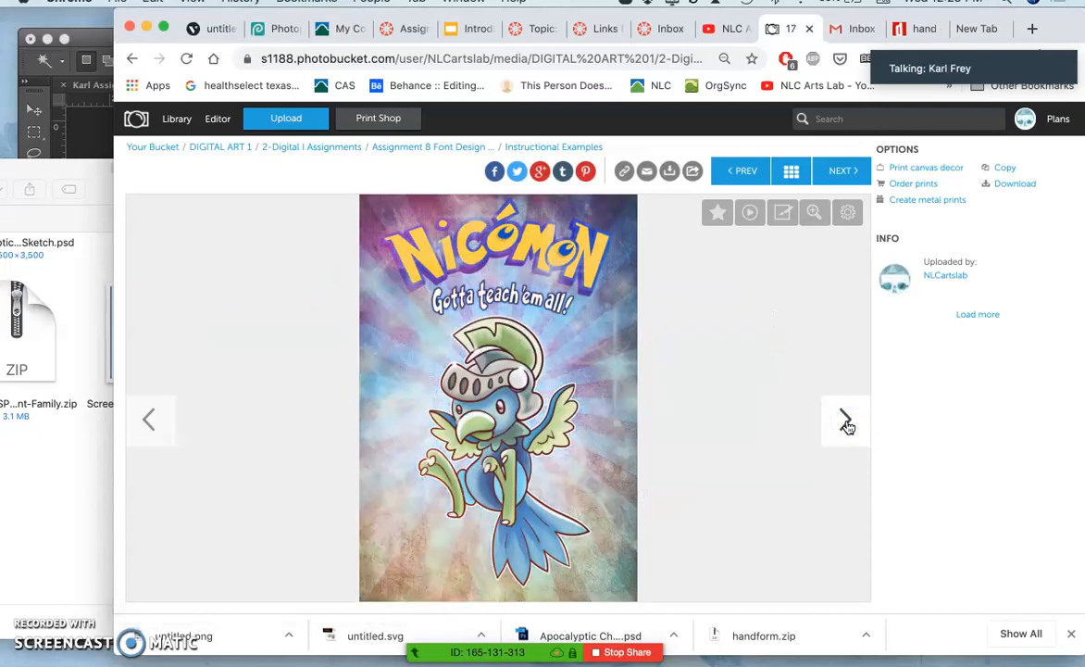
# Step: Advance through the TEXAS HUMILITY, MELTING MACABRE, My Belittled Donkey, ELEMENTALS and ABSURDITY & ASSOCIATION posters
pyautogui.click(844, 419)
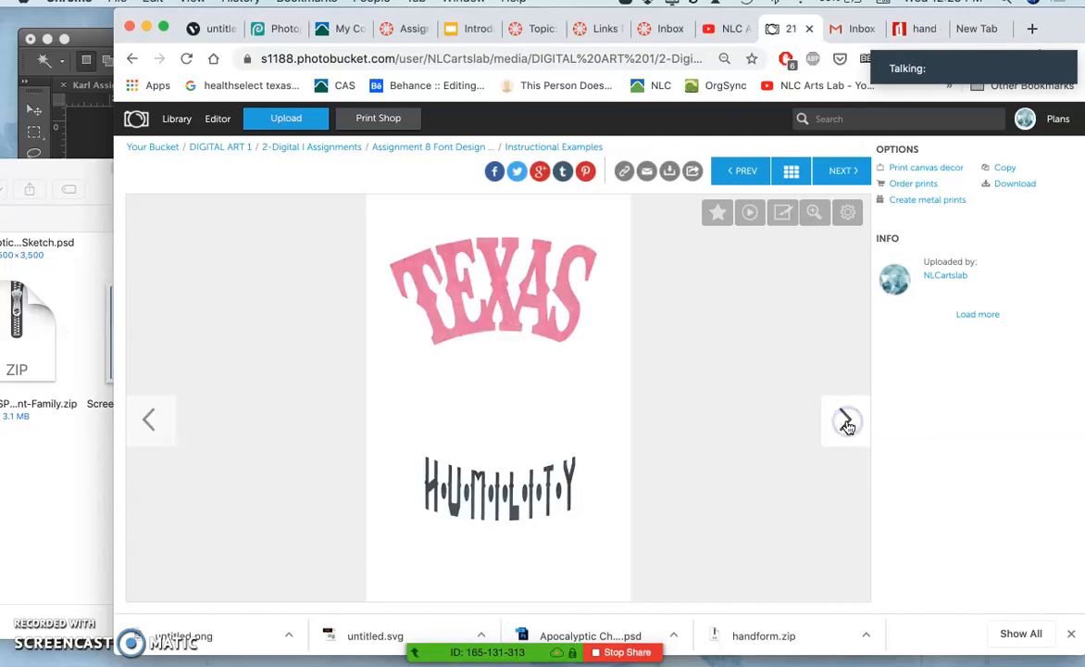
pyautogui.click(845, 419)
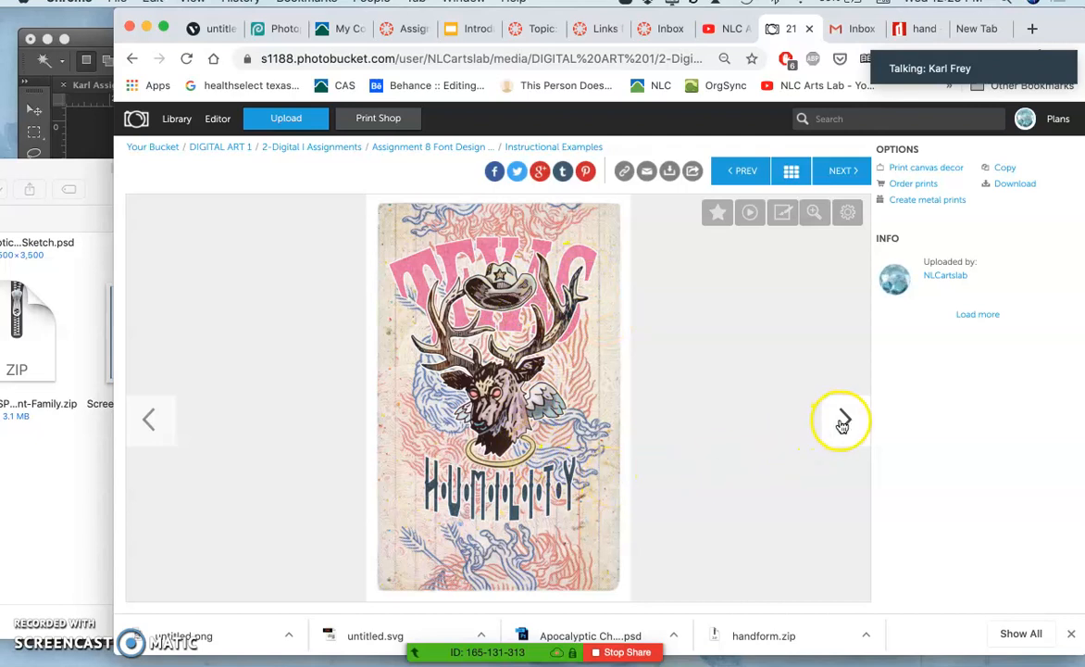
pyautogui.click(841, 419)
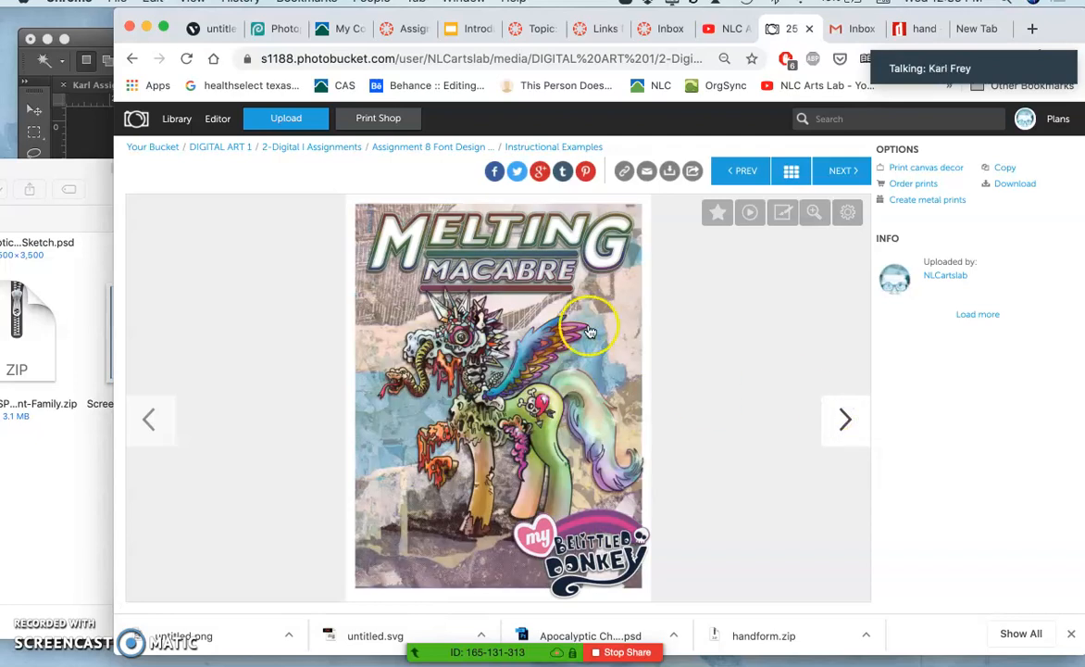
pyautogui.click(844, 418)
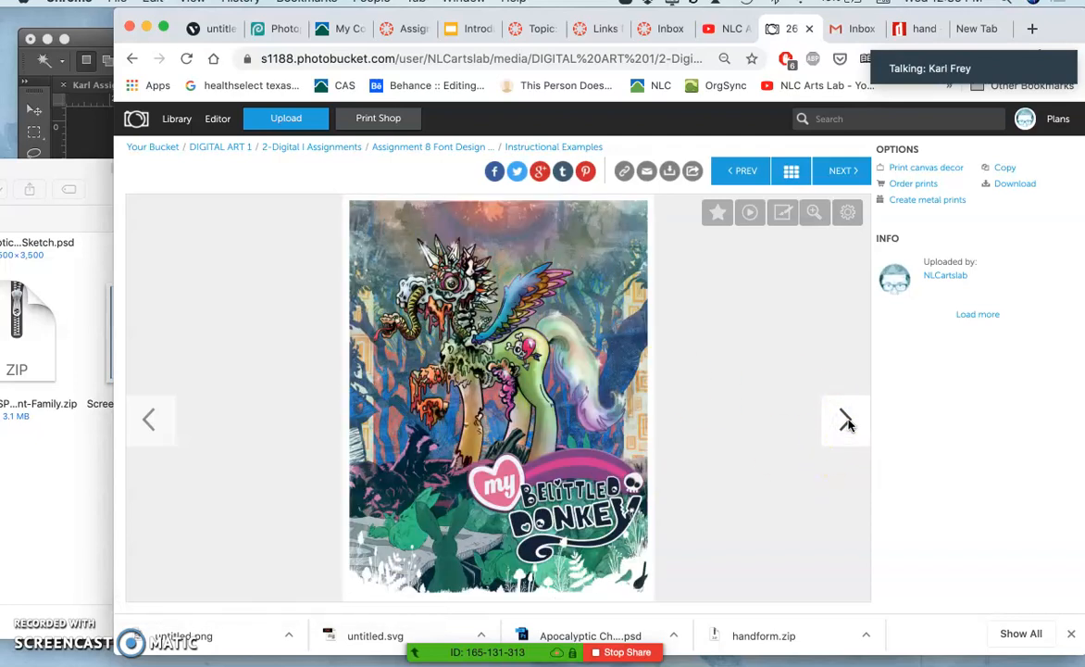
pyautogui.moveTo(398, 282)
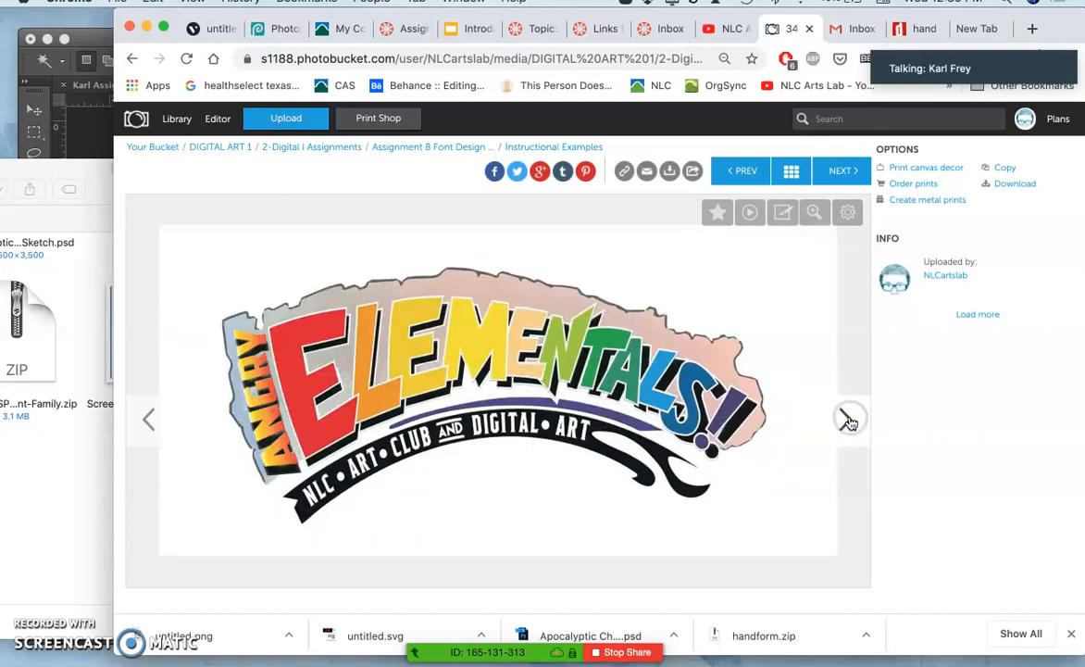
pyautogui.click(848, 418)
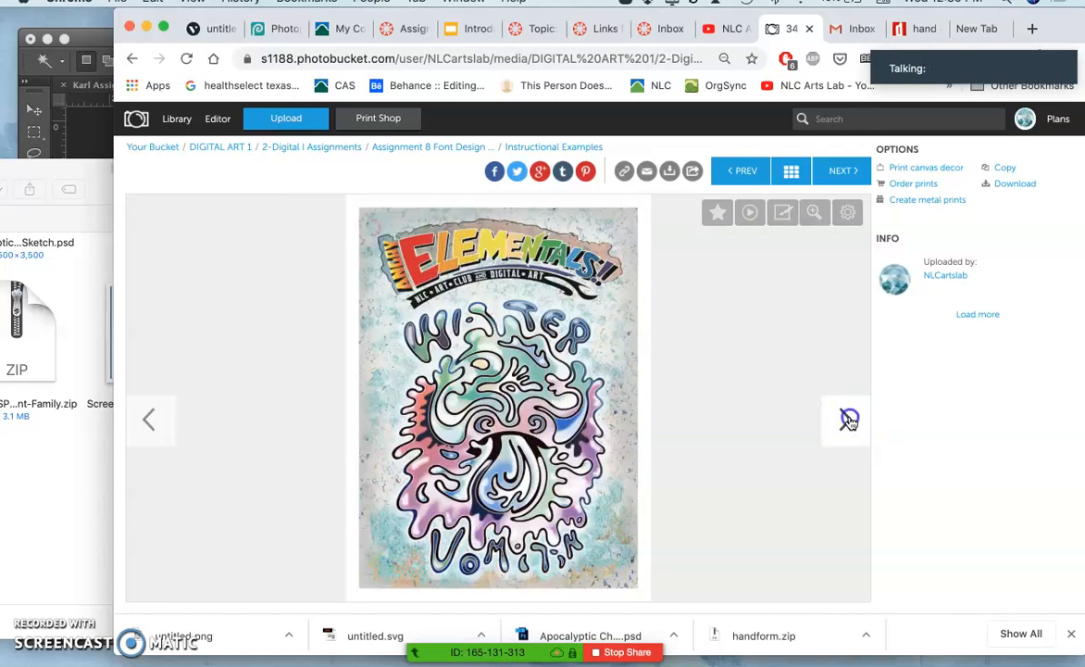
pyautogui.click(840, 170)
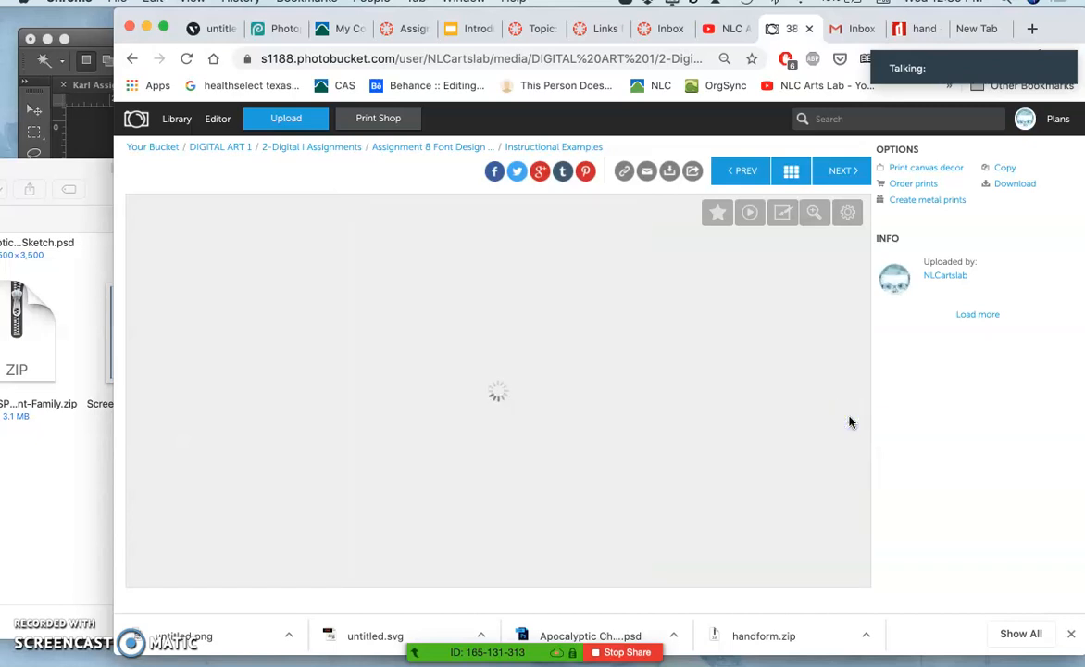
pyautogui.moveTo(808, 379)
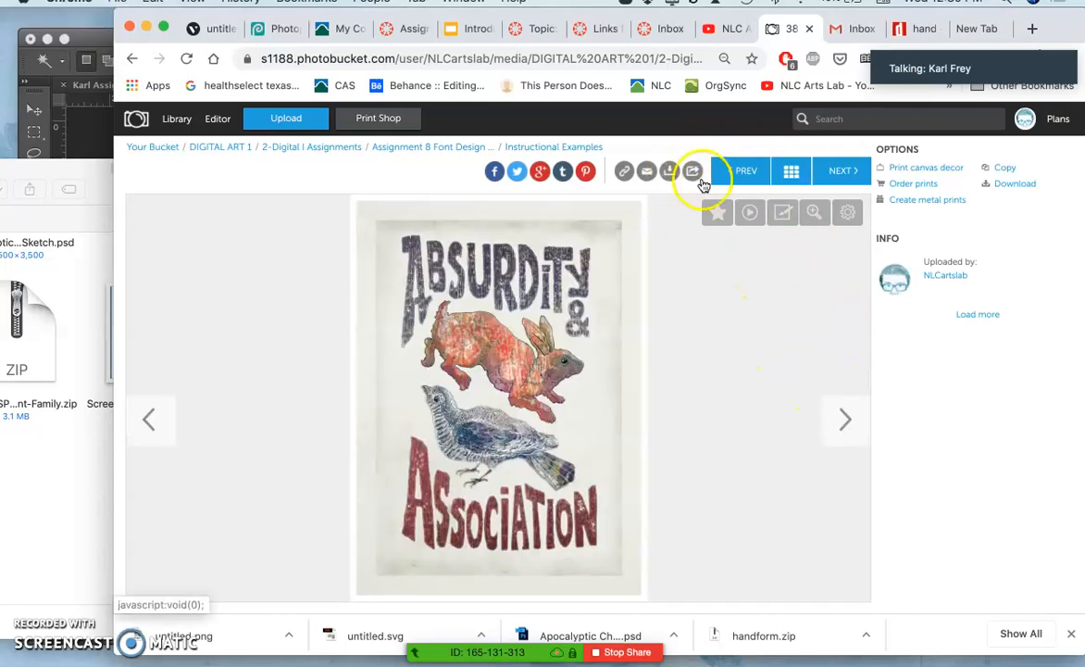
pyautogui.moveTo(844, 419)
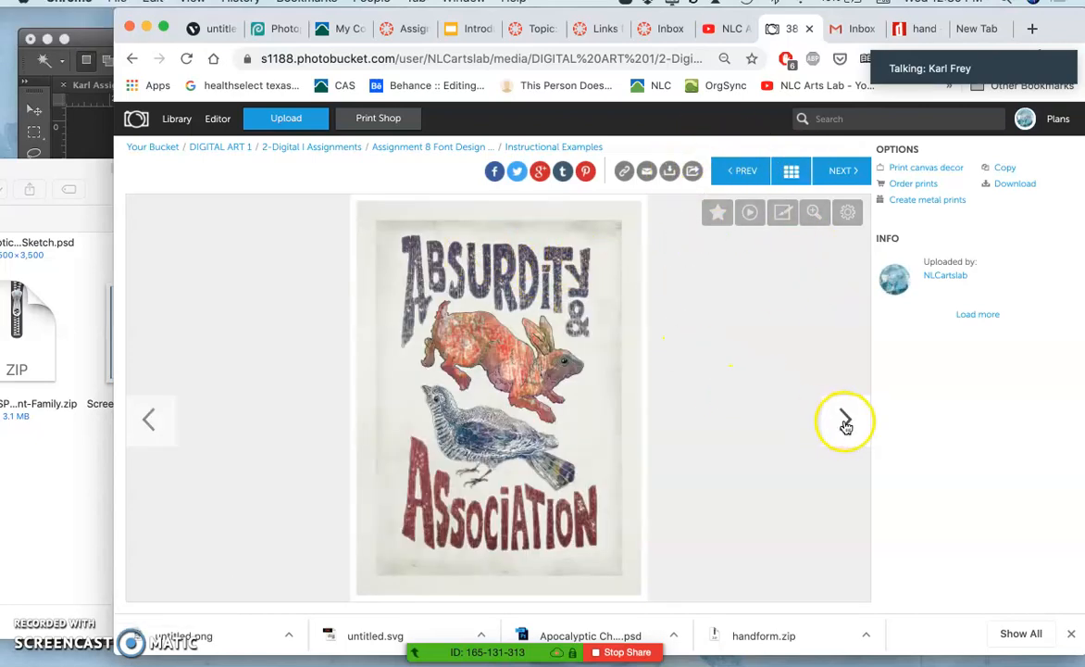
# Step: Keep paging through the remaining examples to the Unicorn corn poster and Forking Bull badge artwork
pyautogui.click(844, 419)
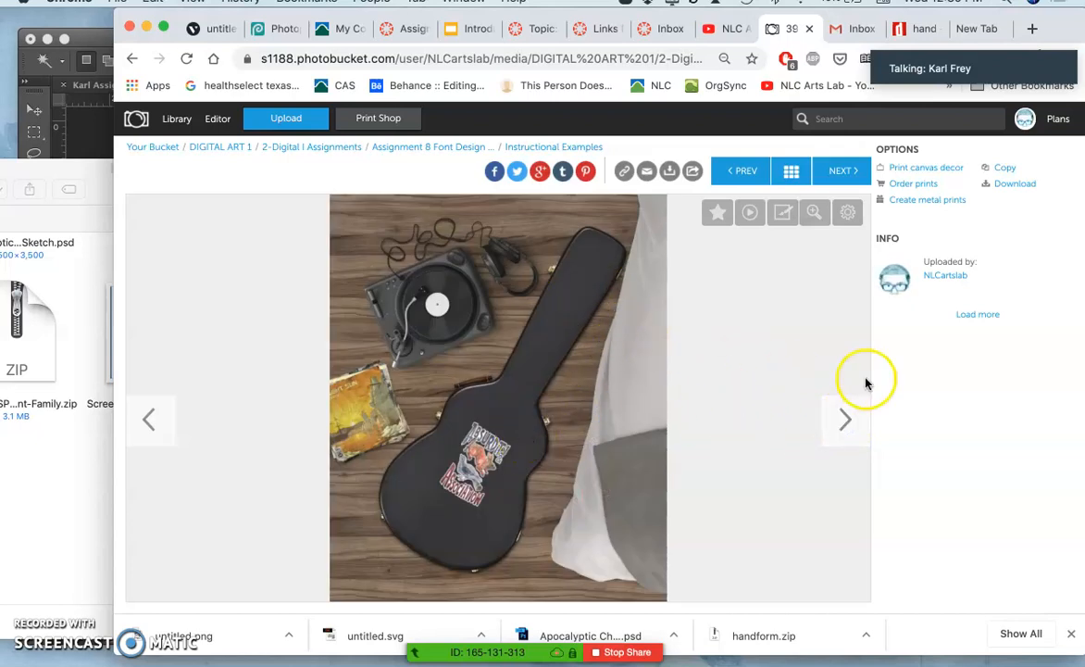
pyautogui.click(844, 418)
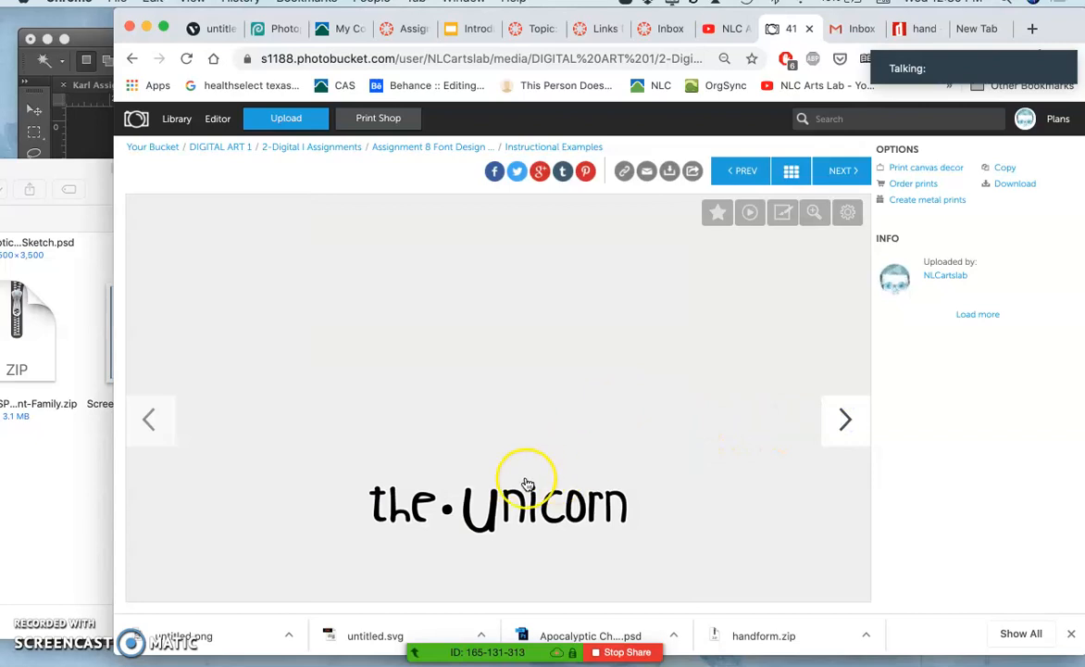
pyautogui.moveTo(844, 418)
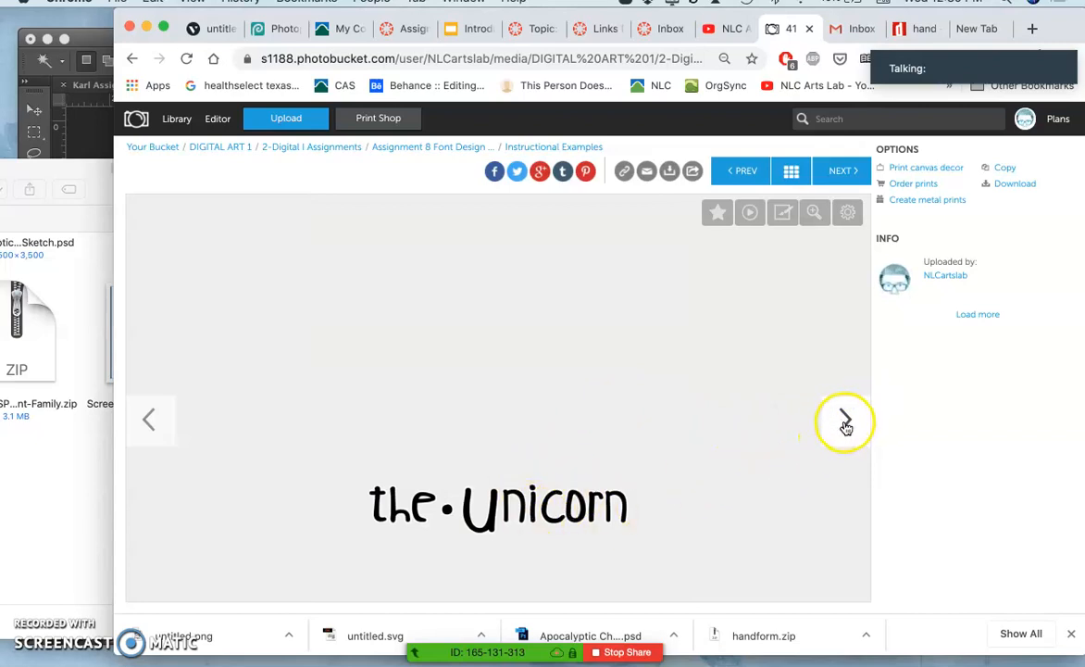
pyautogui.click(844, 418)
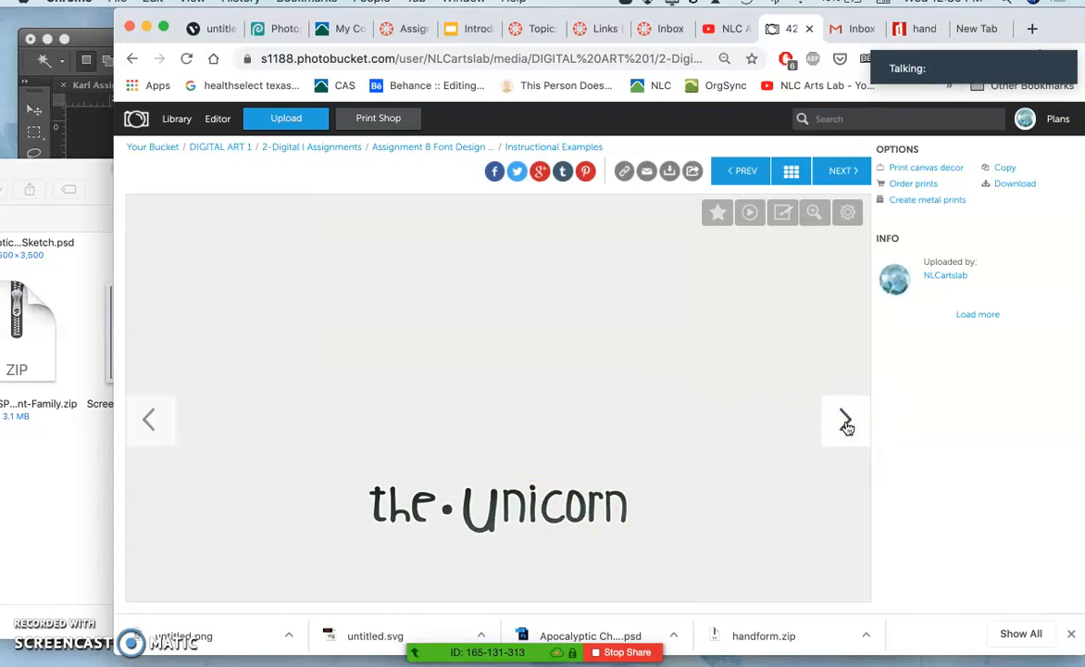
pyautogui.click(844, 418)
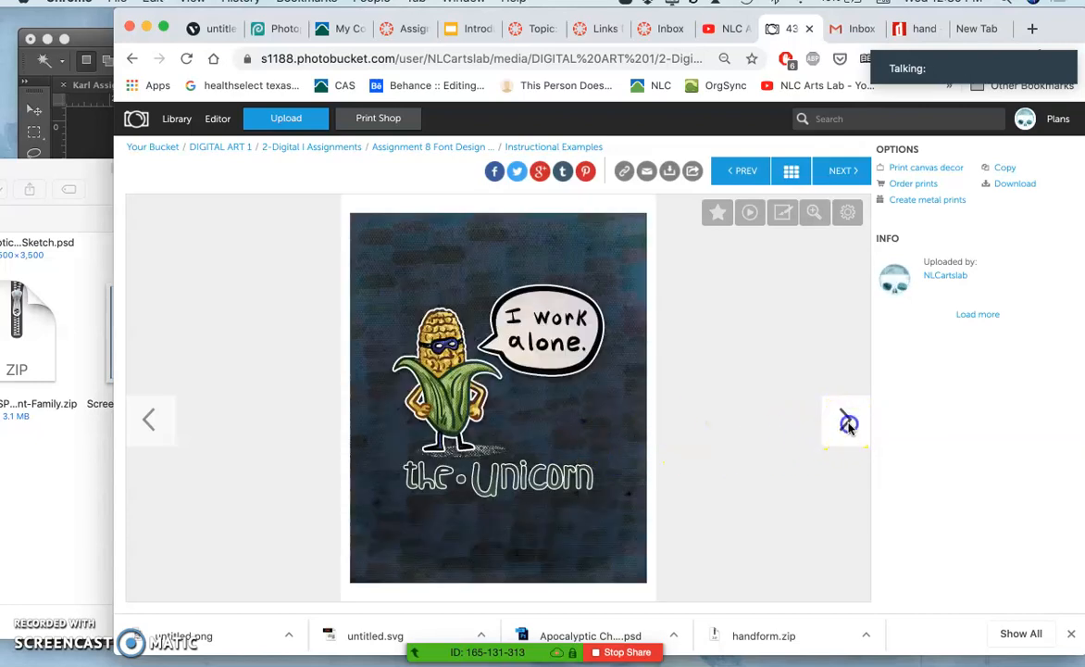
pyautogui.click(845, 419)
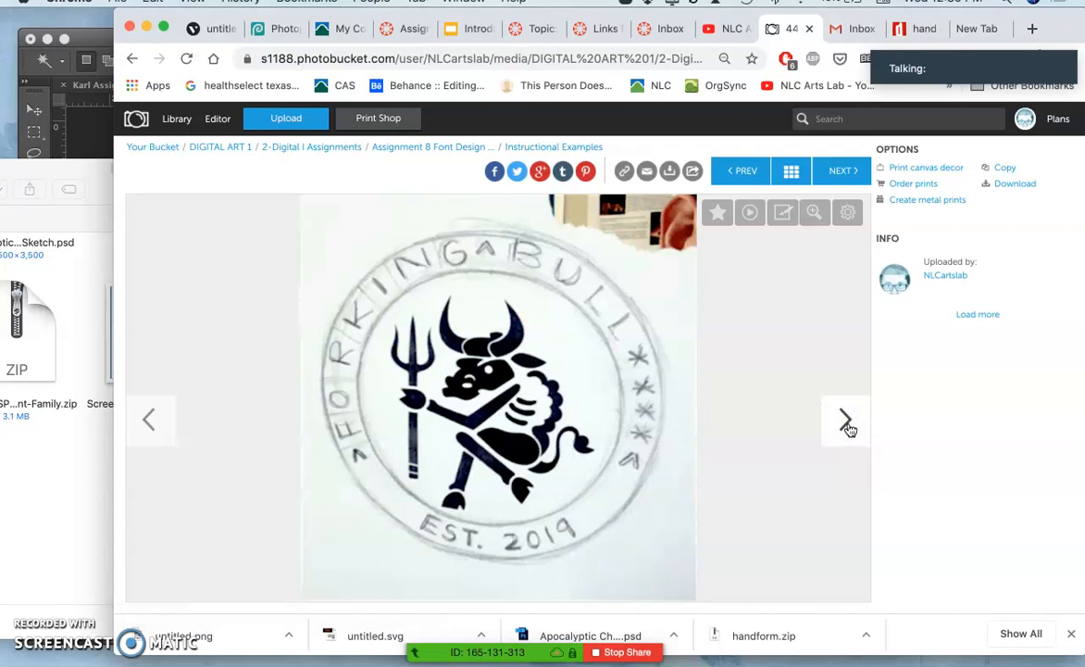
pyautogui.click(845, 418)
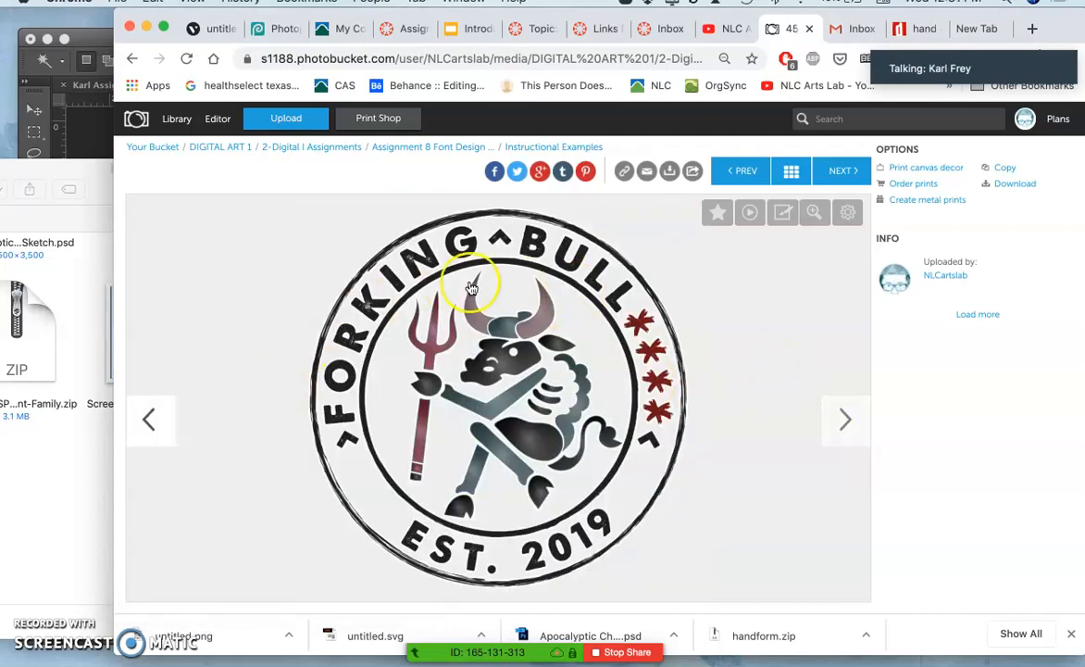
pyautogui.click(844, 418)
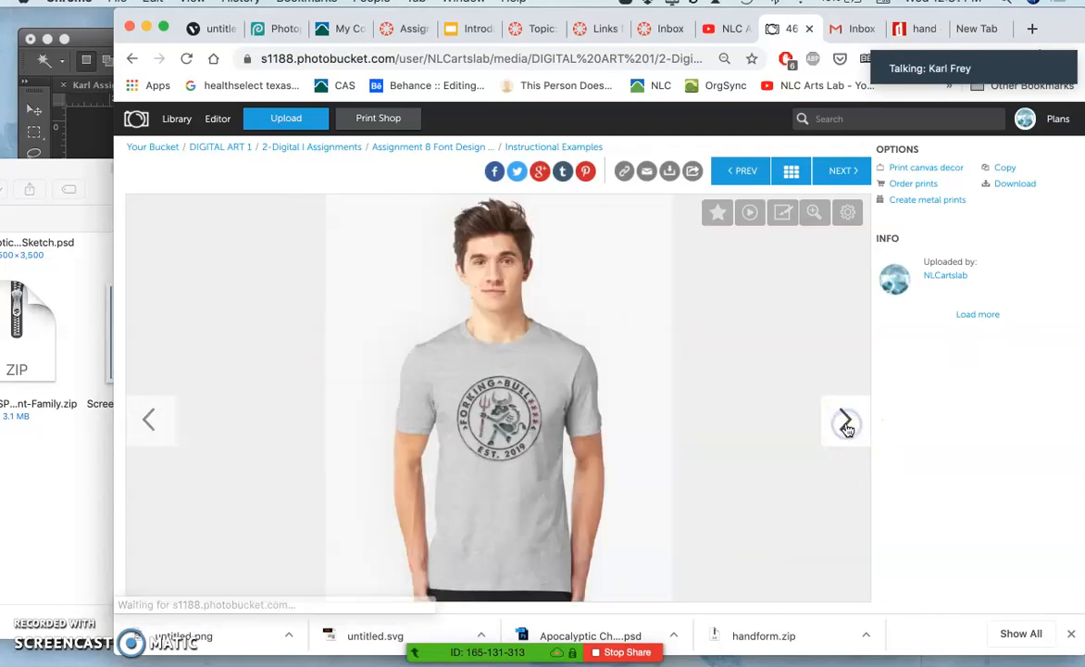
pyautogui.click(844, 418)
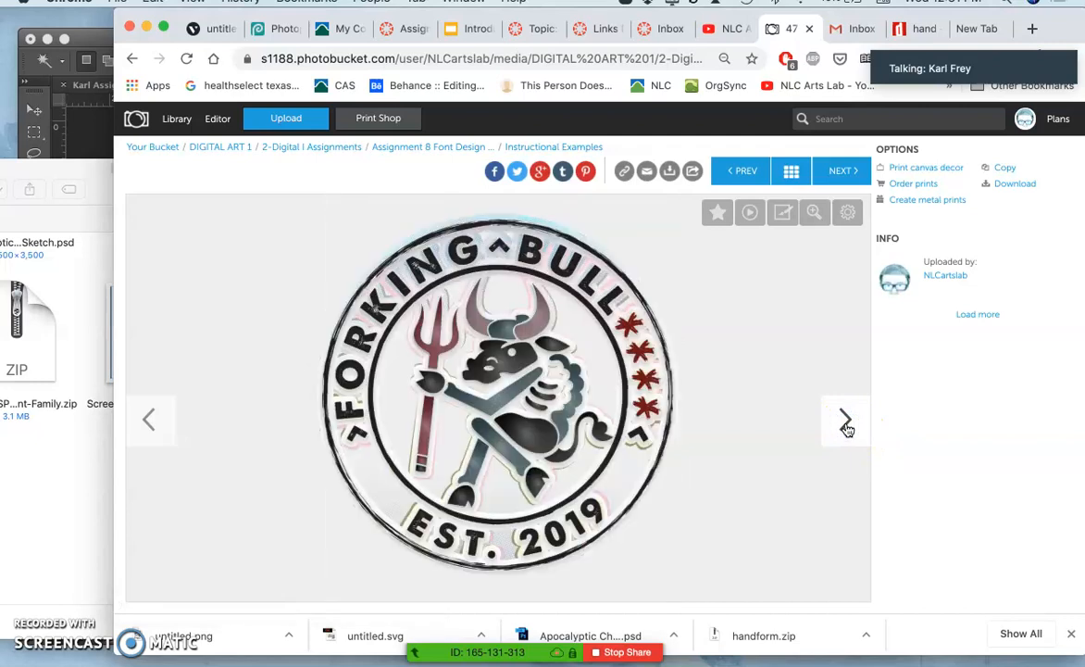
pyautogui.moveTo(491, 20)
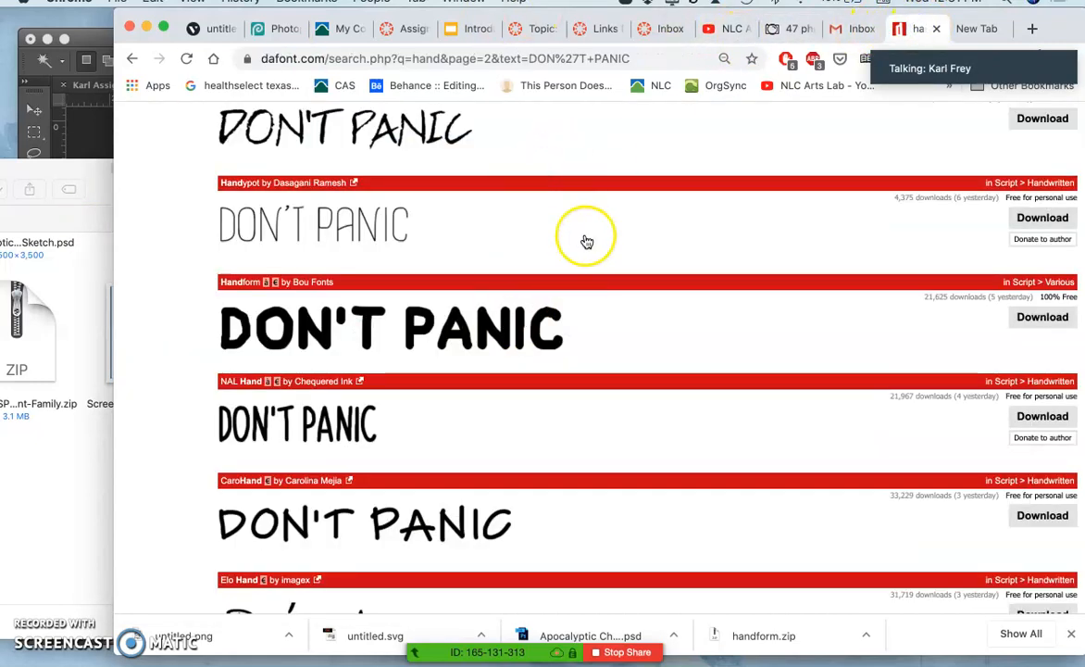
# Step: Scroll the DaFont letterpress results previewing DON'T PANIC back to the top
pyautogui.scroll(3)
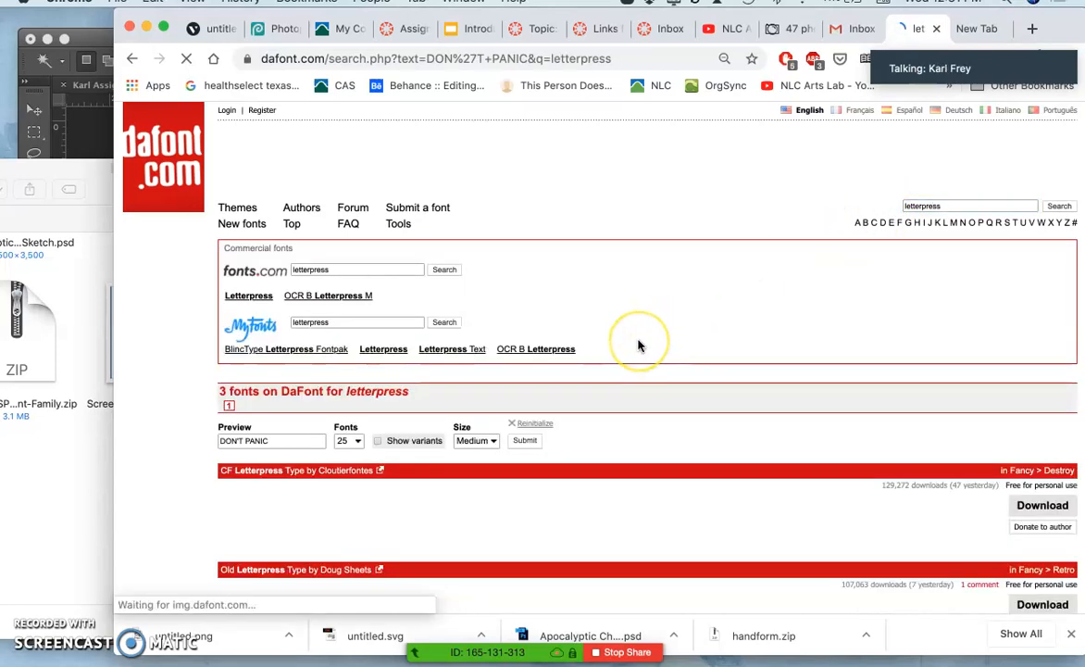
pyautogui.scroll(-3)
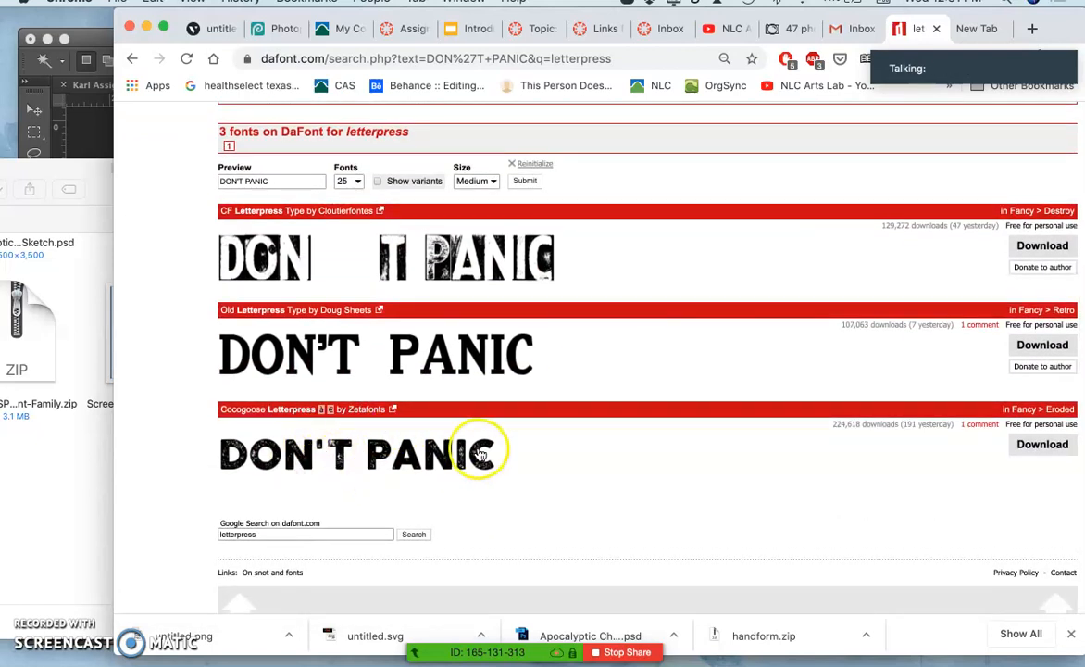
pyautogui.moveTo(341, 381)
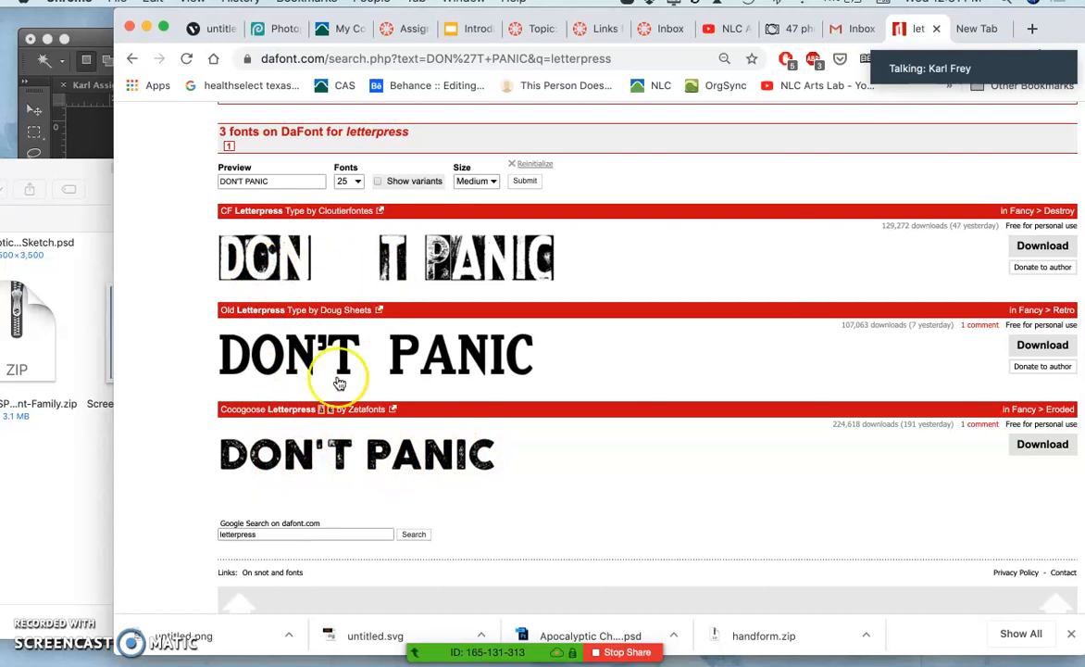
pyautogui.moveTo(295, 453)
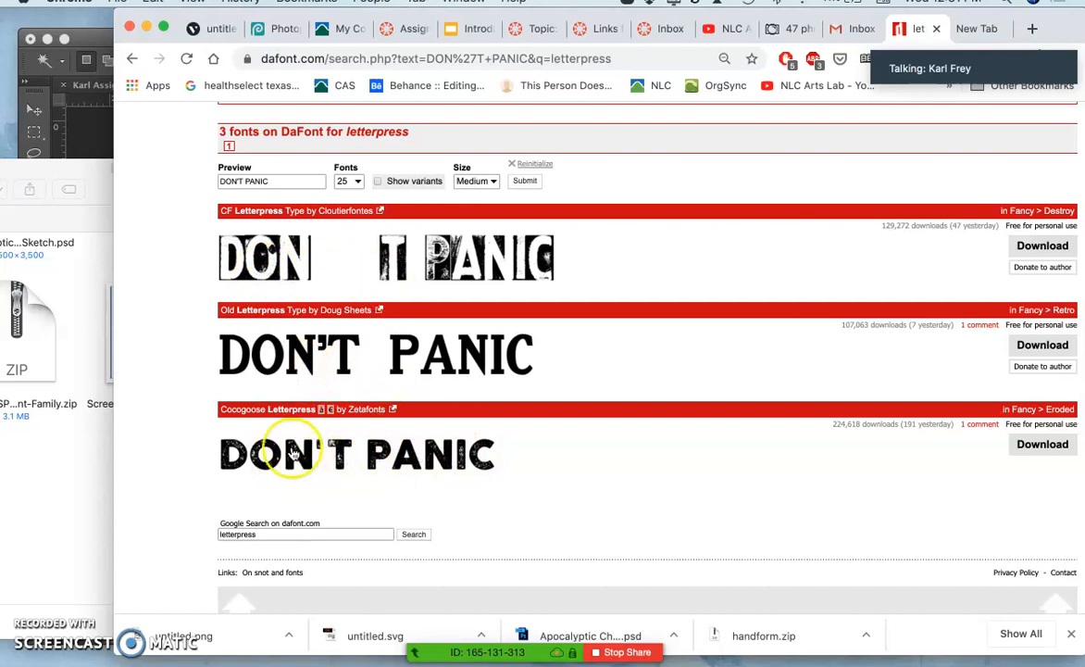
pyautogui.moveTo(385, 454)
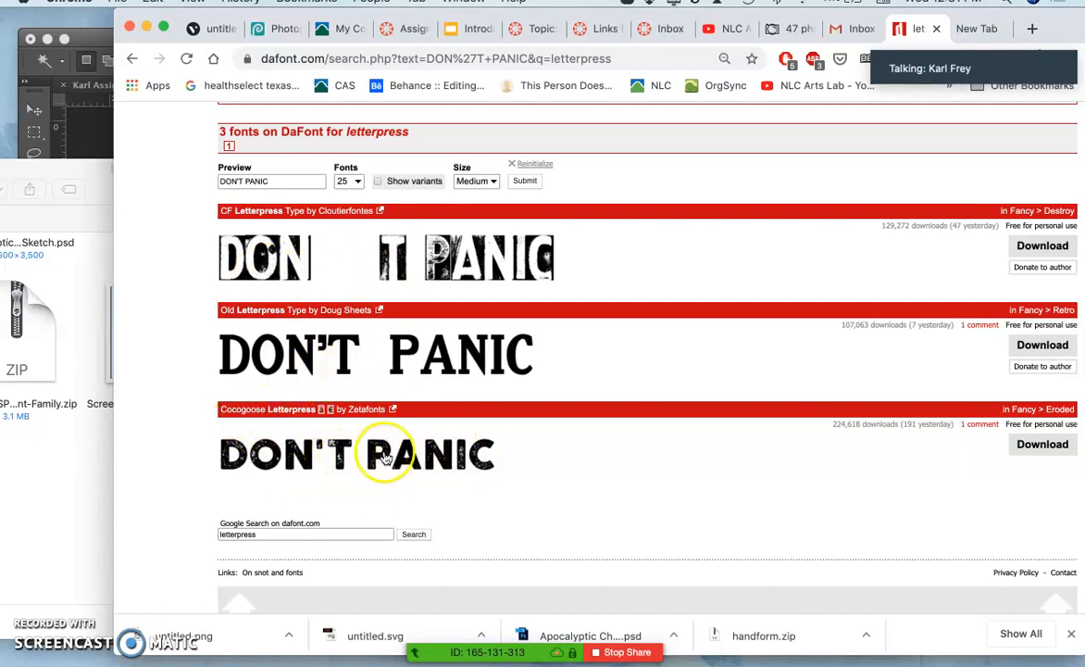
pyautogui.scroll(3)
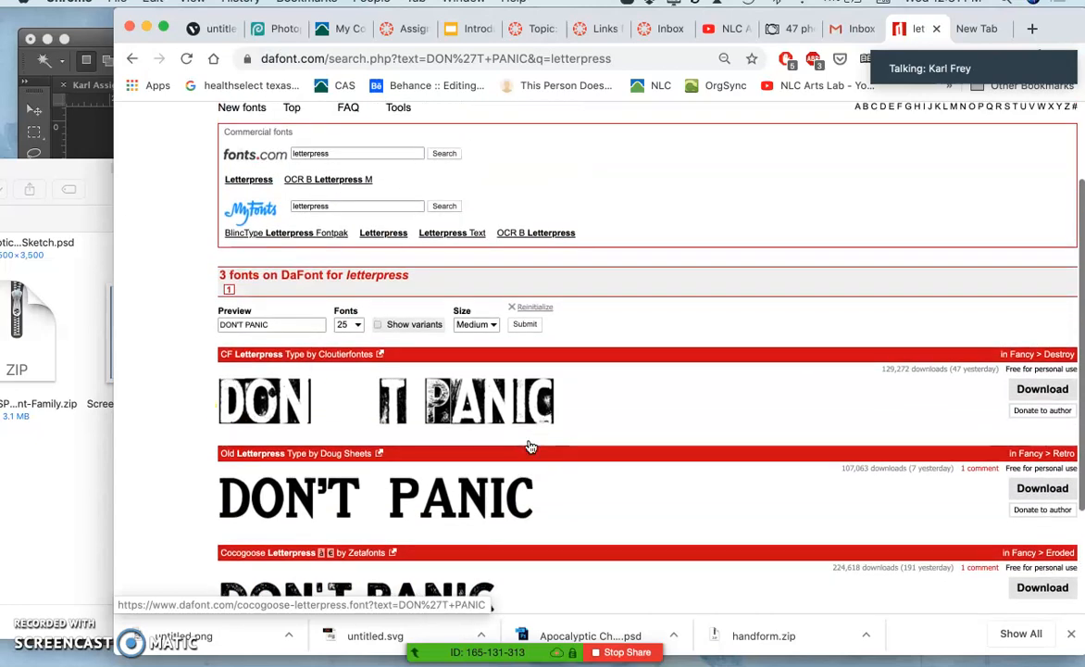
pyautogui.scroll(-3)
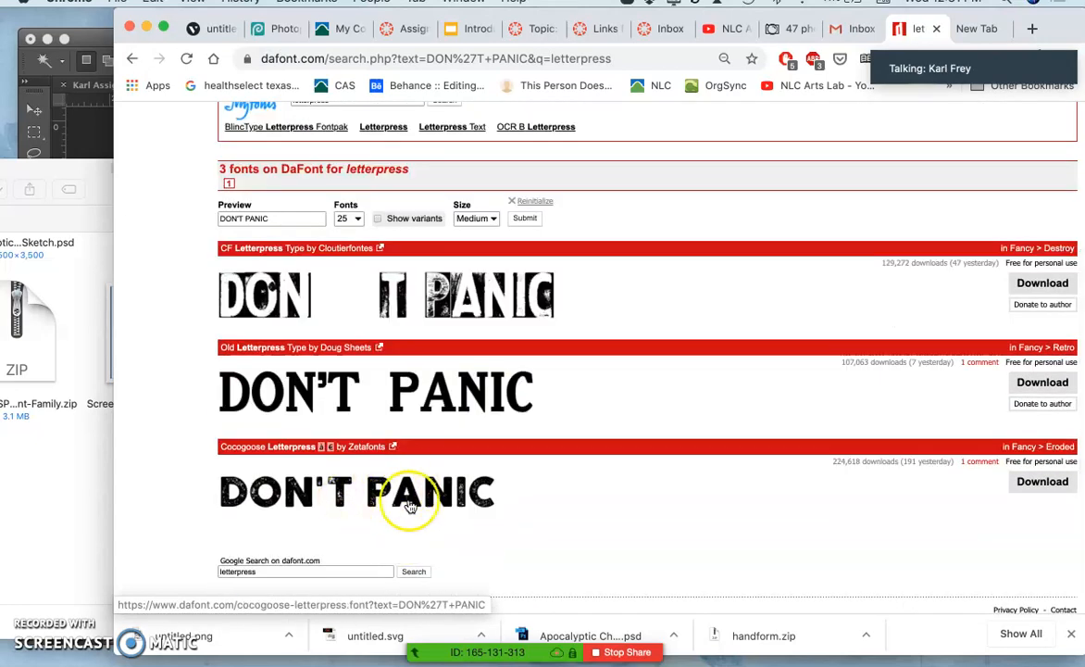
pyautogui.scroll(3)
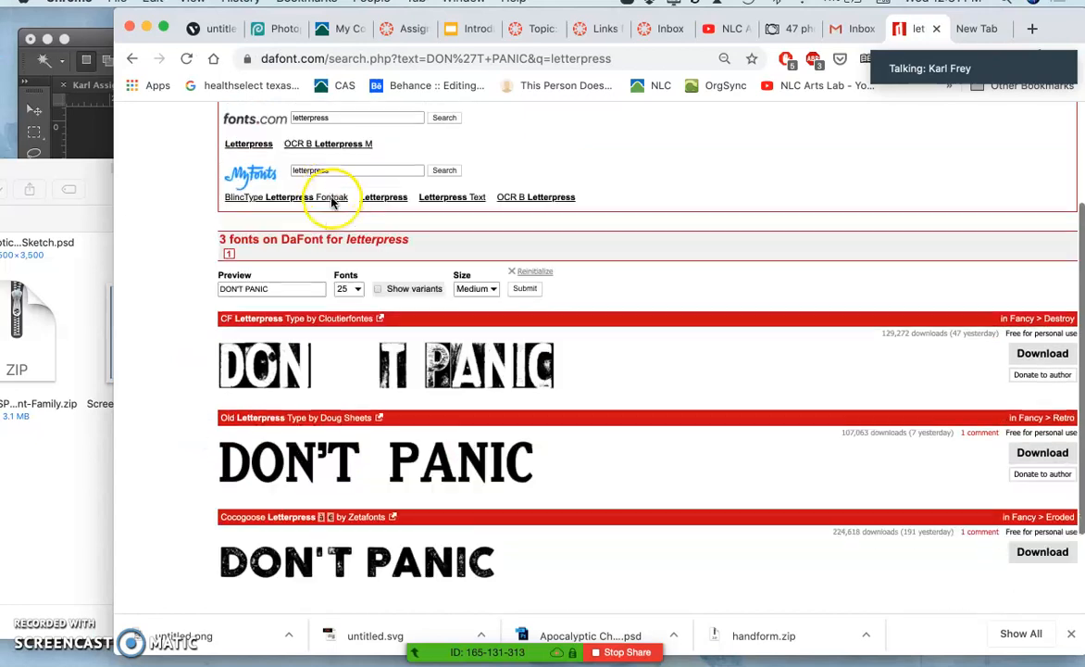
pyautogui.scroll(-3)
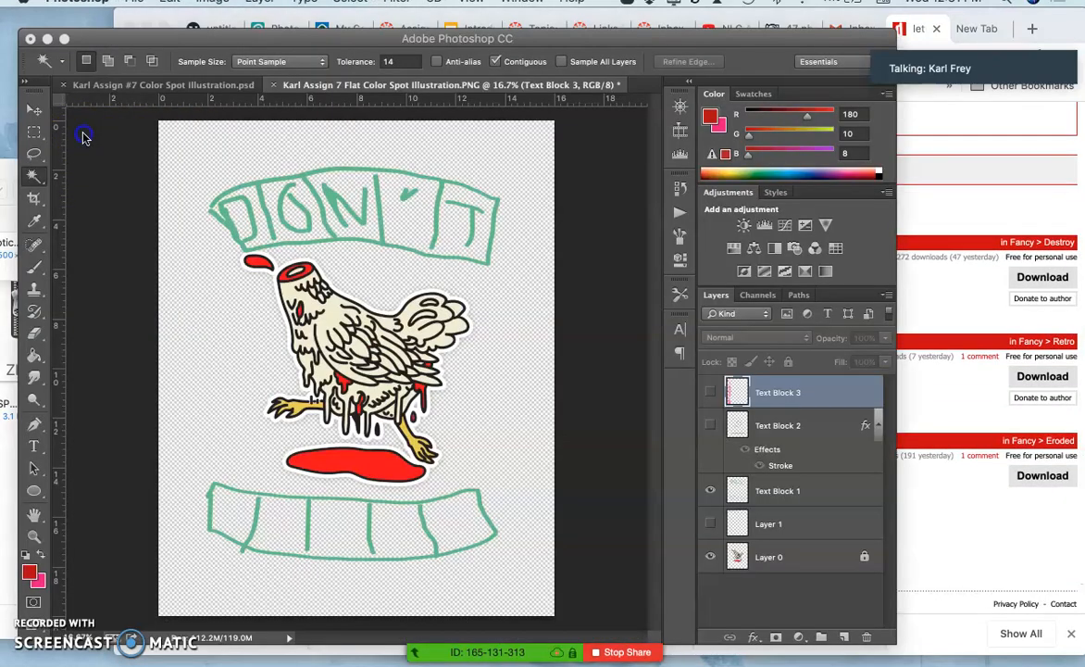
pyautogui.moveTo(387, 280)
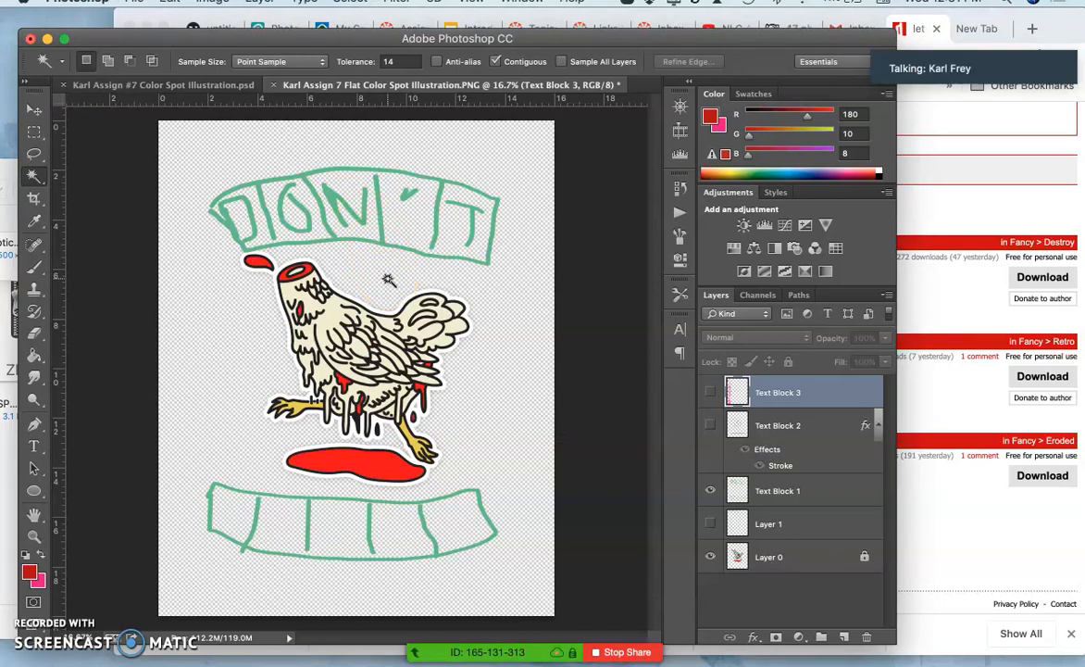
# Step: Toggle the Text Block layers to compare banner, wrapped and vertical DON'T PANIC layouts, leaving the vertical one showing
pyautogui.click(429, 371)
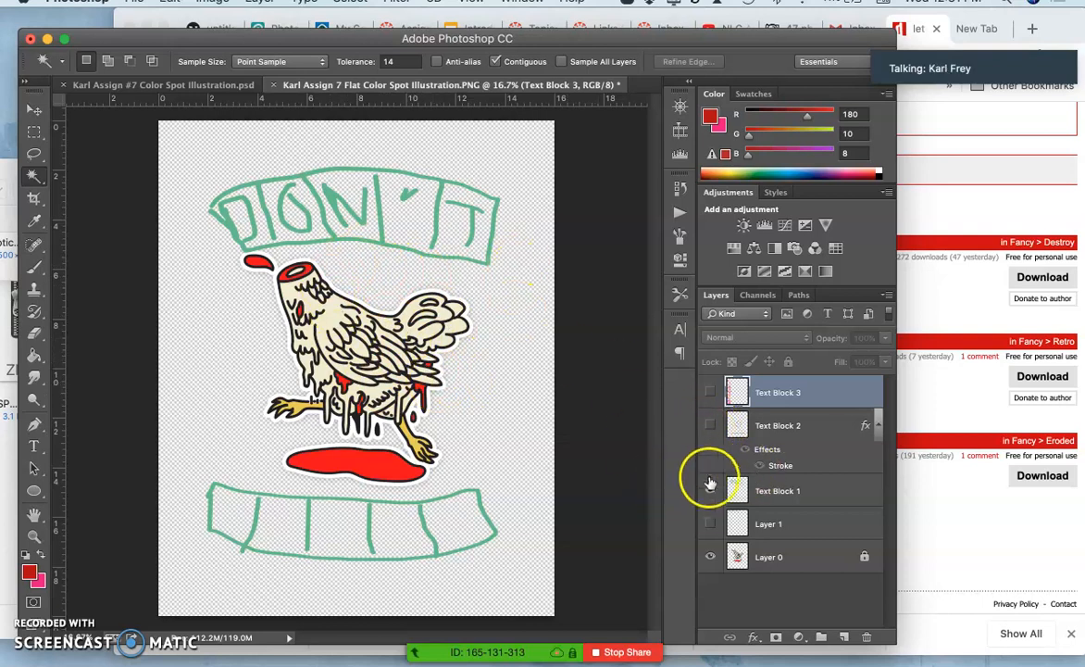
pyautogui.click(711, 424)
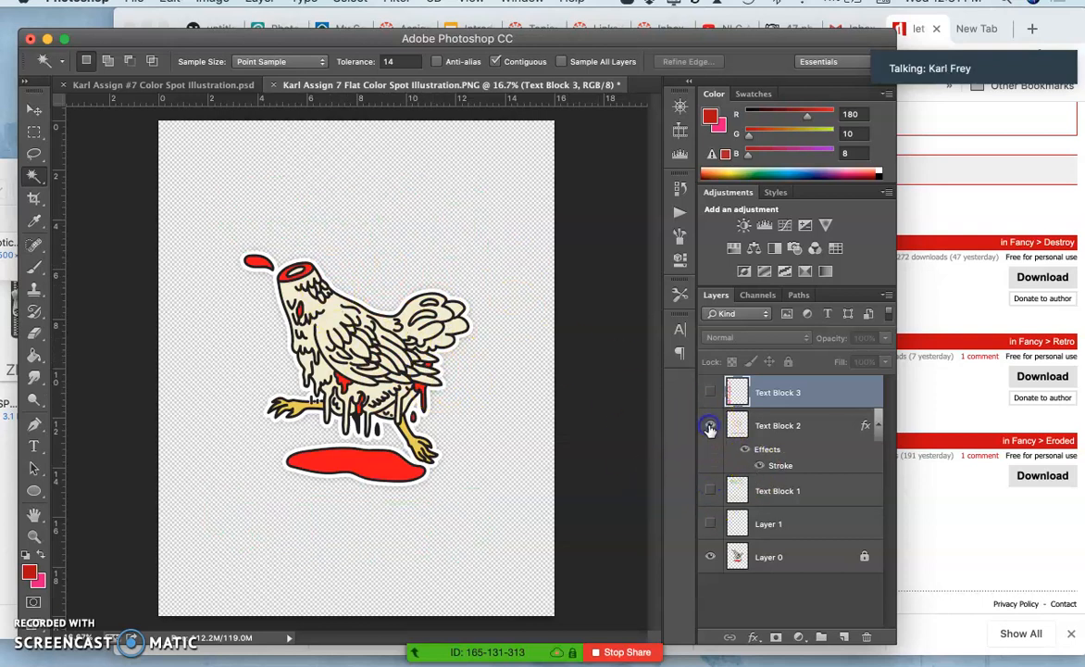
pyautogui.click(711, 424)
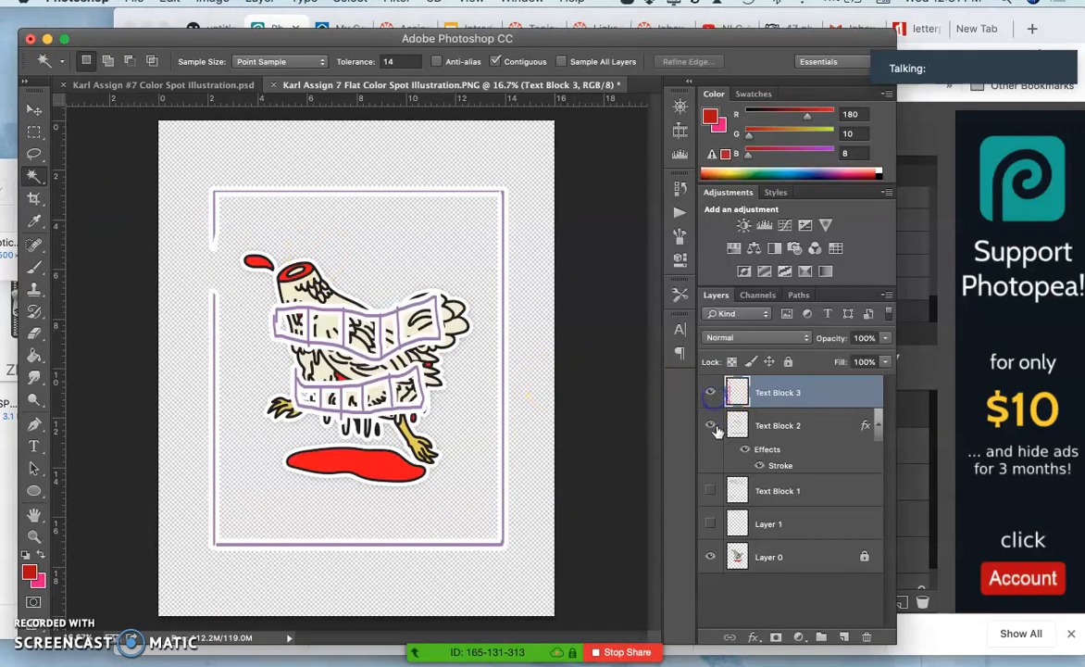
pyautogui.click(711, 424)
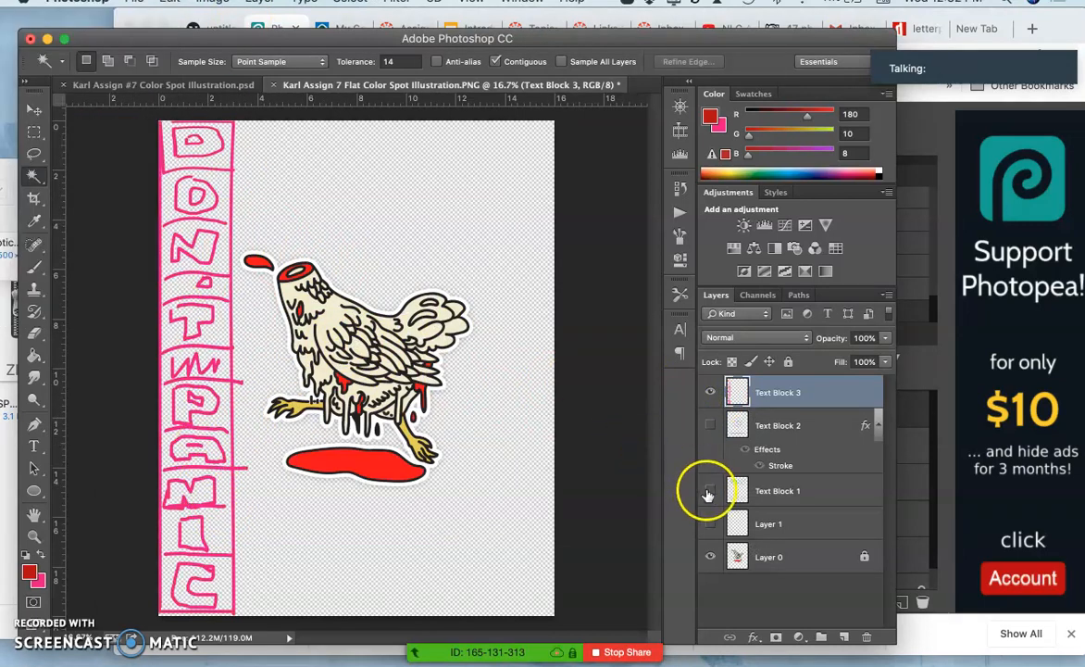
pyautogui.click(711, 491)
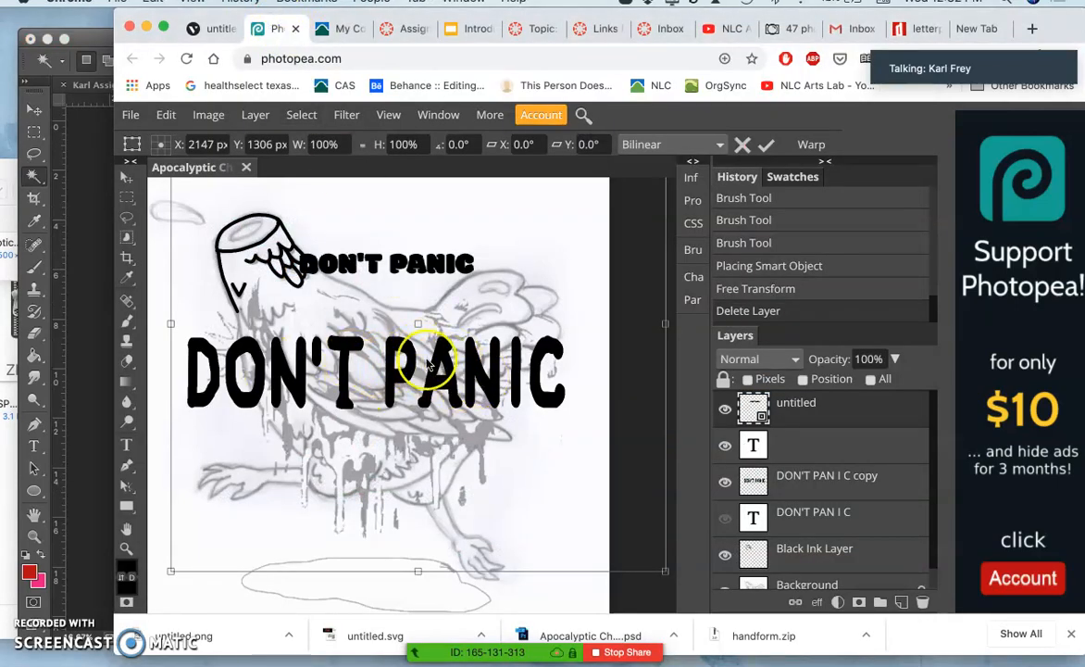
pyautogui.moveTo(491, 374)
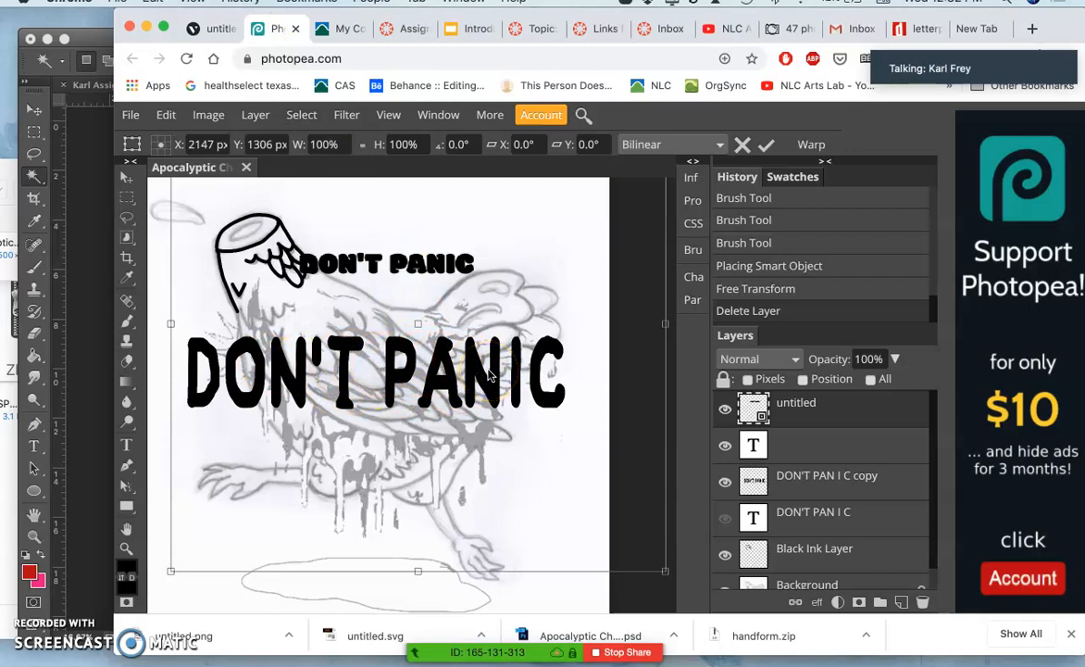
pyautogui.moveTo(437, 350)
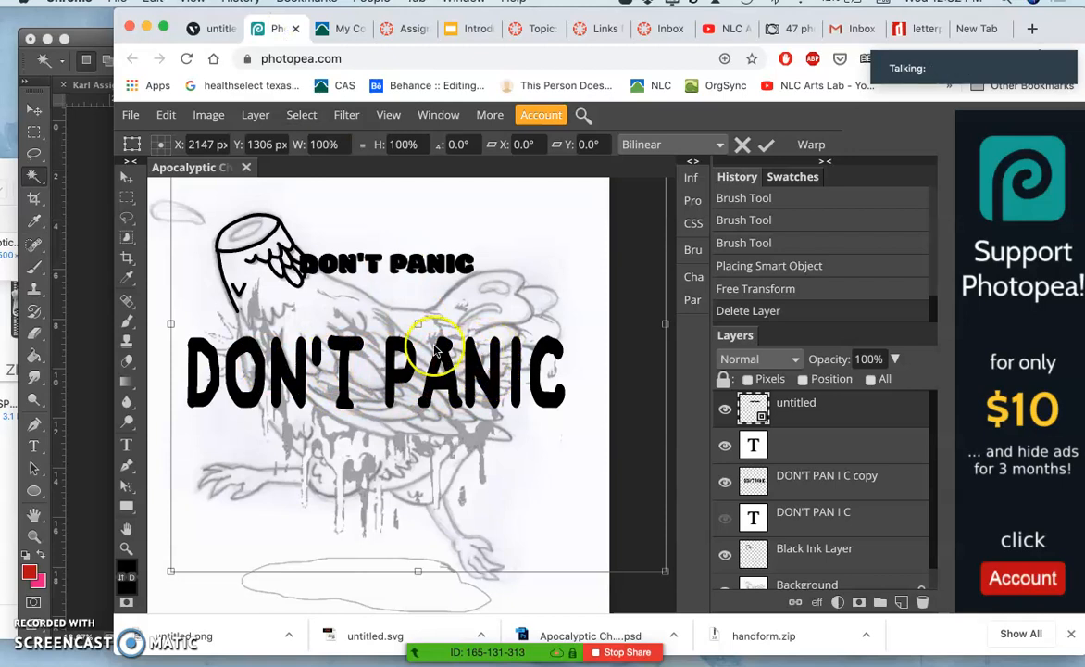
pyautogui.moveTo(546, 374)
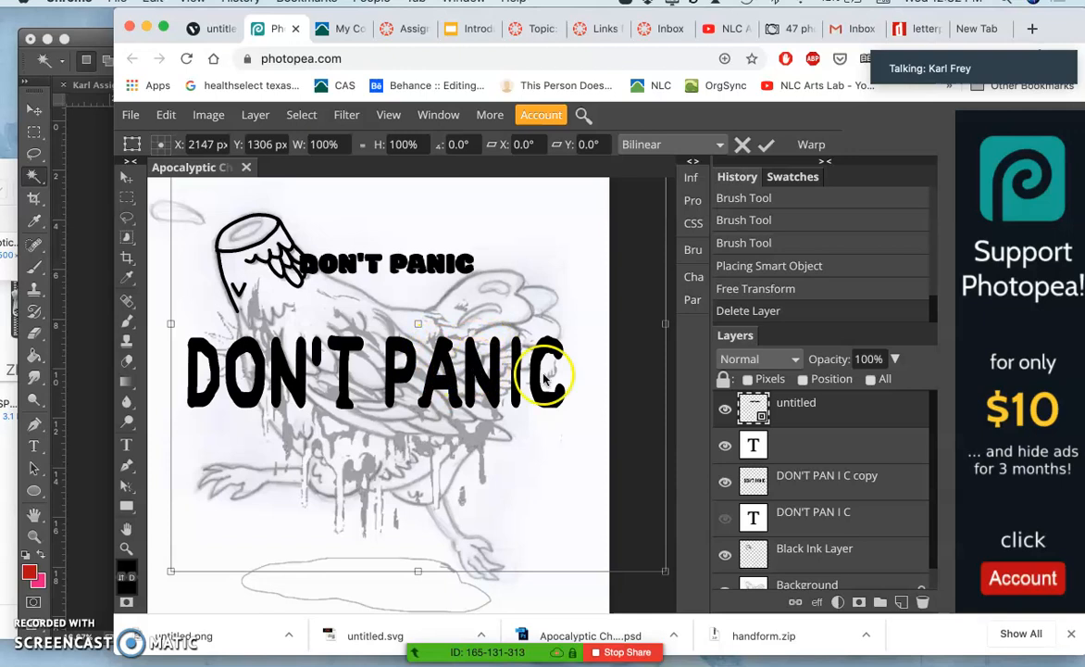
pyautogui.moveTo(689, 430)
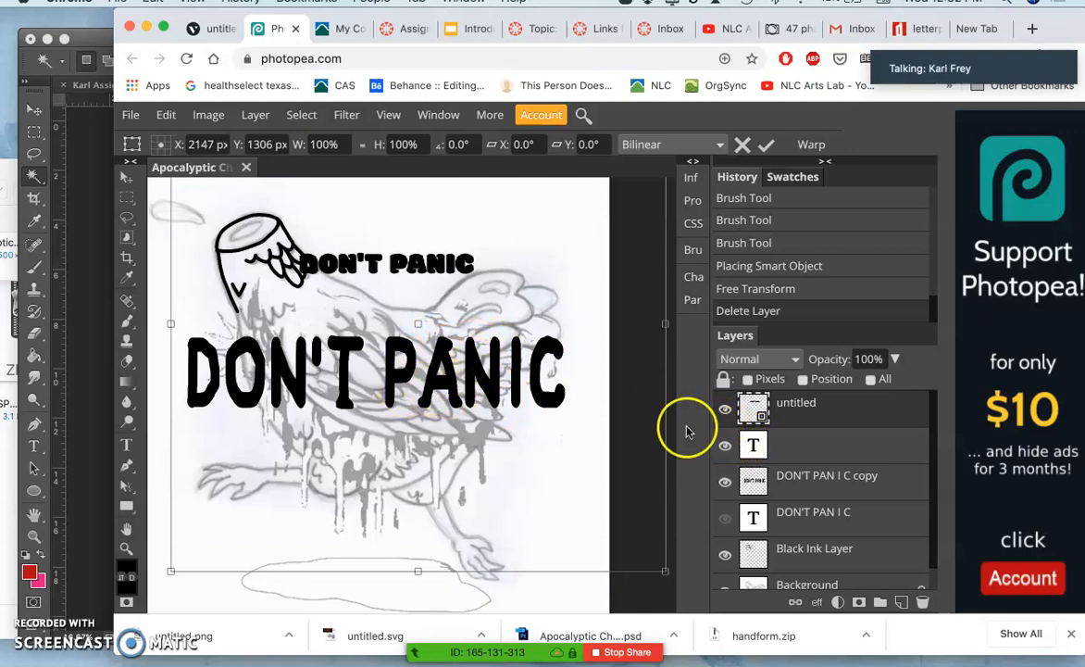
pyautogui.moveTo(477, 380)
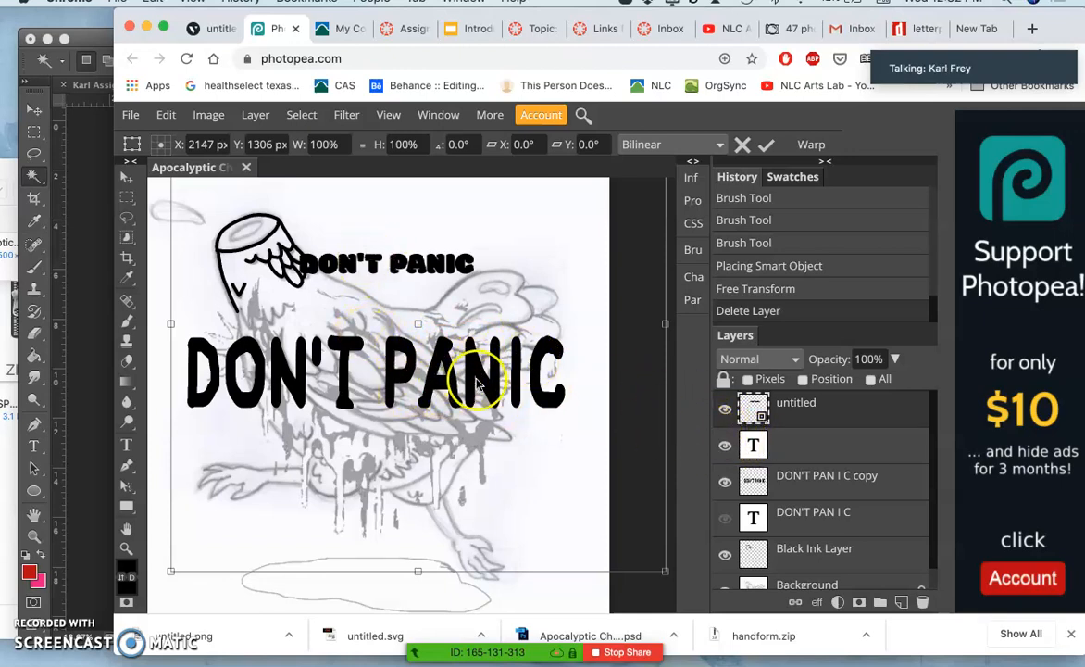
# Step: Commit the enlarged DON'T PANIC lettering over the chicken, then hide and reshow it to check the sketch beneath
pyautogui.click(725, 409)
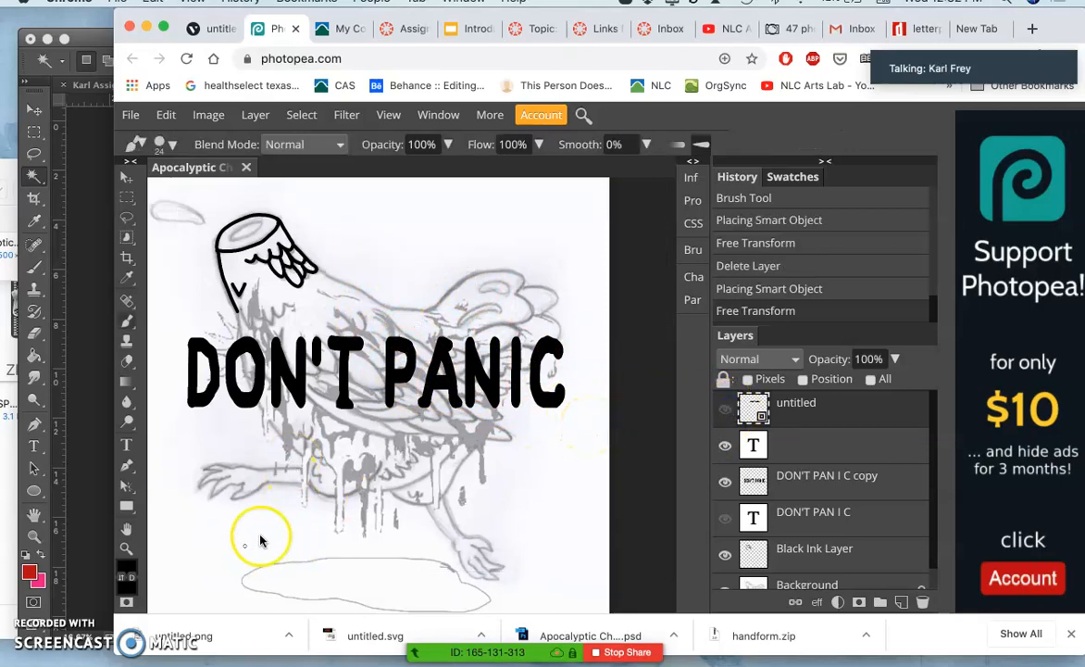
pyautogui.moveTo(300, 411)
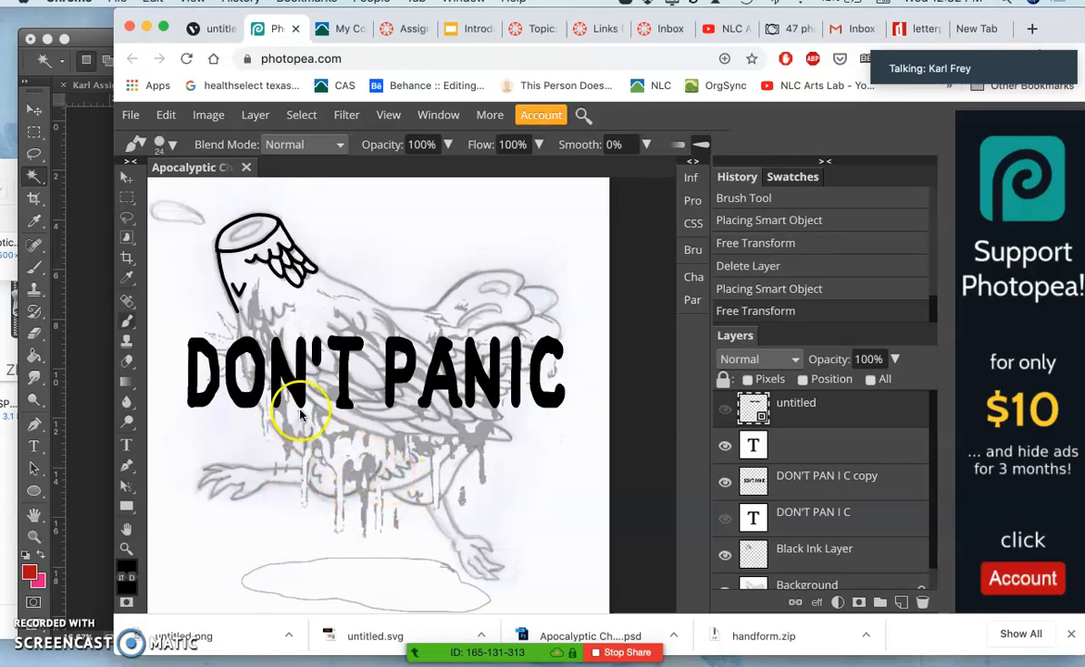
pyautogui.moveTo(500, 389)
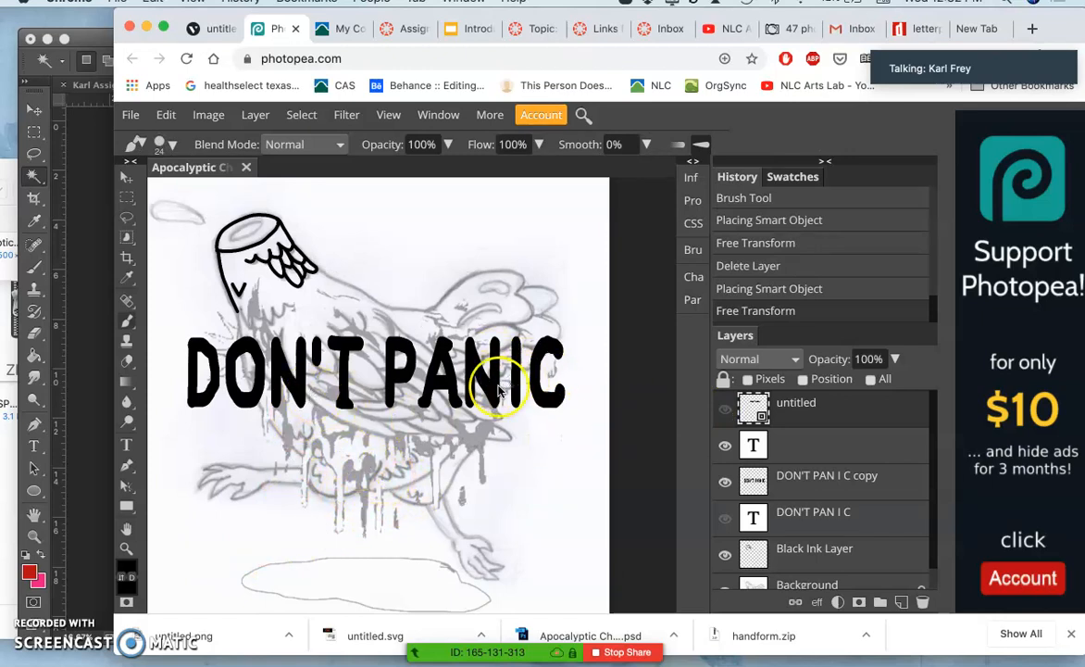
pyautogui.moveTo(620, 367)
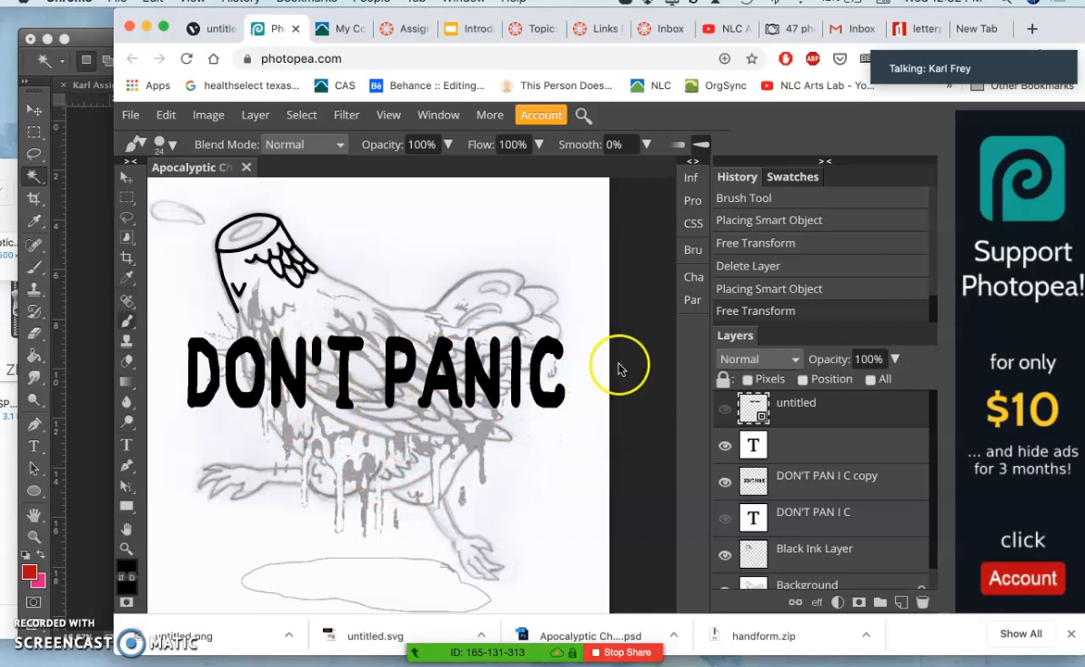
pyautogui.click(726, 444)
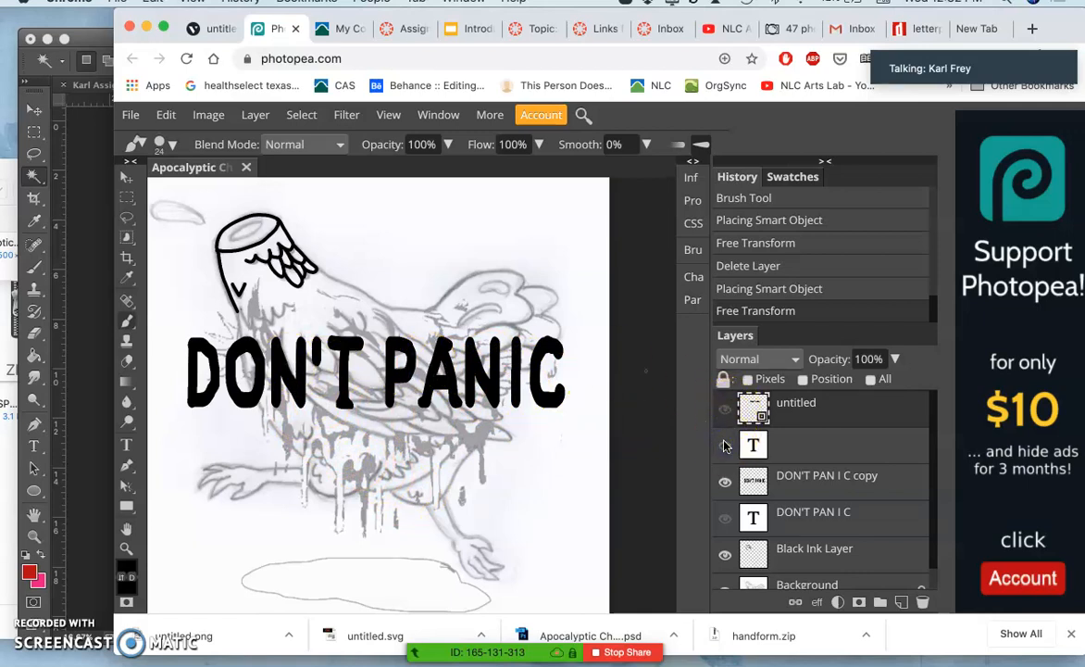
pyautogui.click(726, 415)
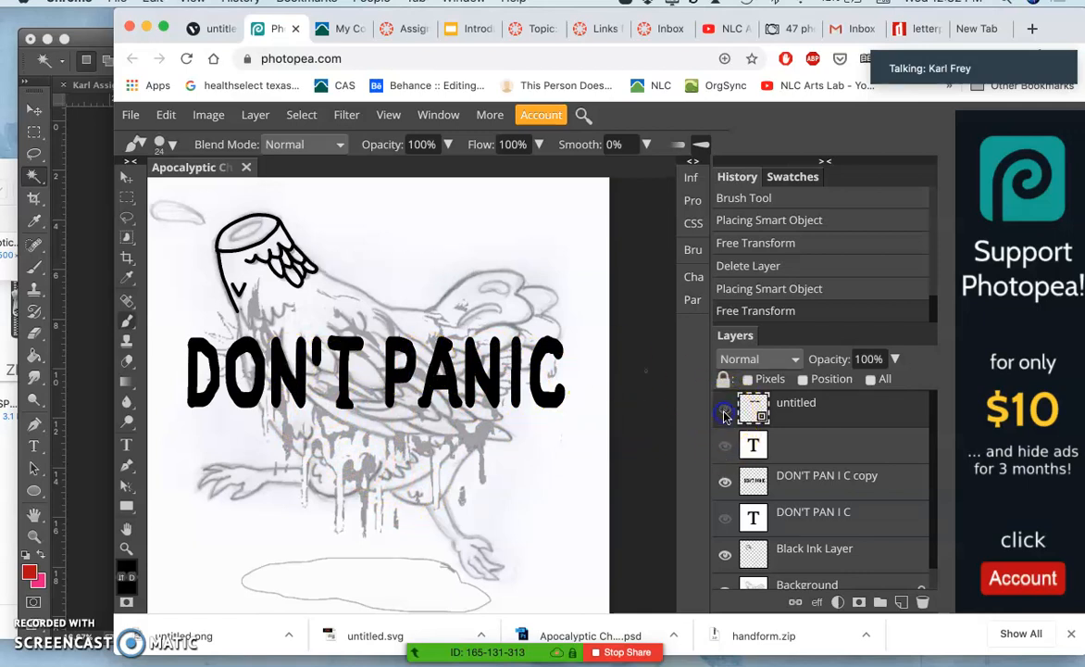
pyautogui.click(726, 445)
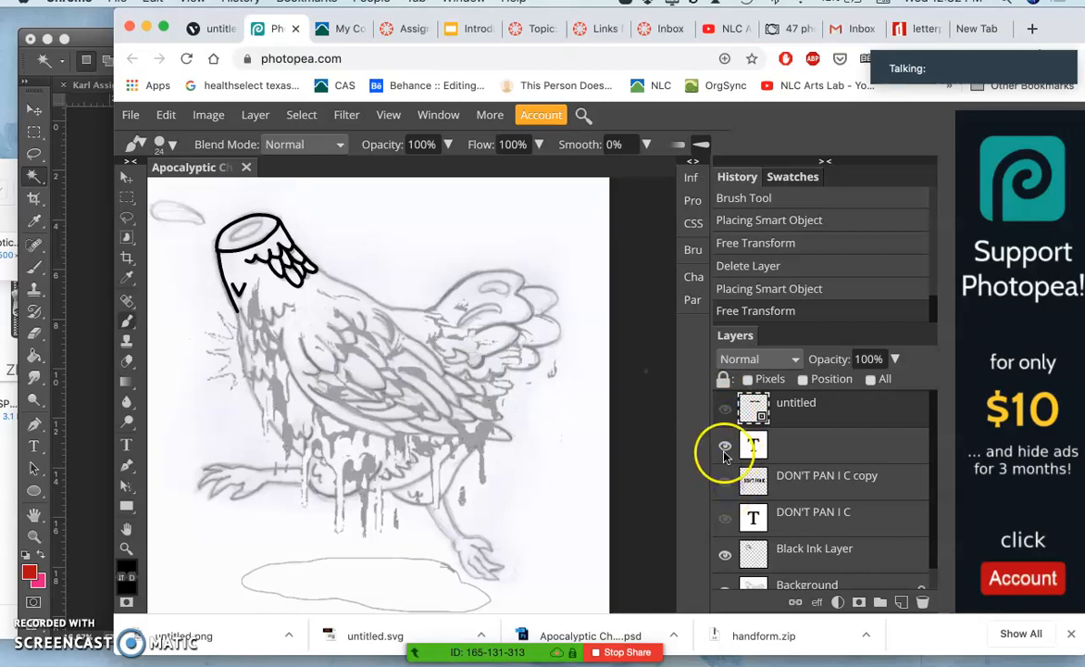
pyautogui.click(726, 446)
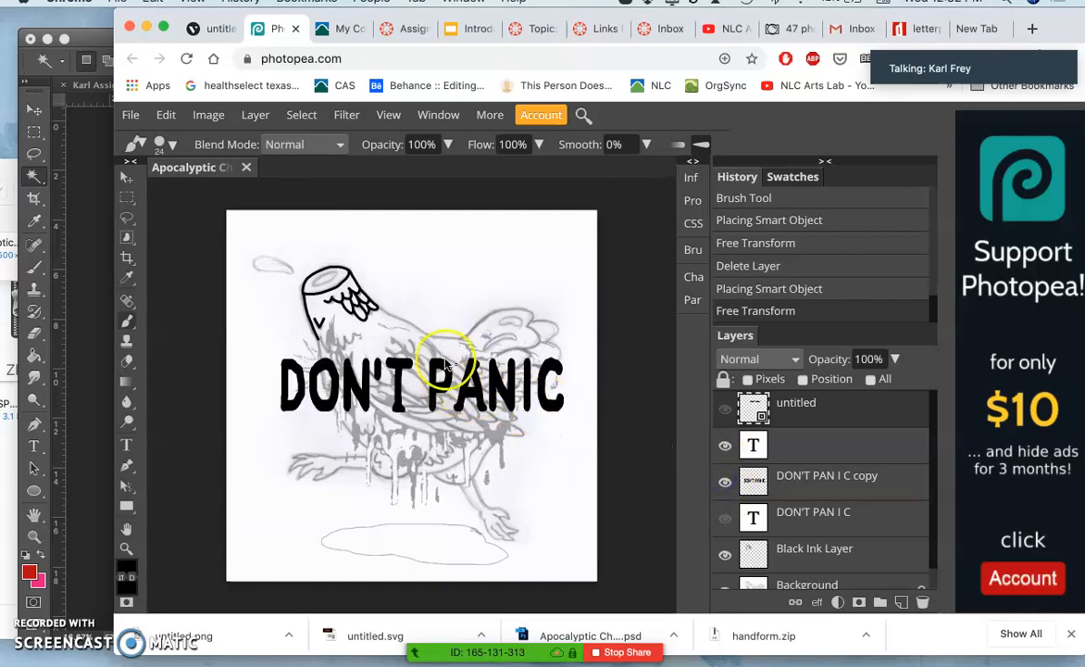
pyautogui.moveTo(100, 289)
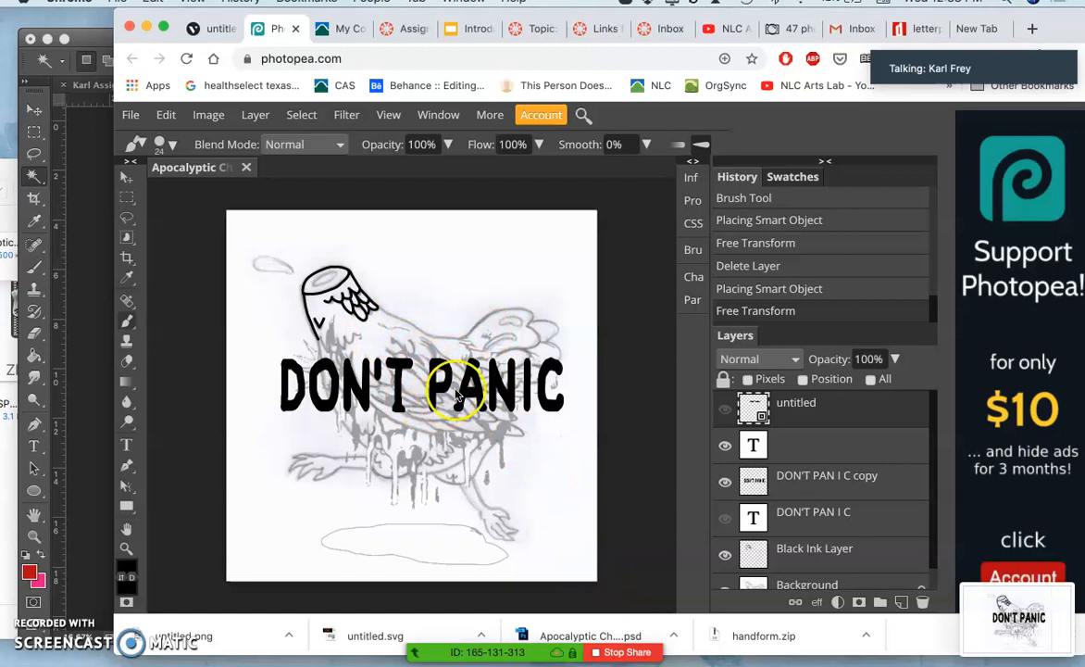
pyautogui.moveTo(185, 41)
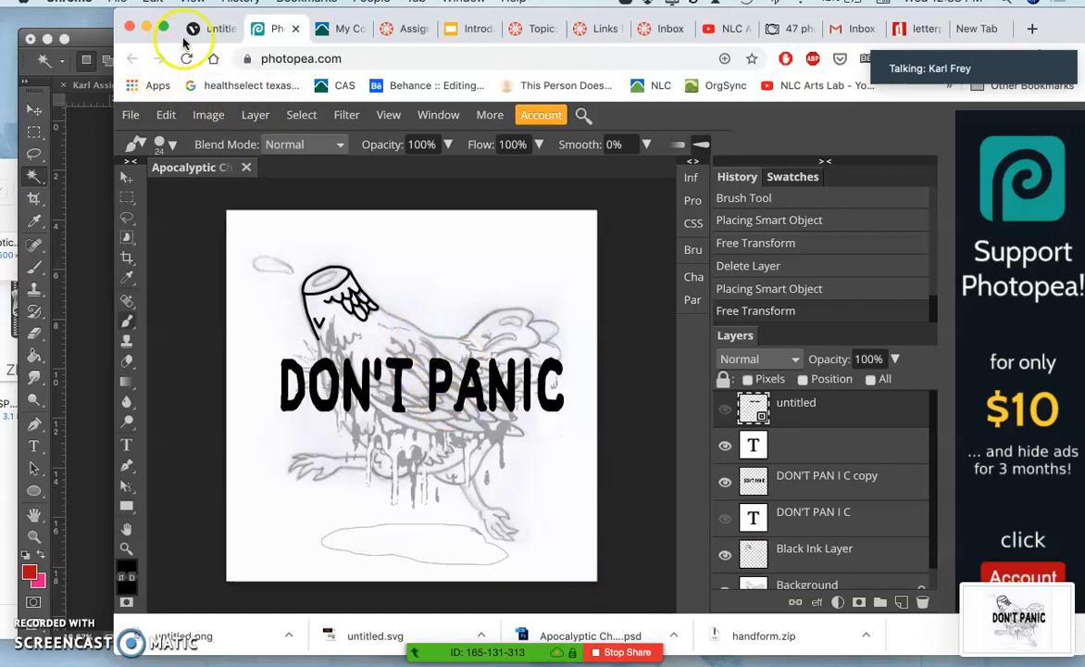
pyautogui.click(167, 115)
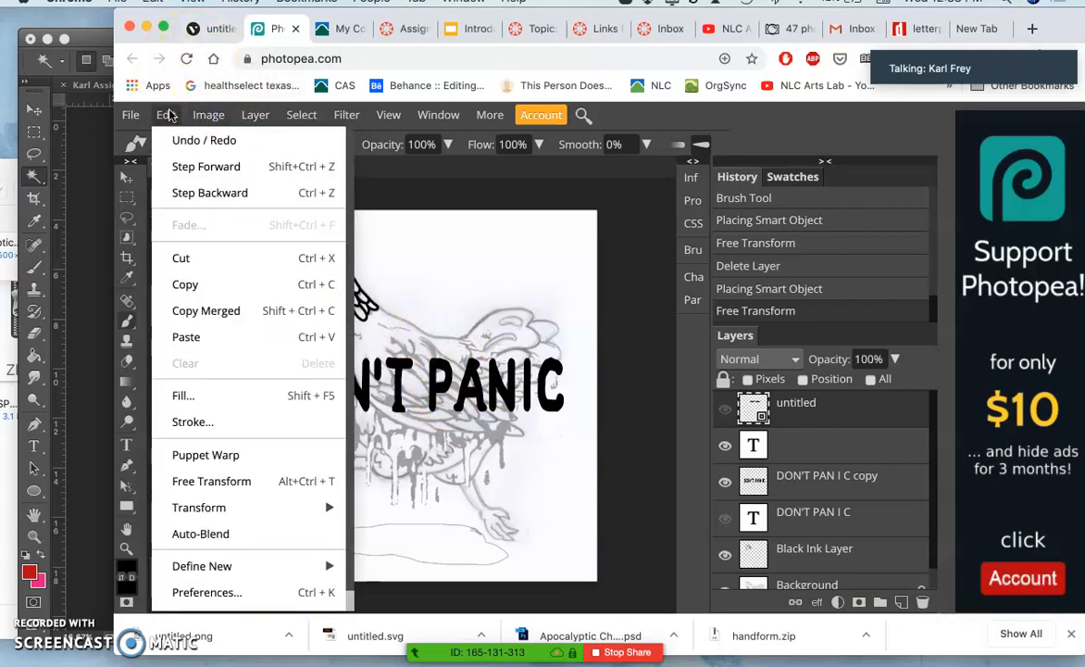
pyautogui.click(130, 115)
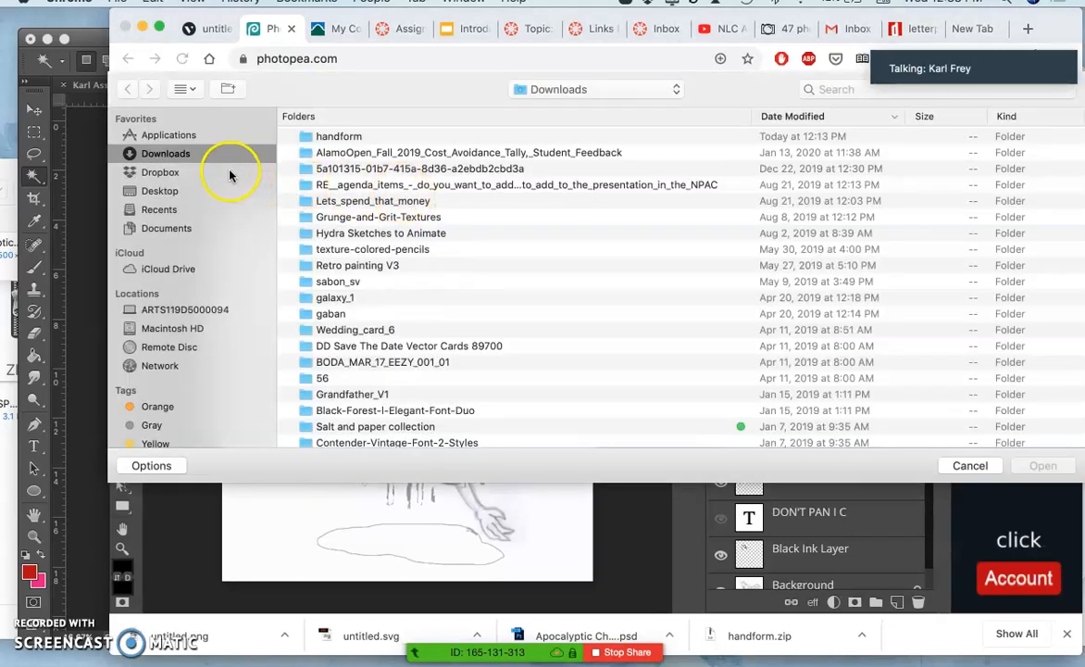
pyautogui.moveTo(277, 222)
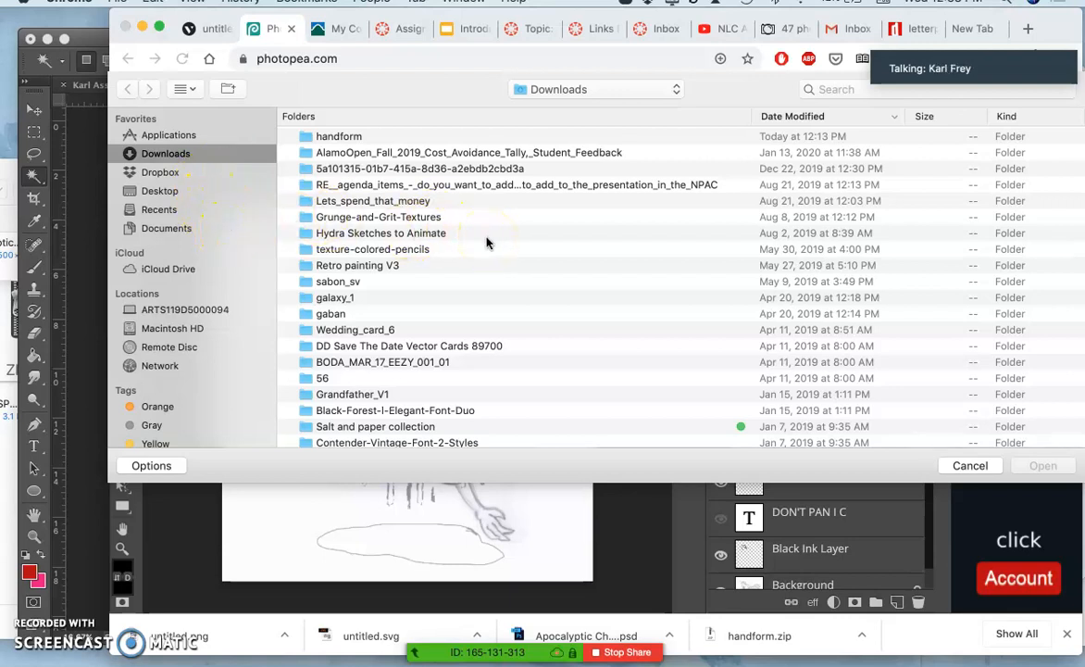
# Step: Place the colour spot illustration PNG from Recents as a new top layer over the lettering
pyautogui.click(159, 210)
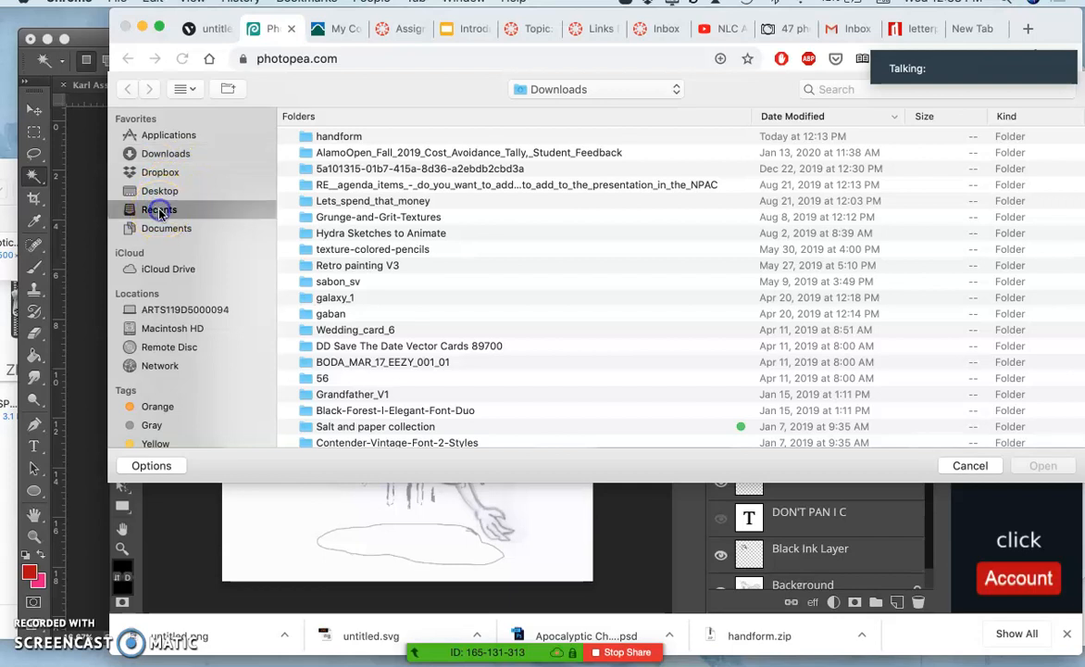
pyautogui.click(159, 208)
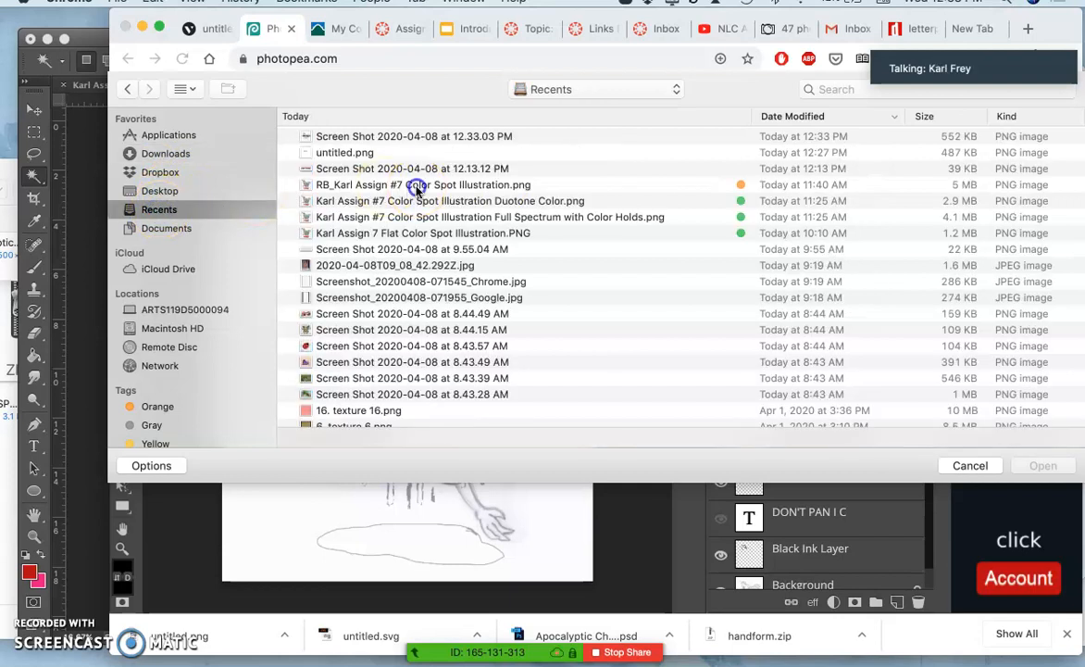
pyautogui.click(971, 466)
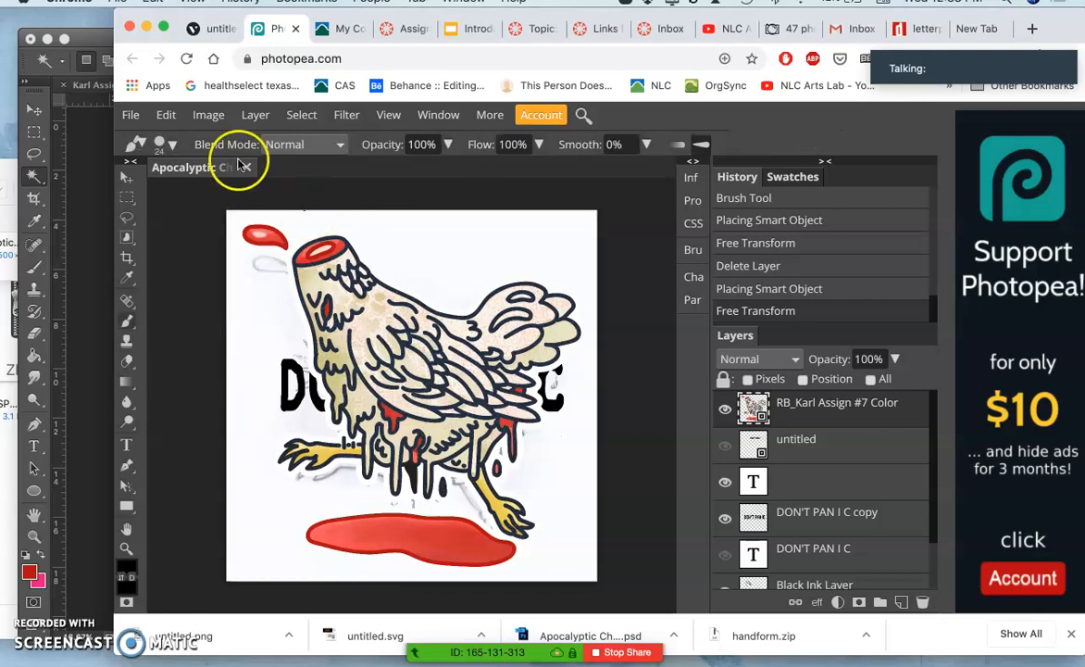
pyautogui.click(255, 114)
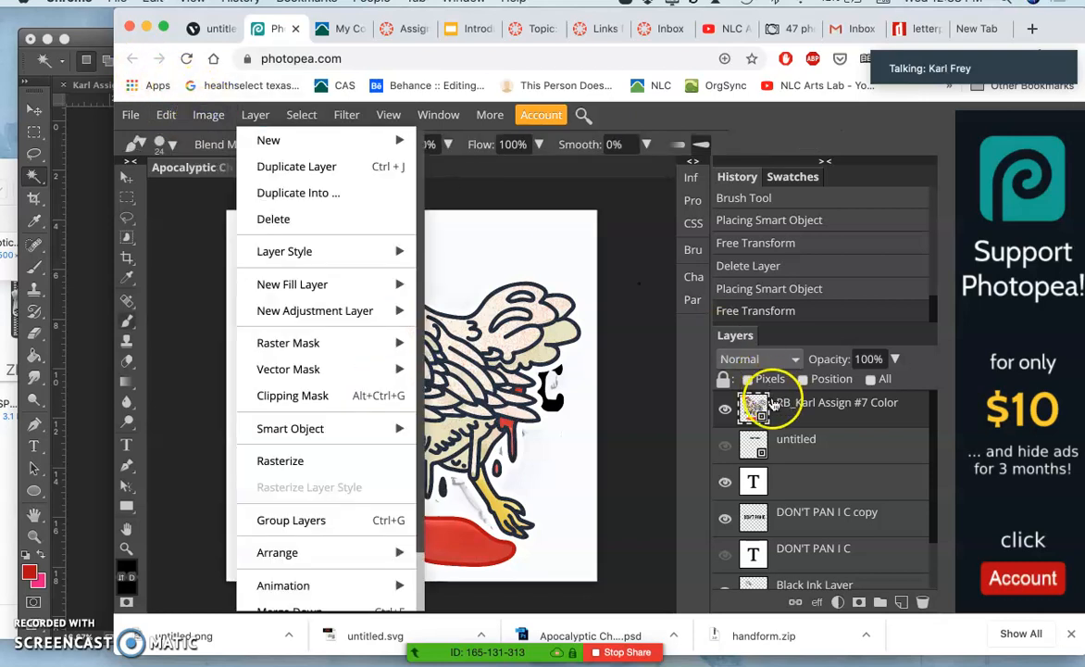
pyautogui.moveTo(283, 252)
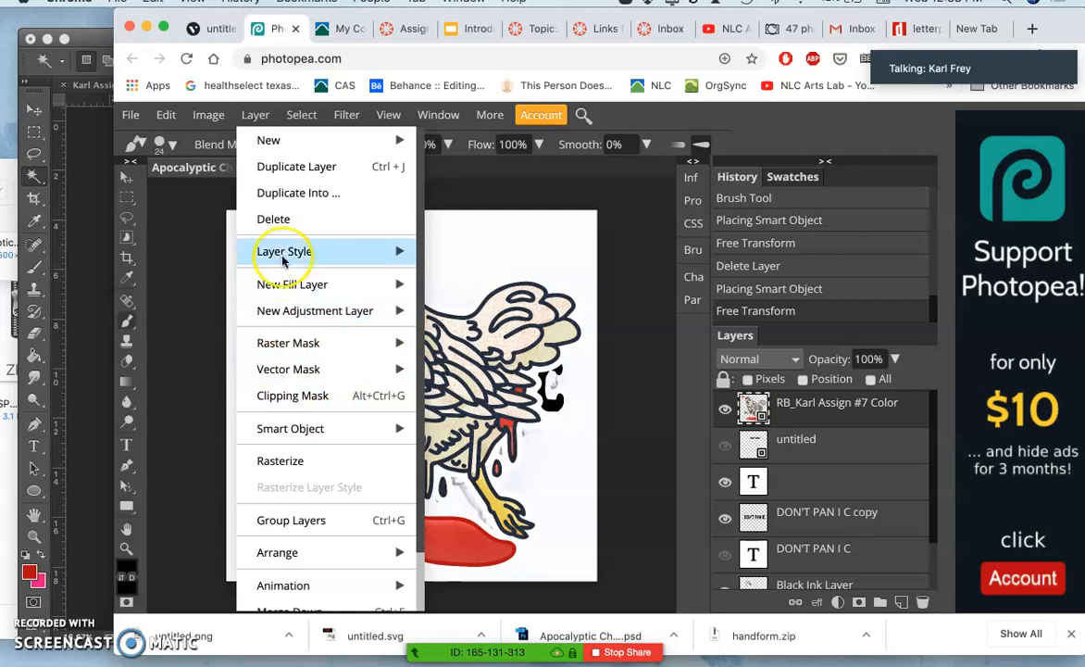
pyautogui.click(207, 115)
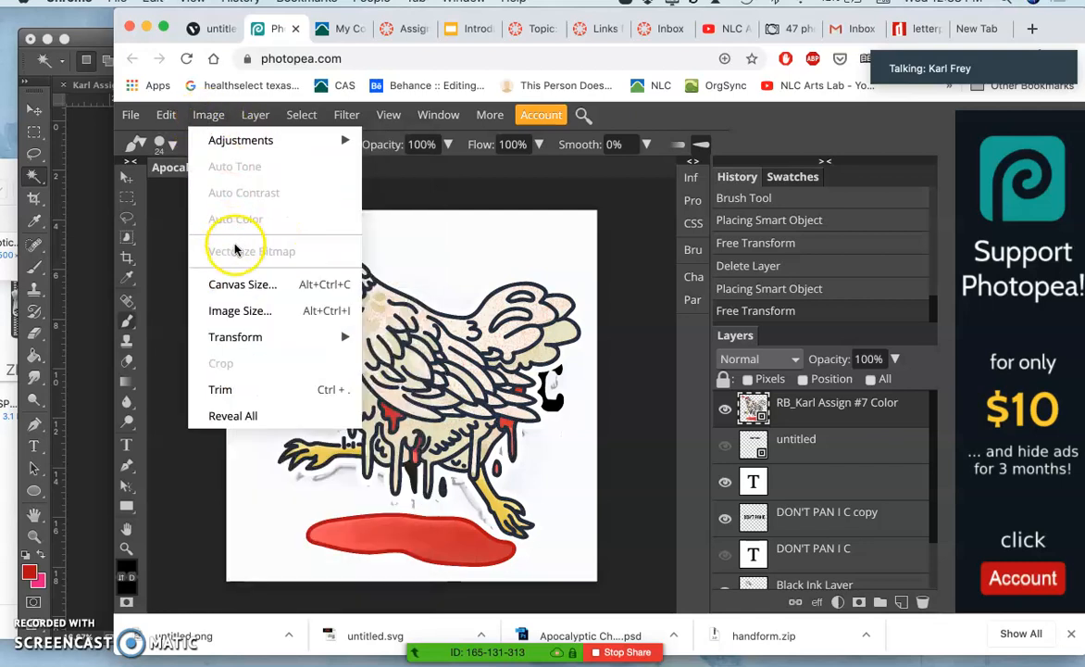
pyautogui.moveTo(238, 311)
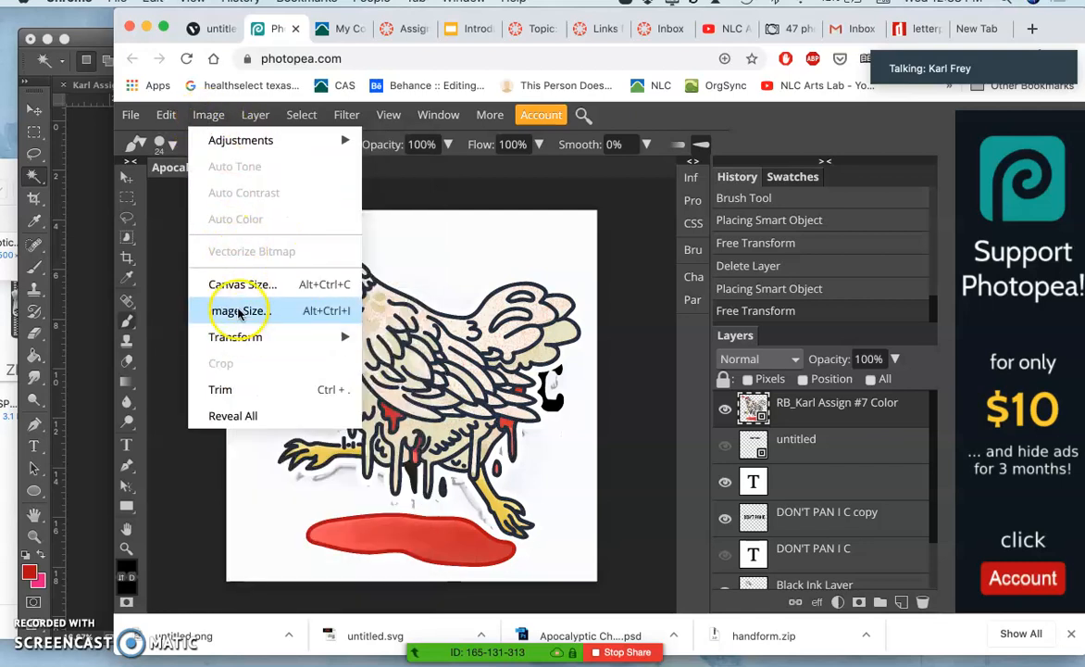
pyautogui.click(237, 311)
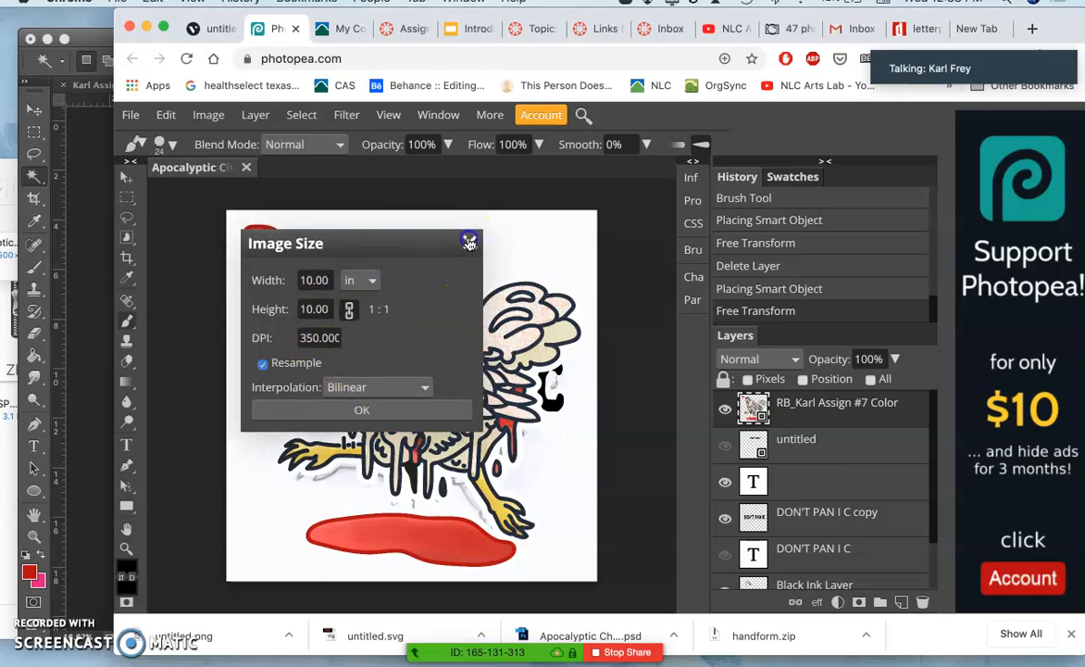
pyautogui.click(167, 115)
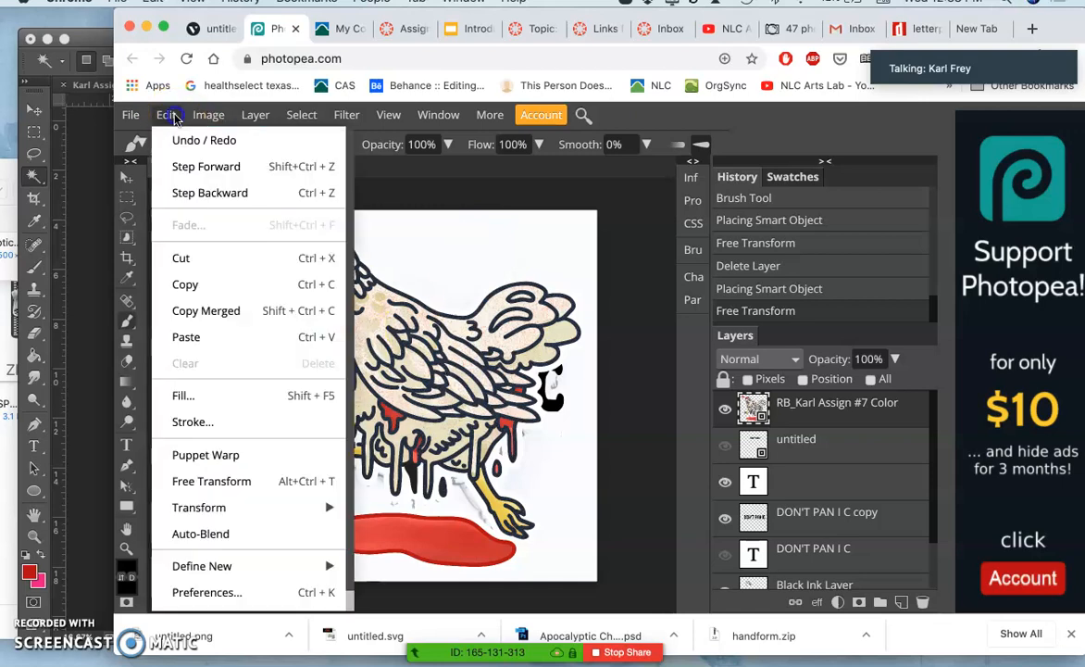
pyautogui.moveTo(207, 115)
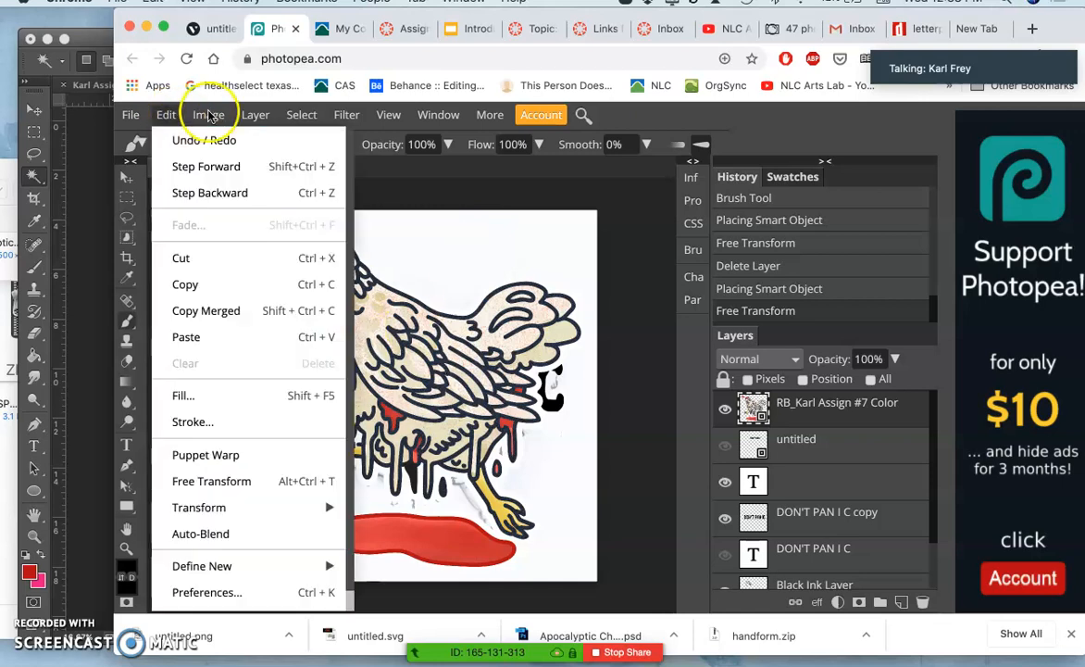